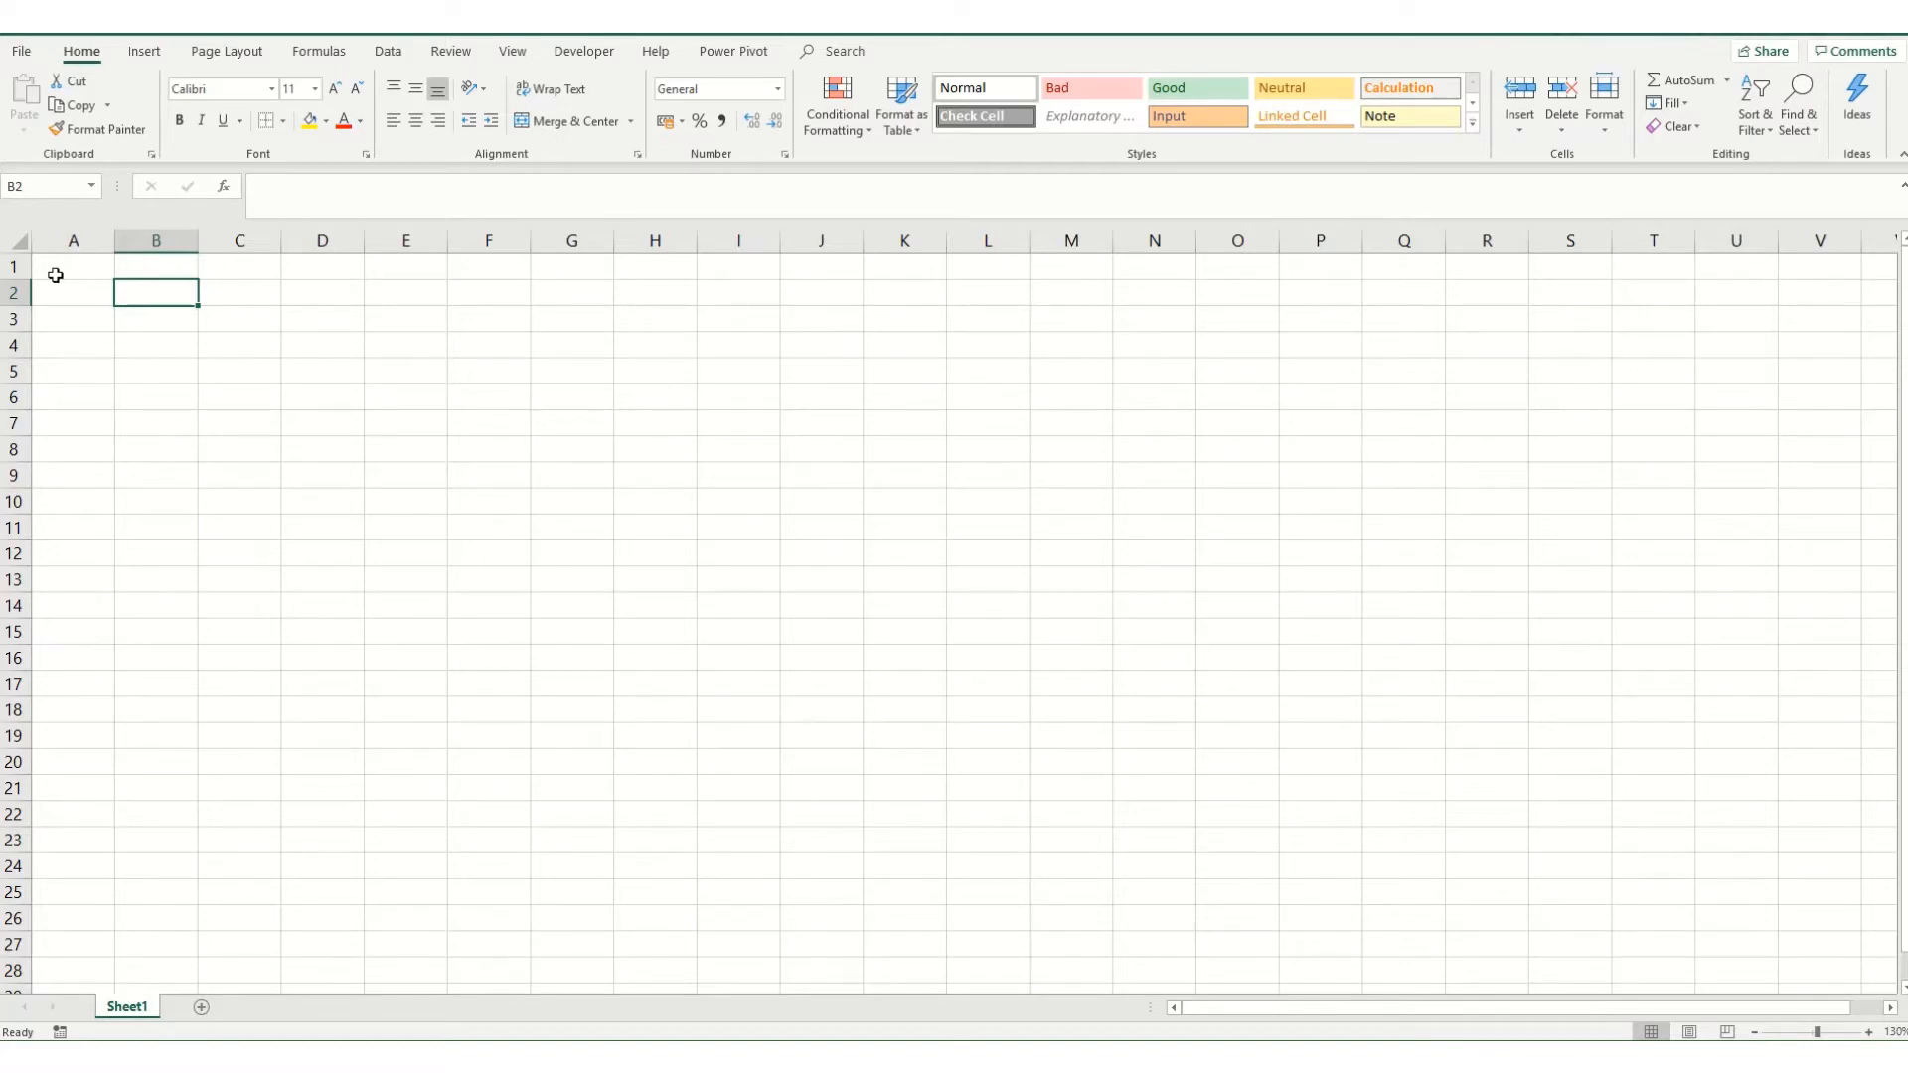
mouse_move(234, 211)
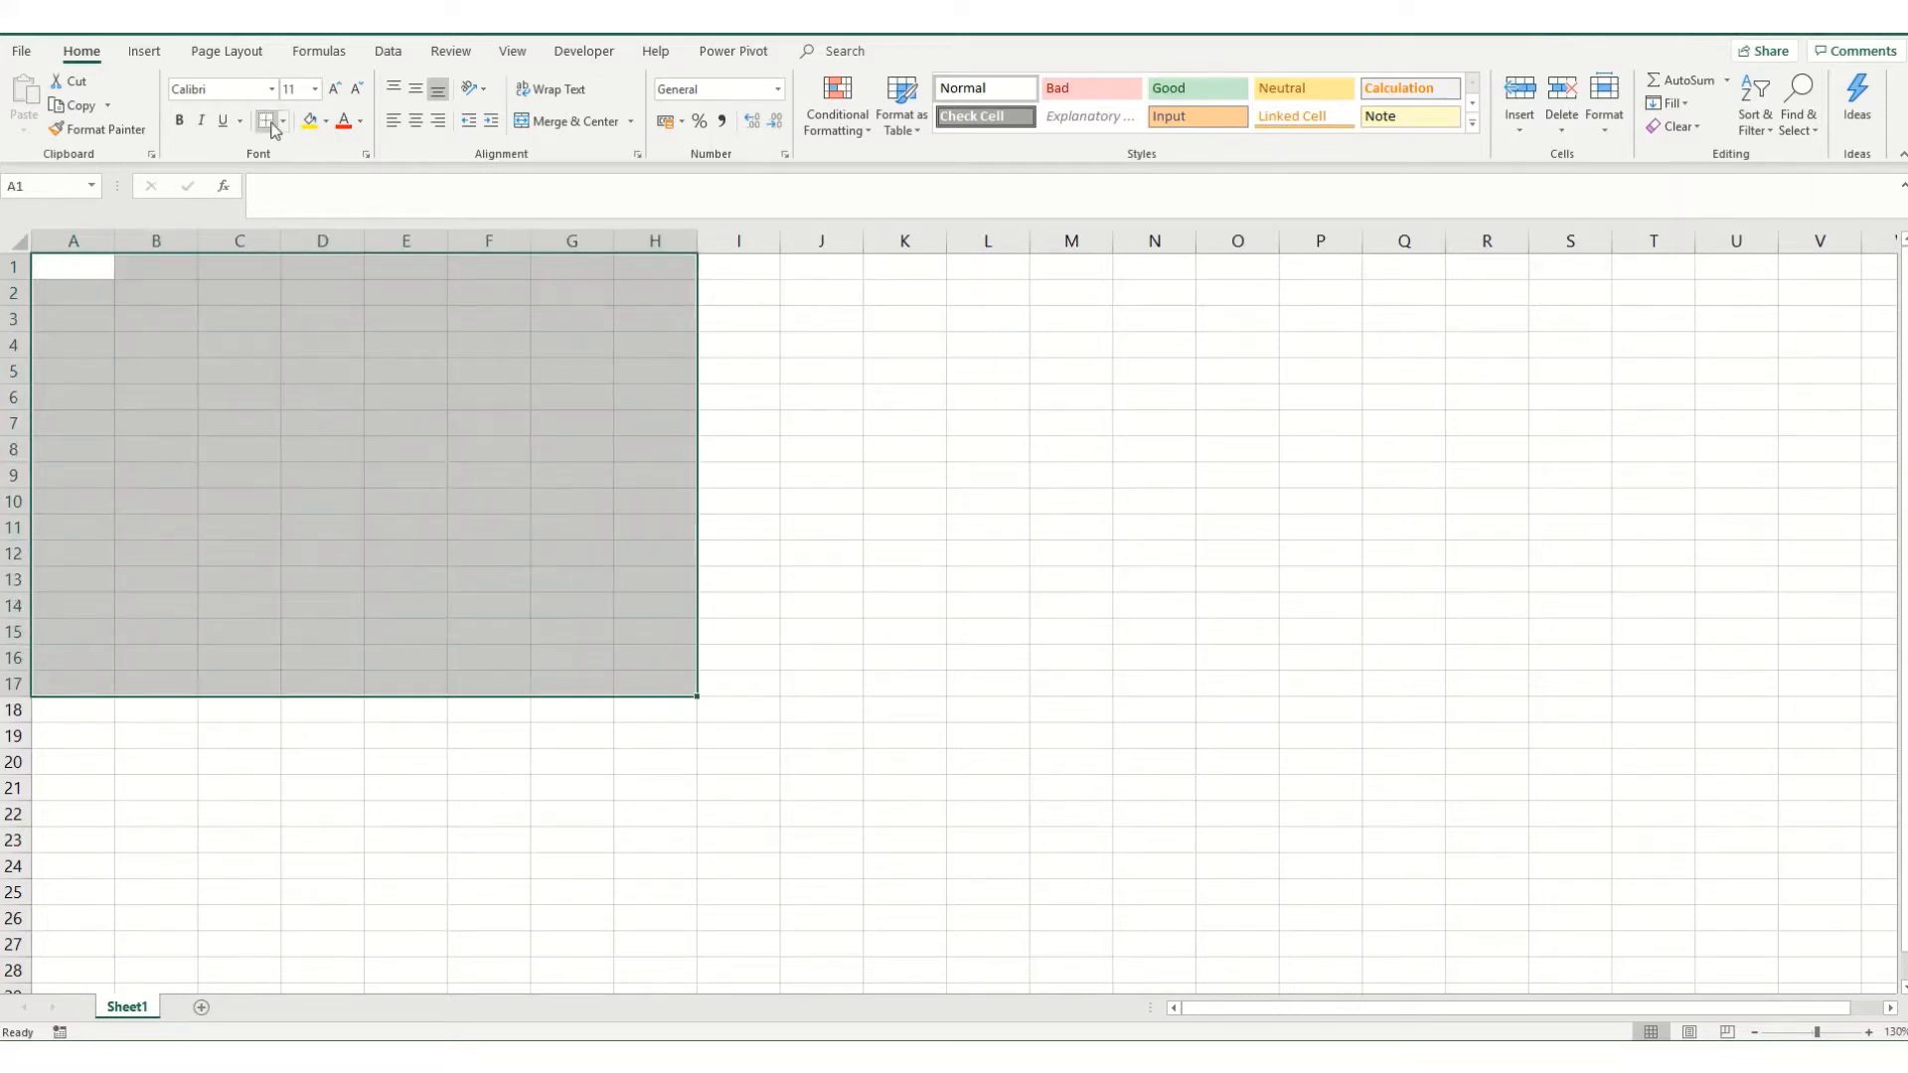
- Try All Borders on A1:H17 from the ribbon border list, then remove them and go to More Borders
left_click(264, 121)
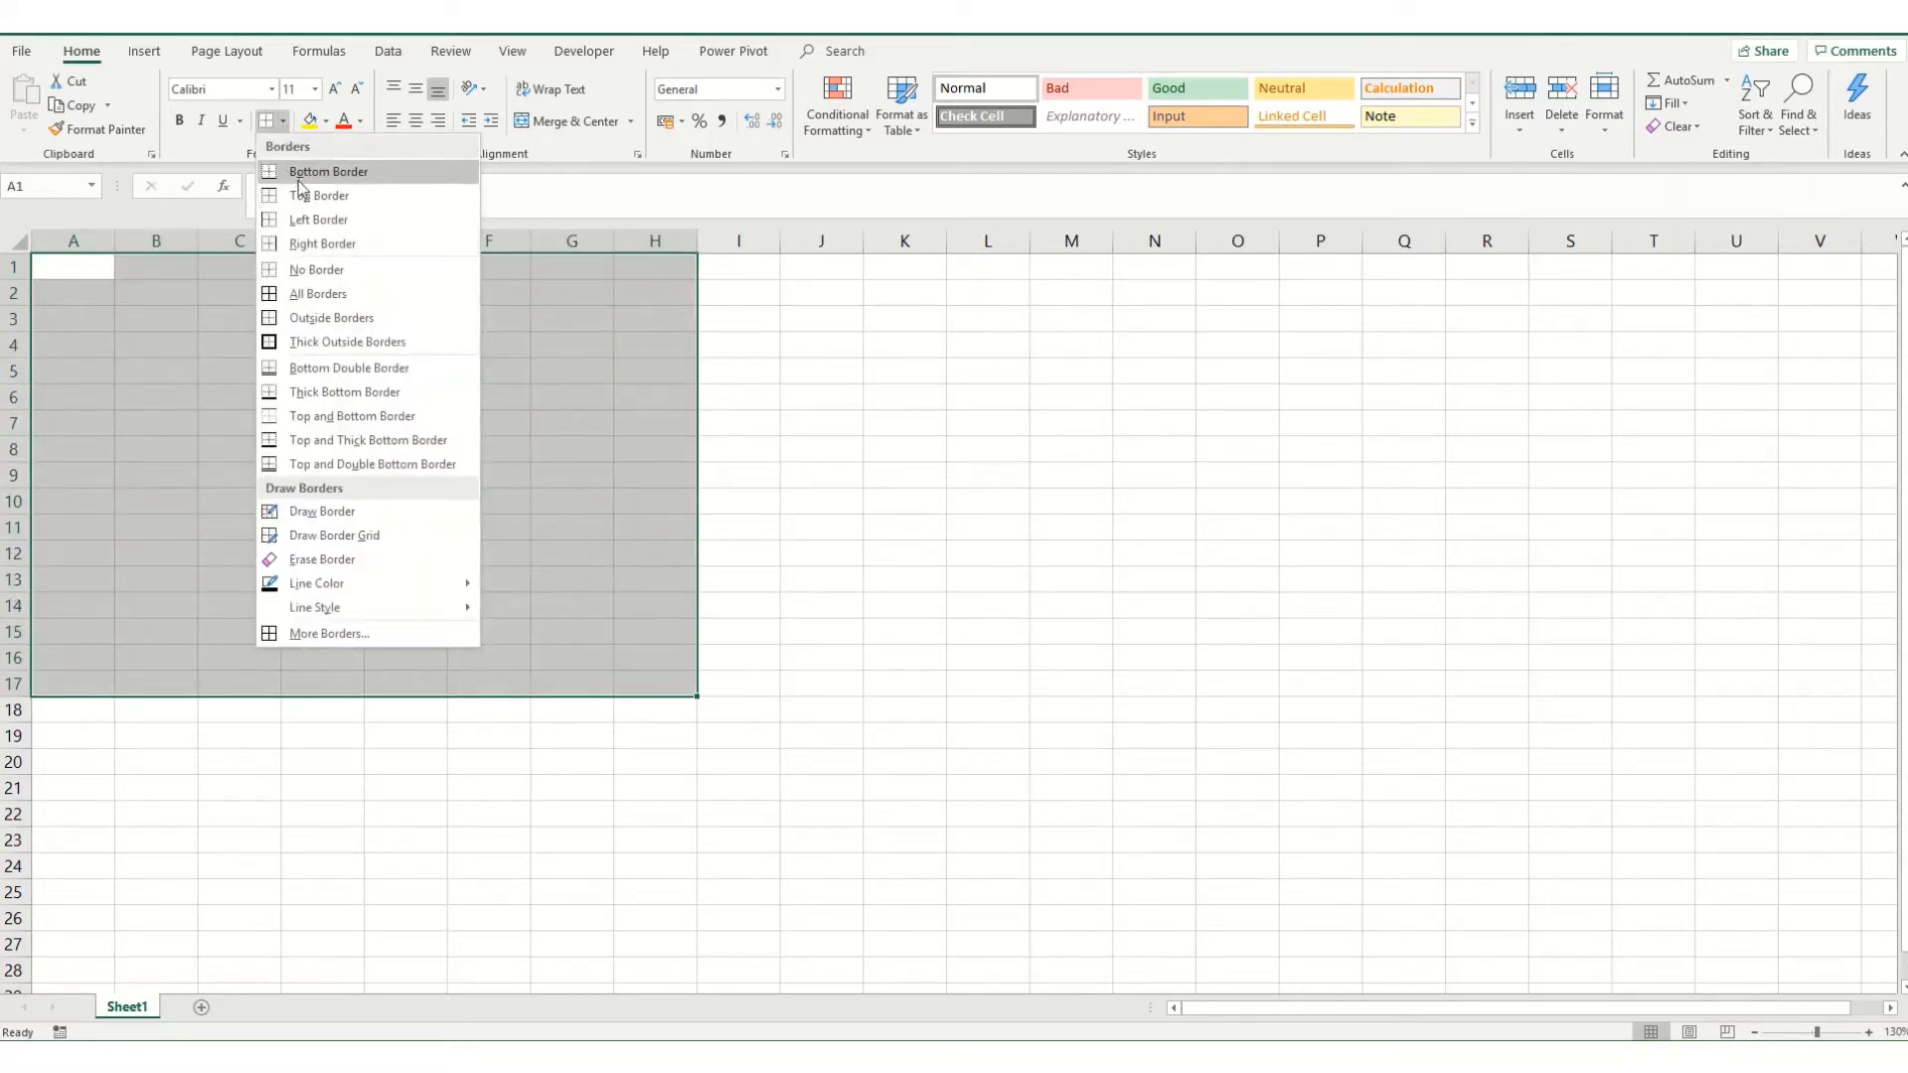
left_click(312, 608)
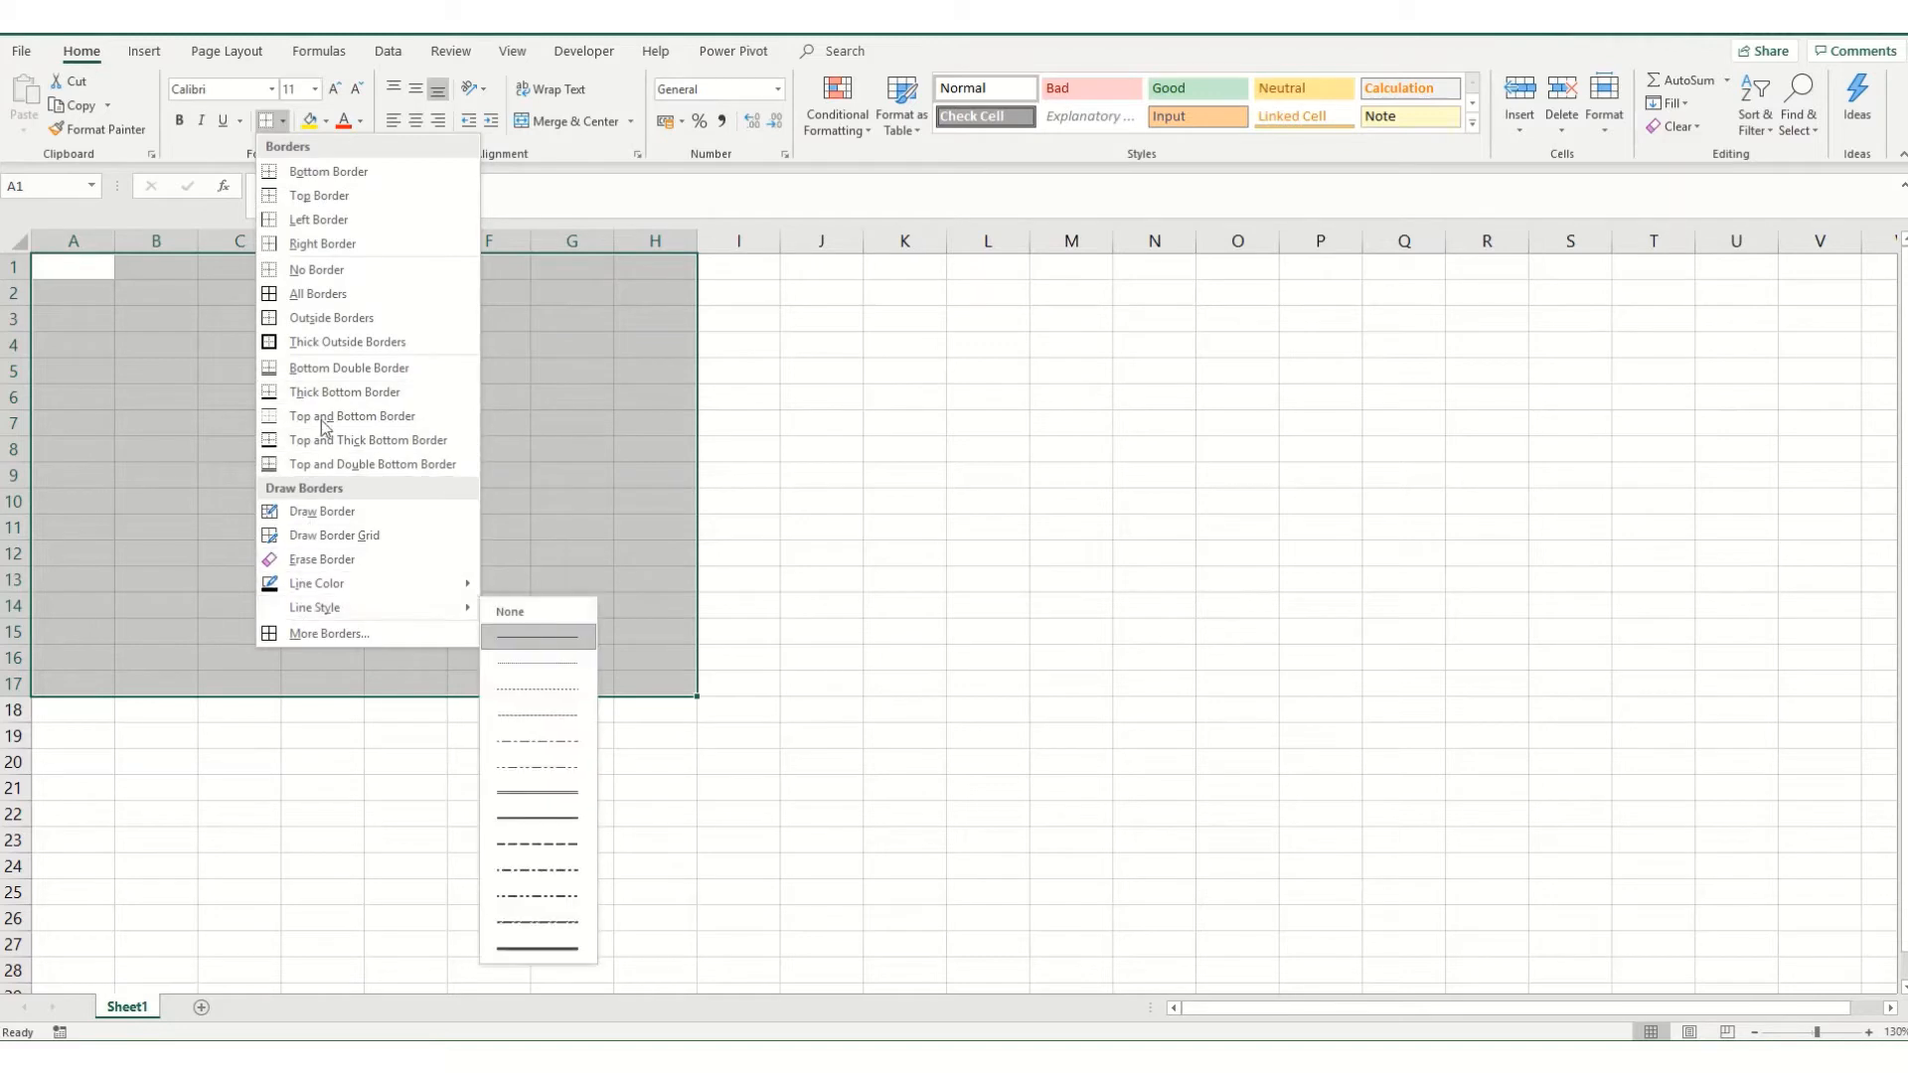
left_click(318, 295)
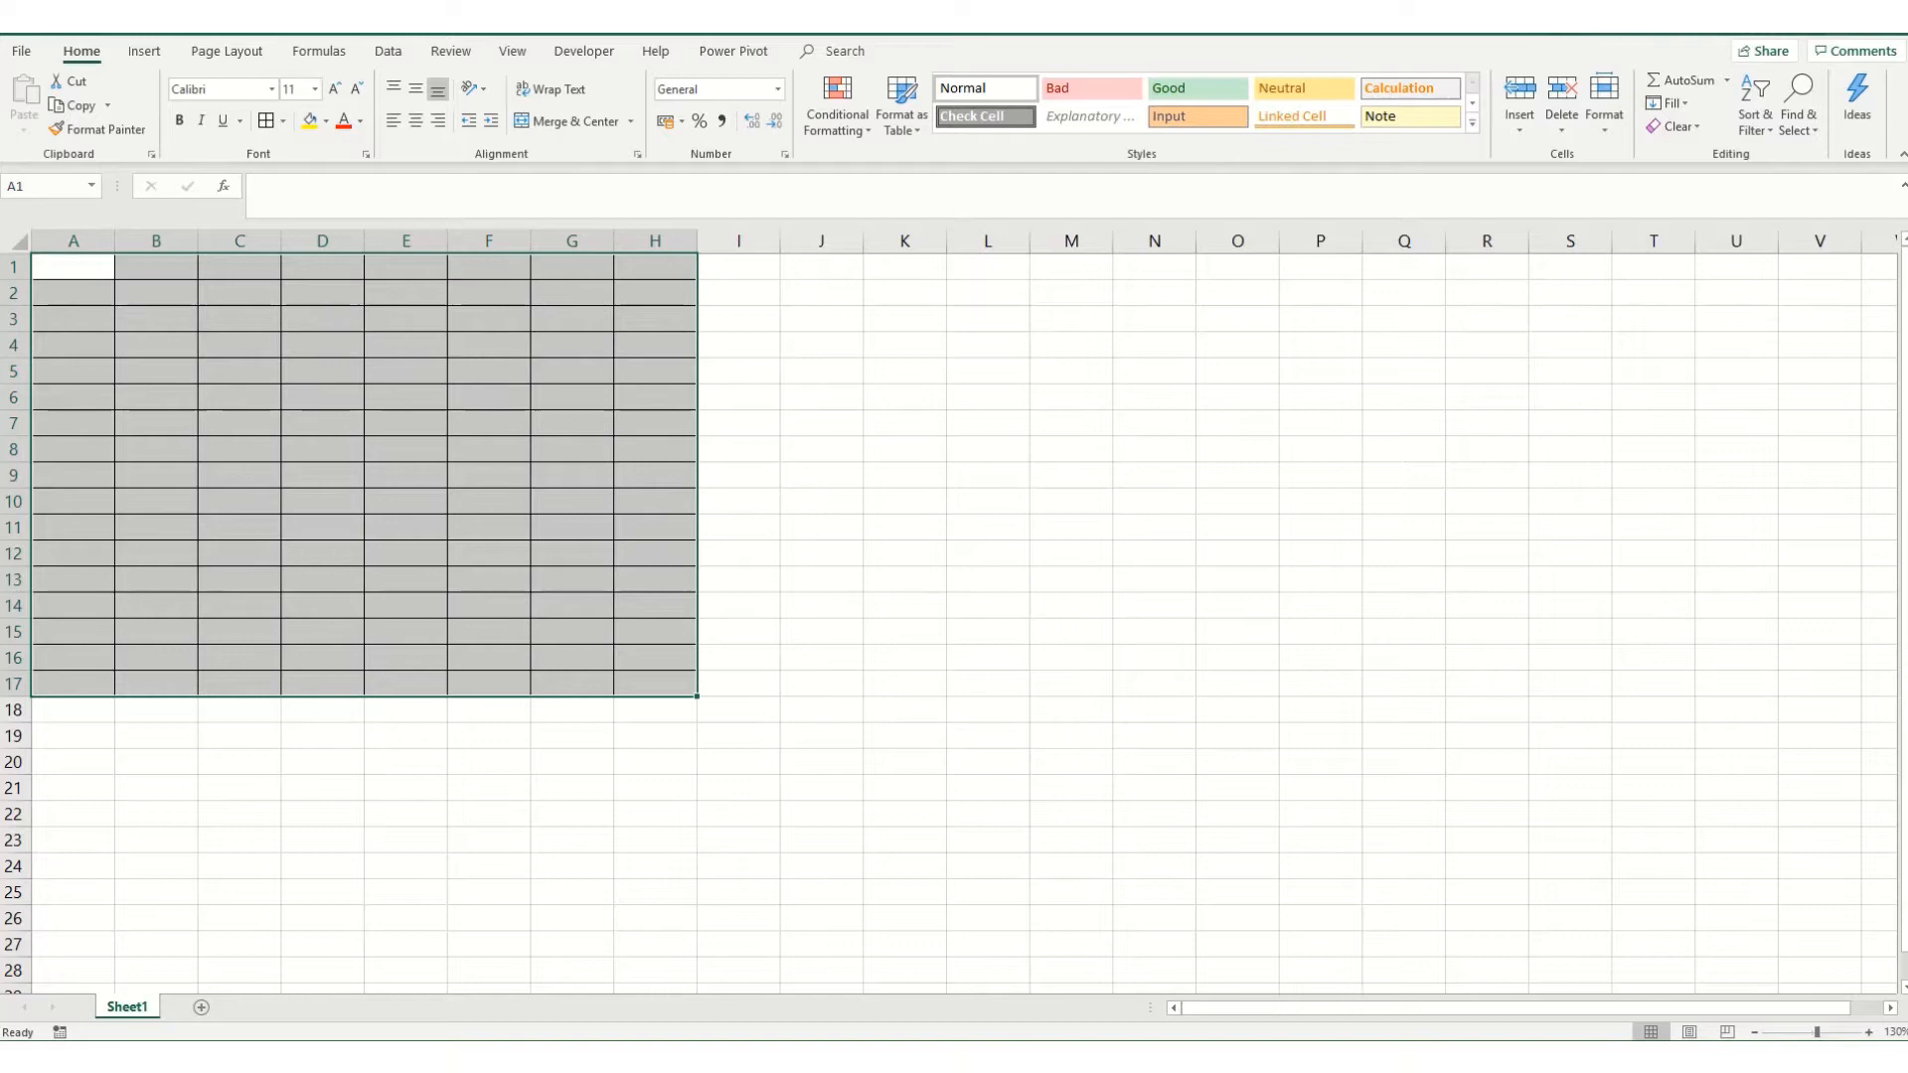
left_click(902, 684)
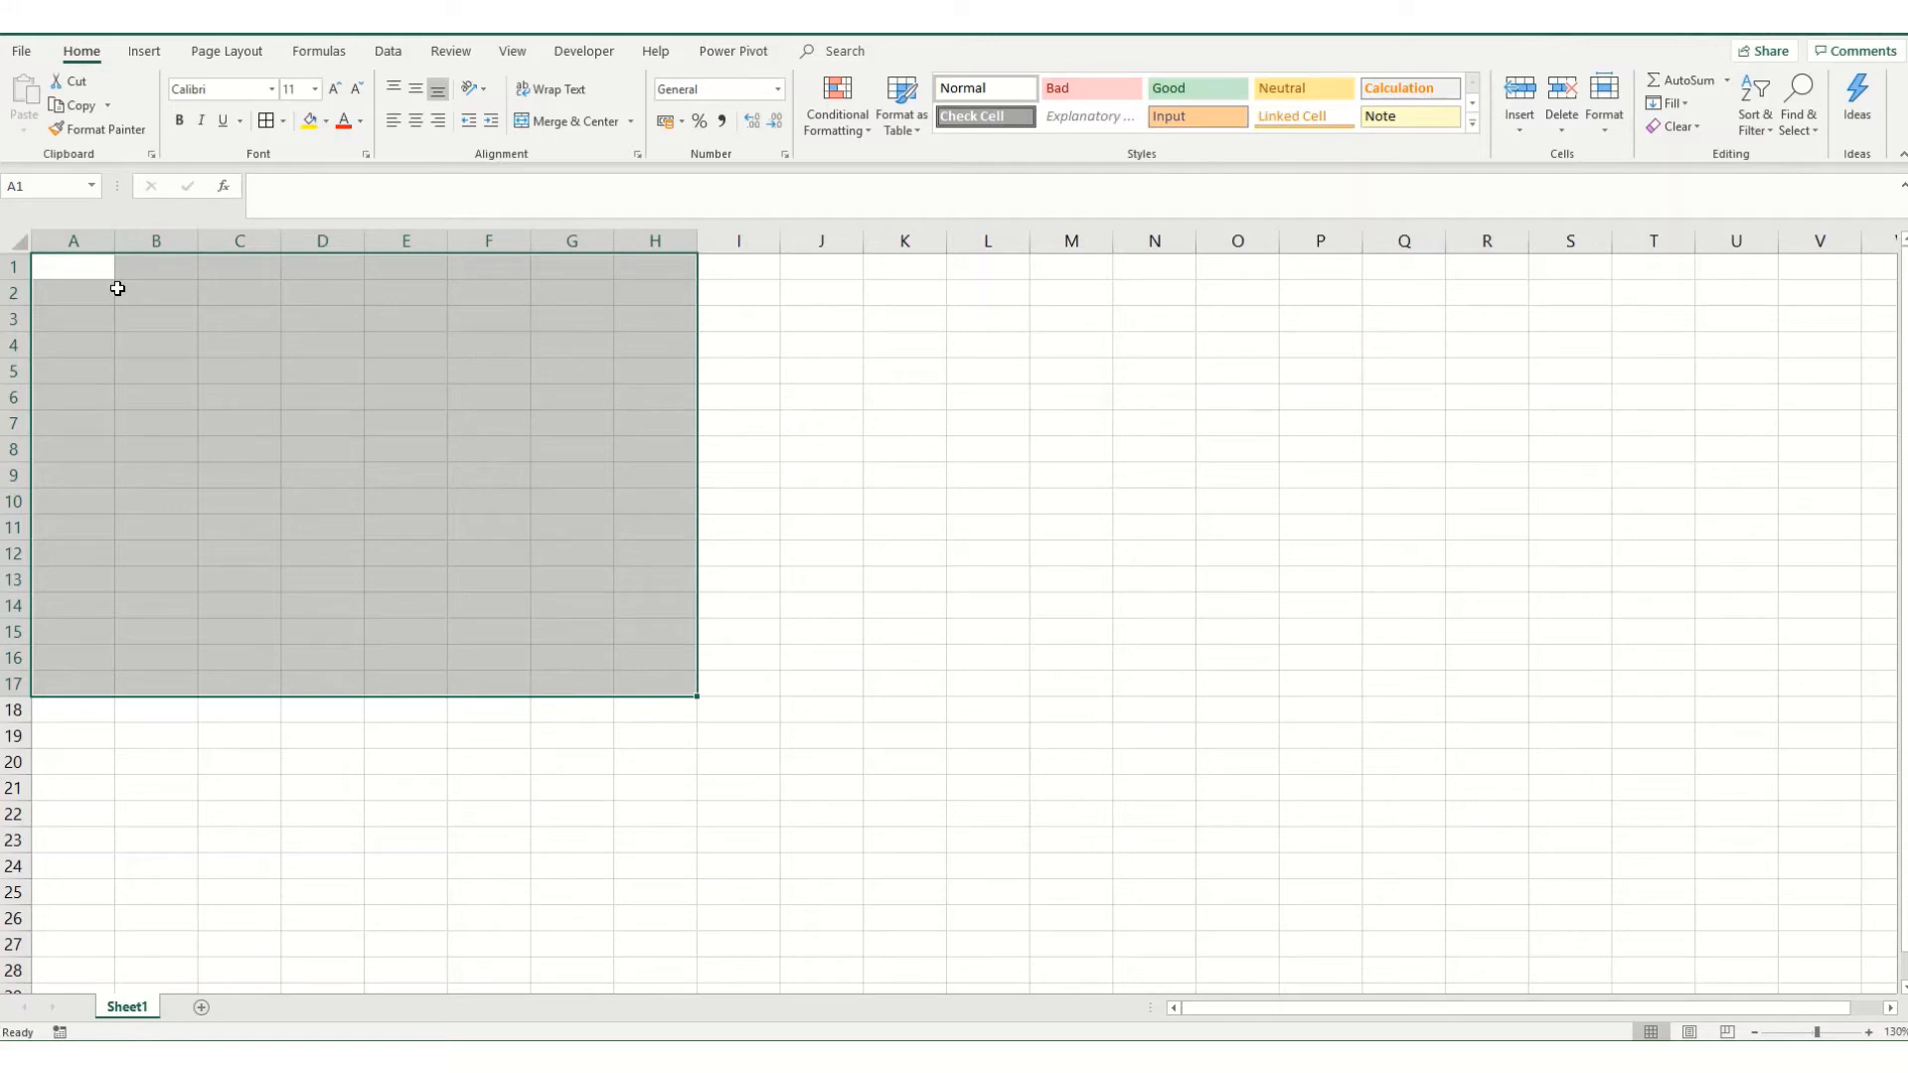
mouse_move(42, 324)
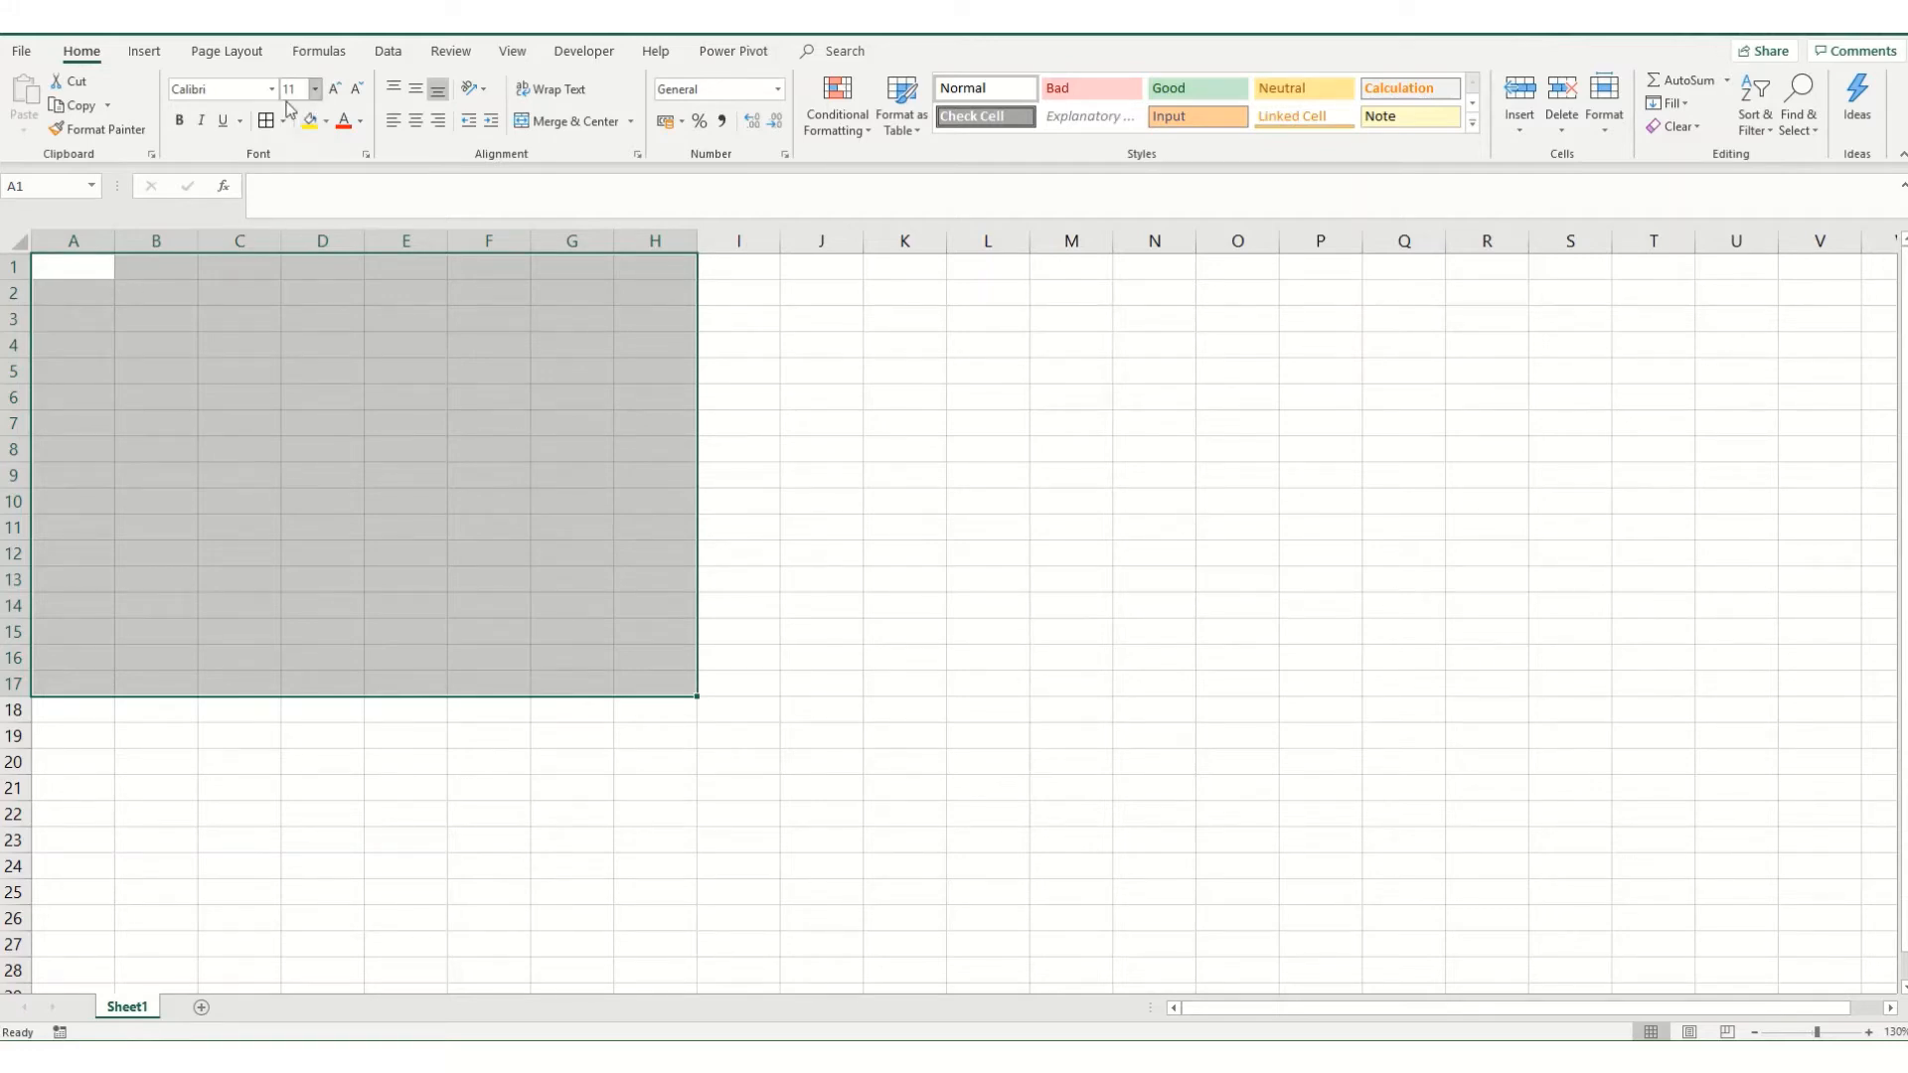
left_click(272, 121)
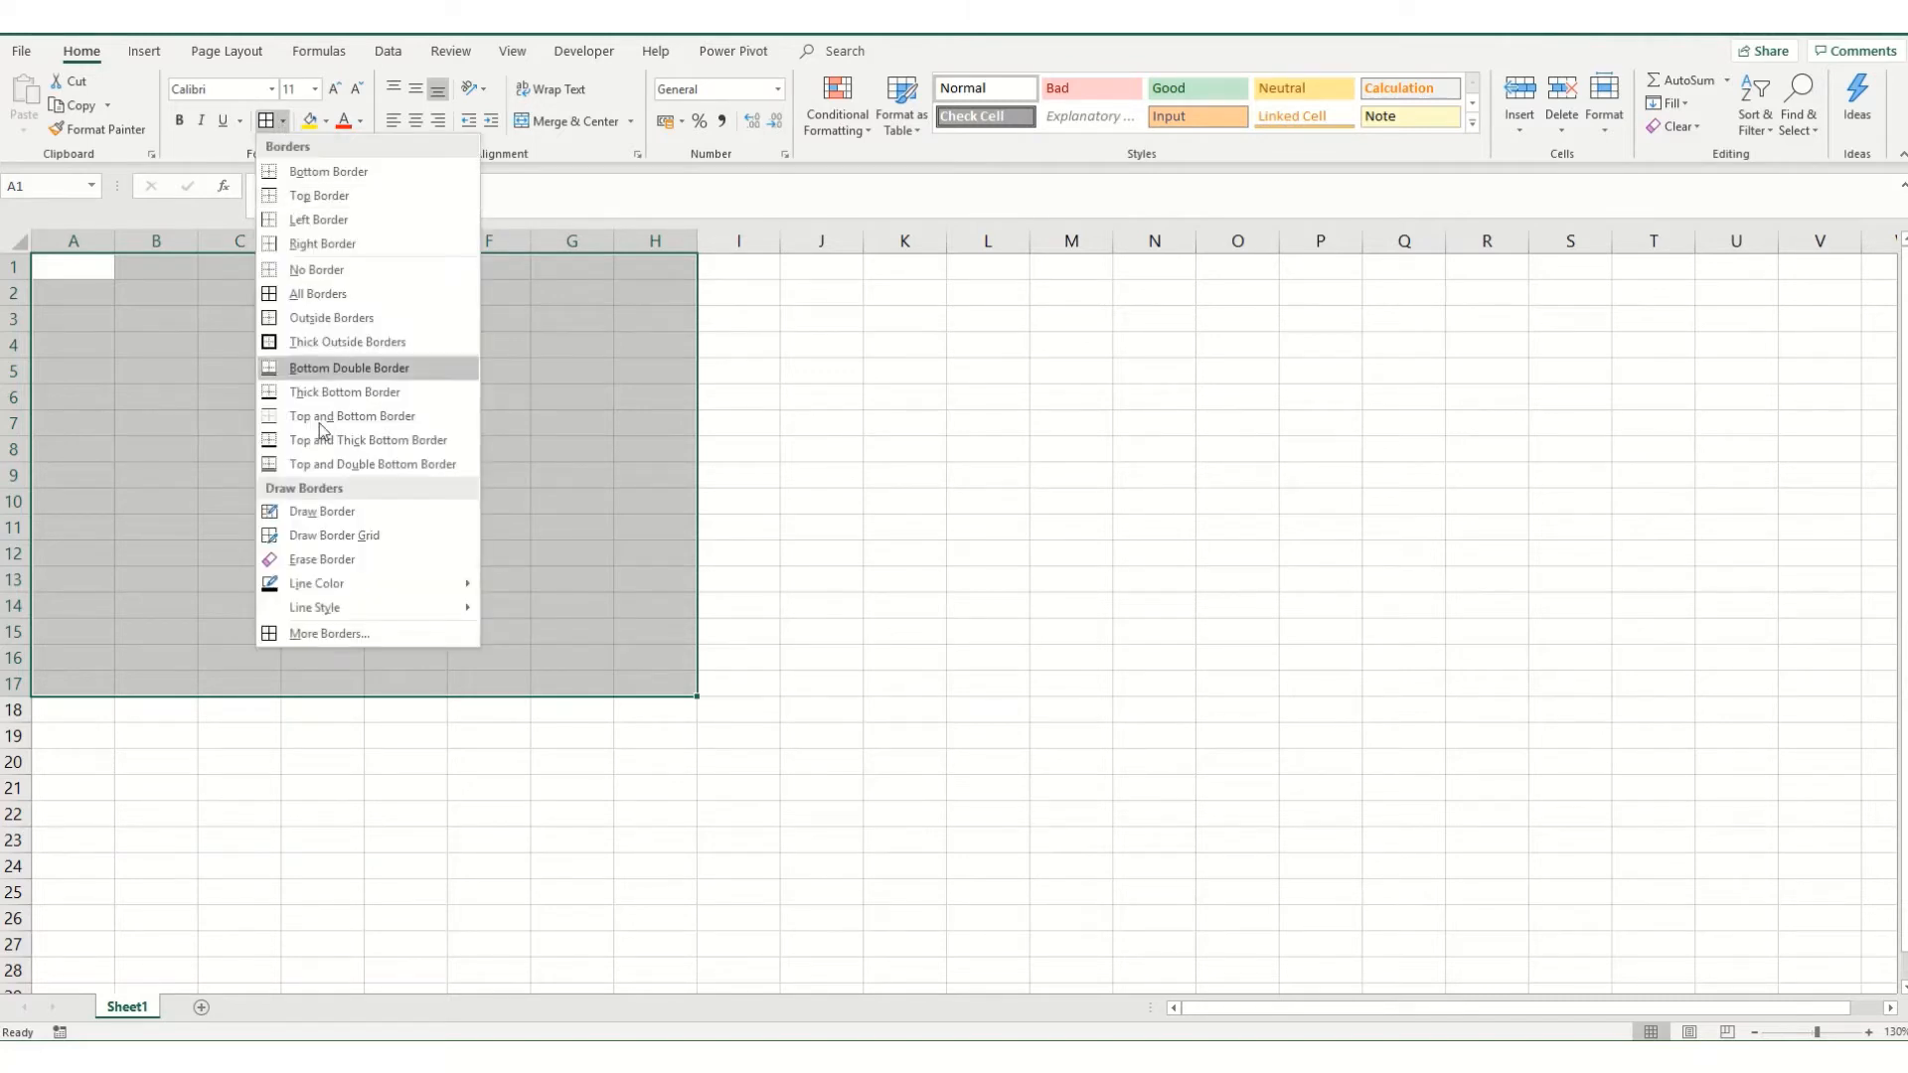
left_click(328, 632)
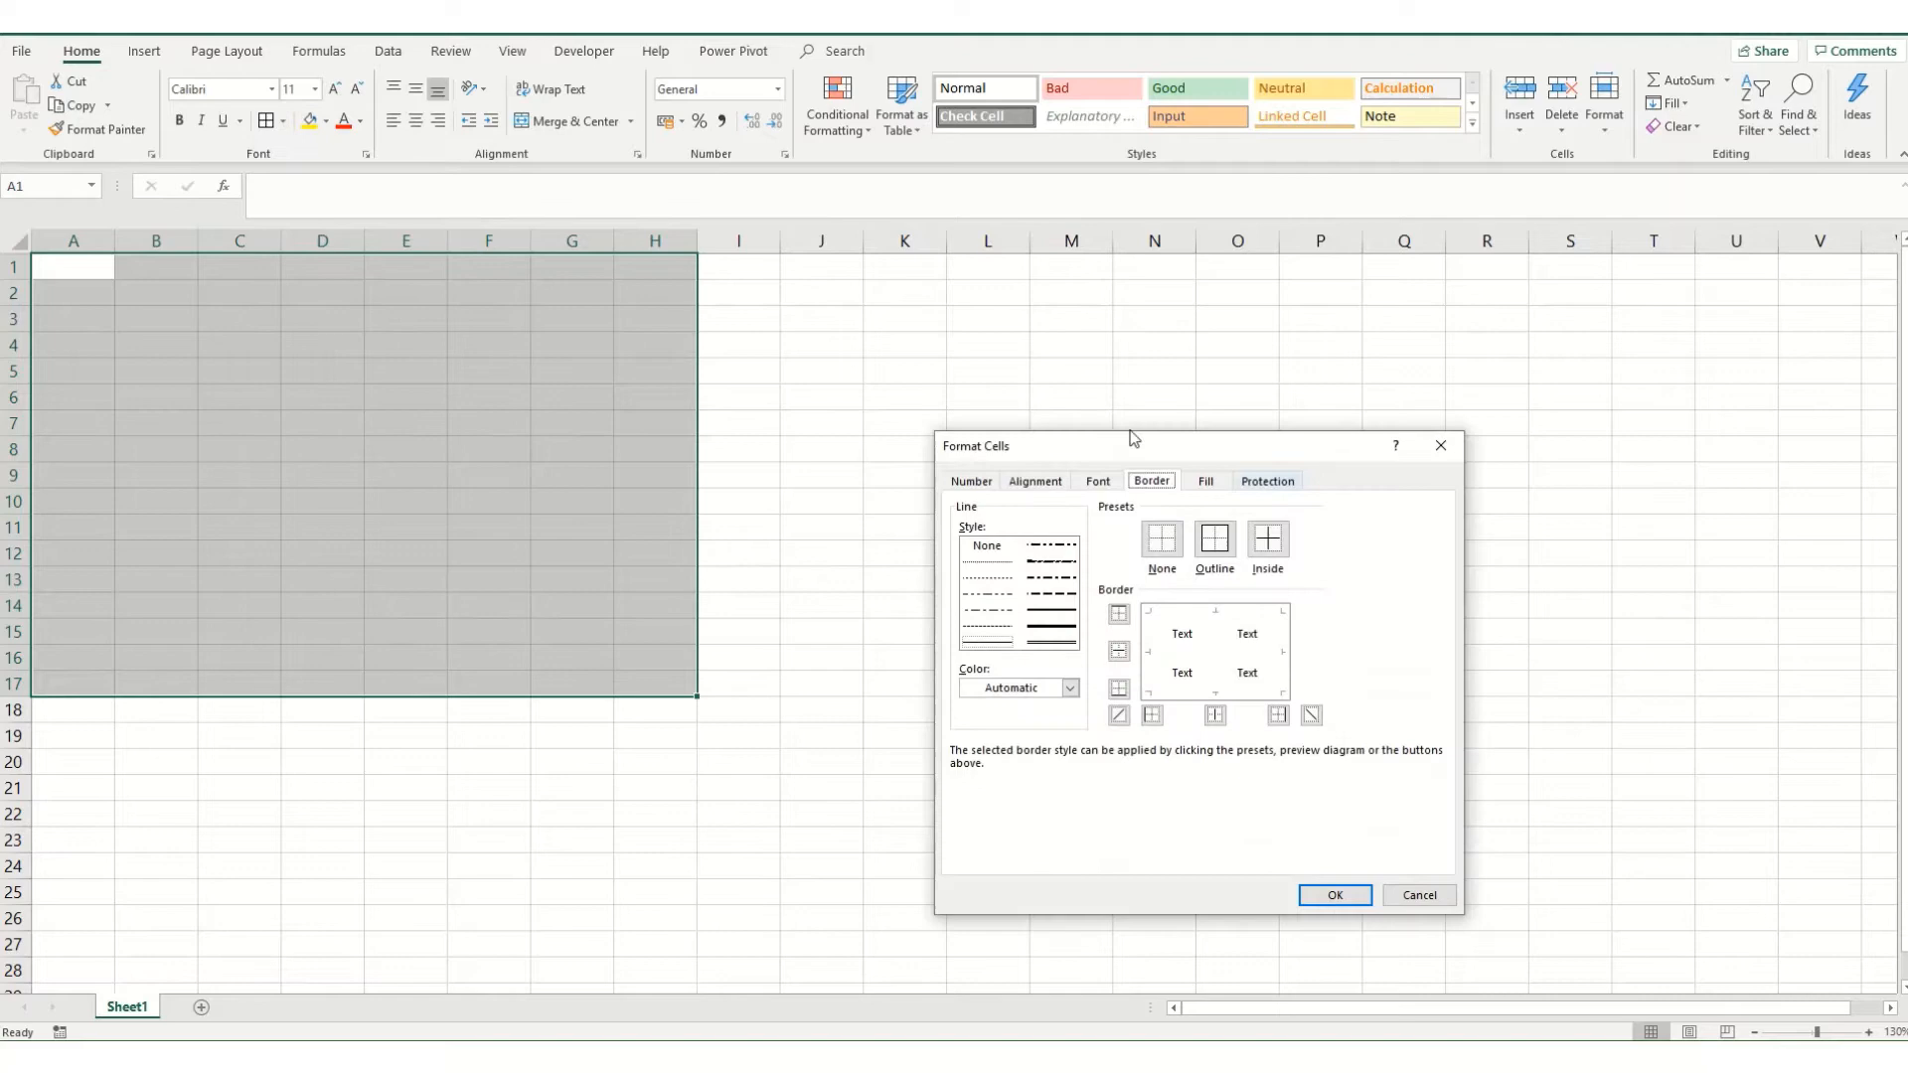
mouse_move(1053, 481)
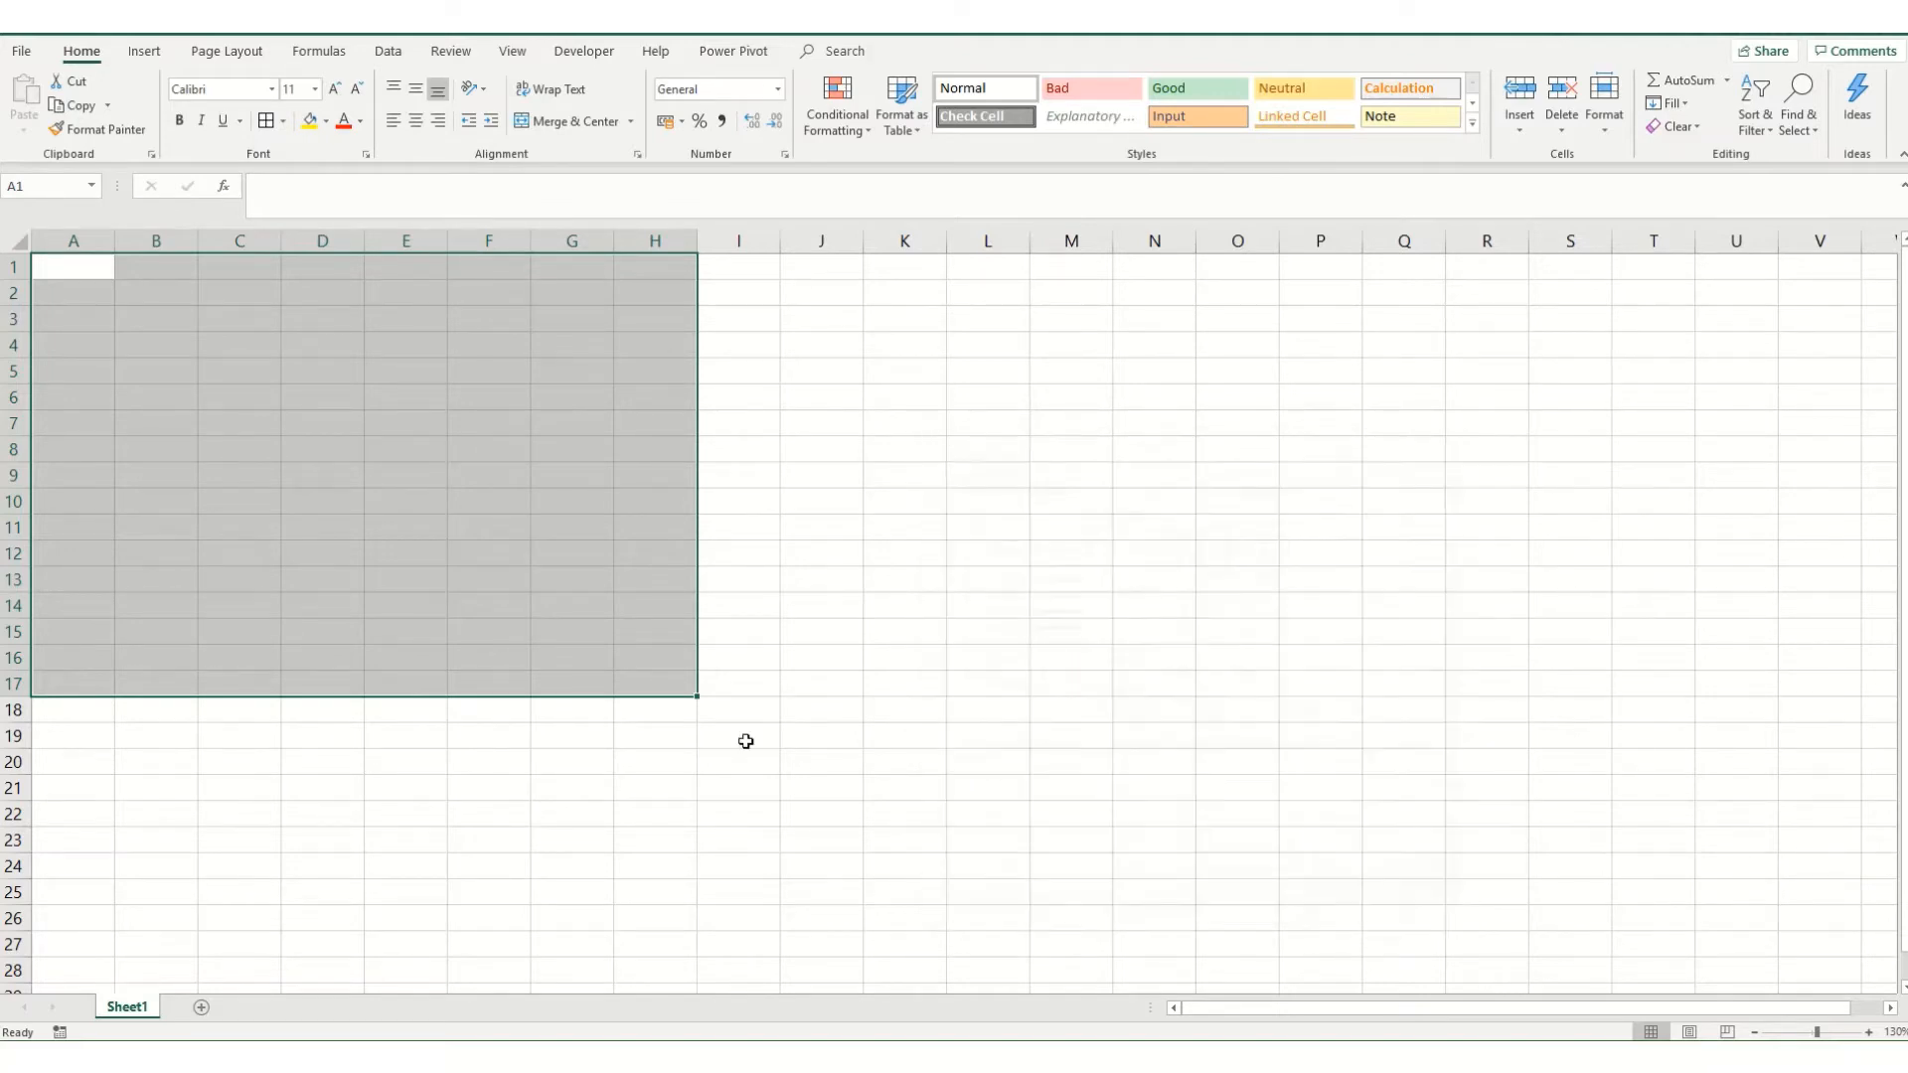
mouse_move(399, 624)
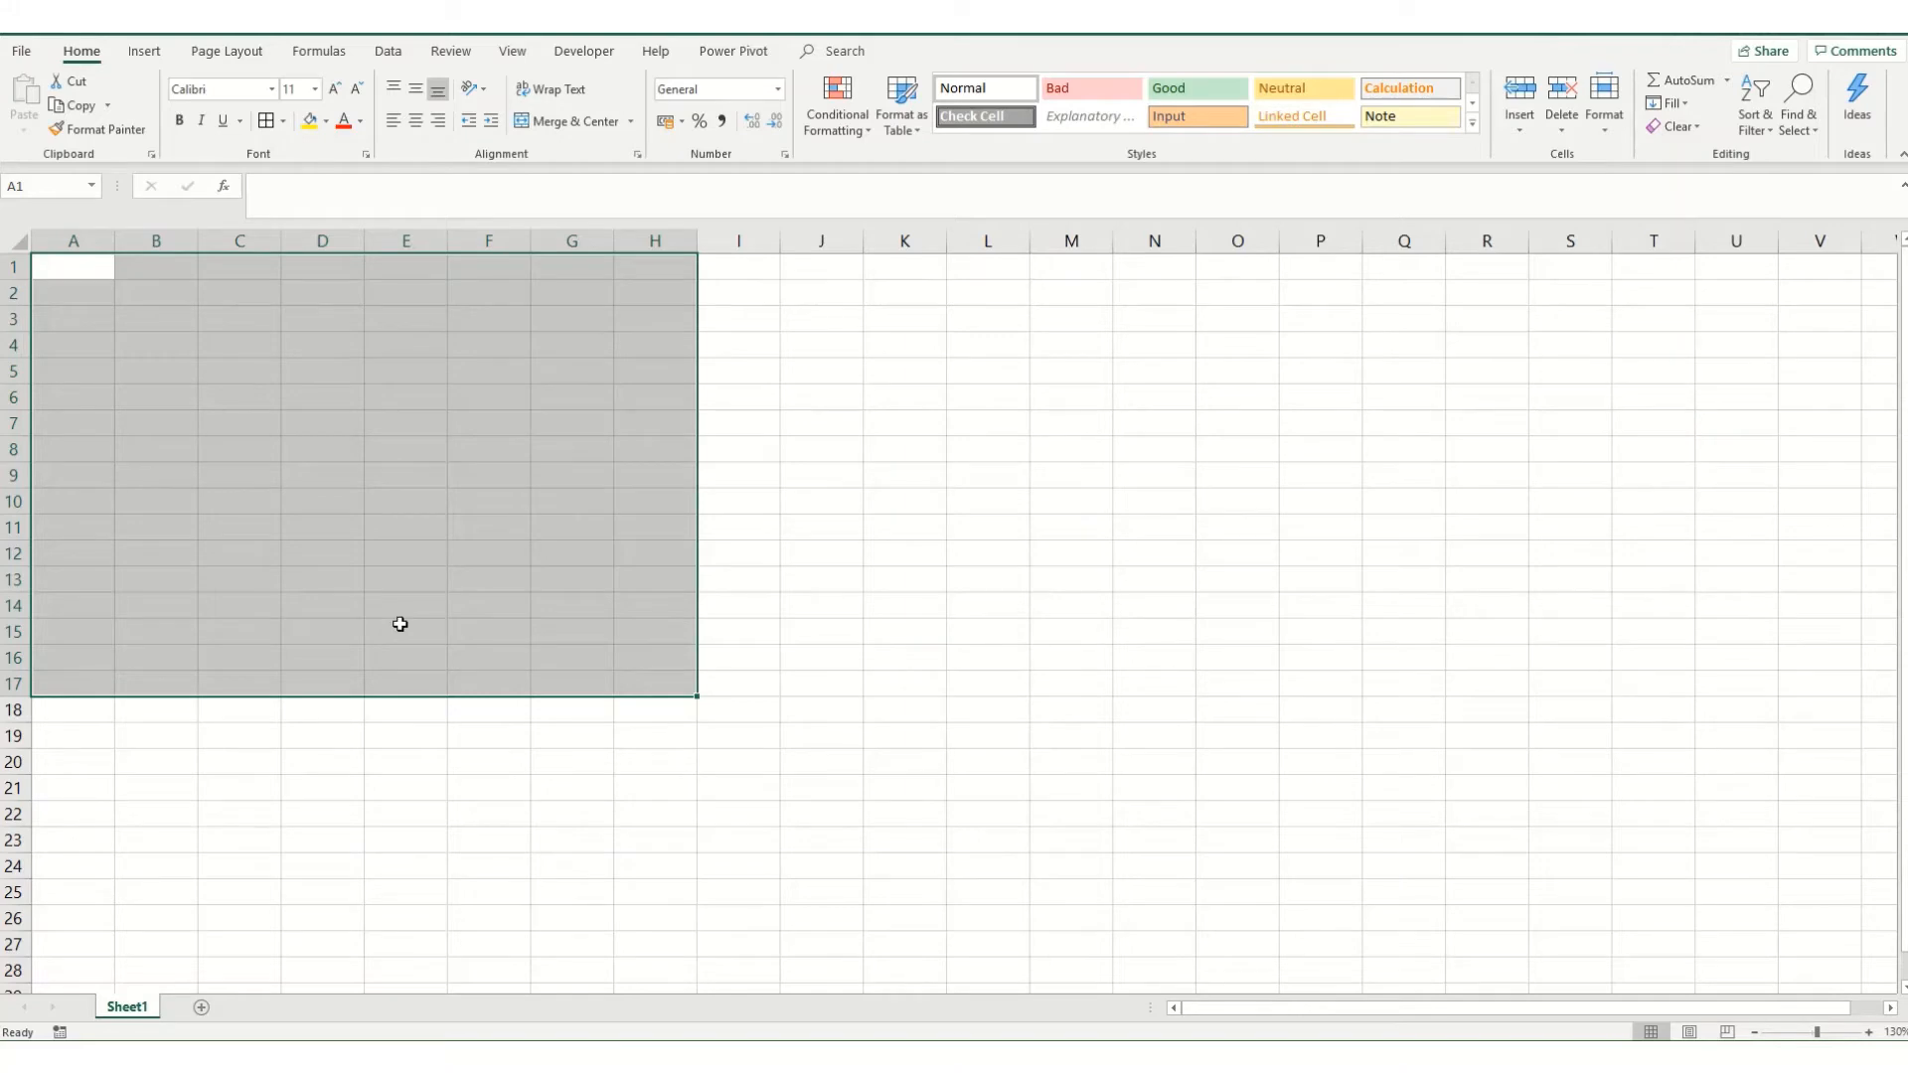
- In Format Cells Border, set the Outline and Inside presets for A1:H17
key("ctrl+1")
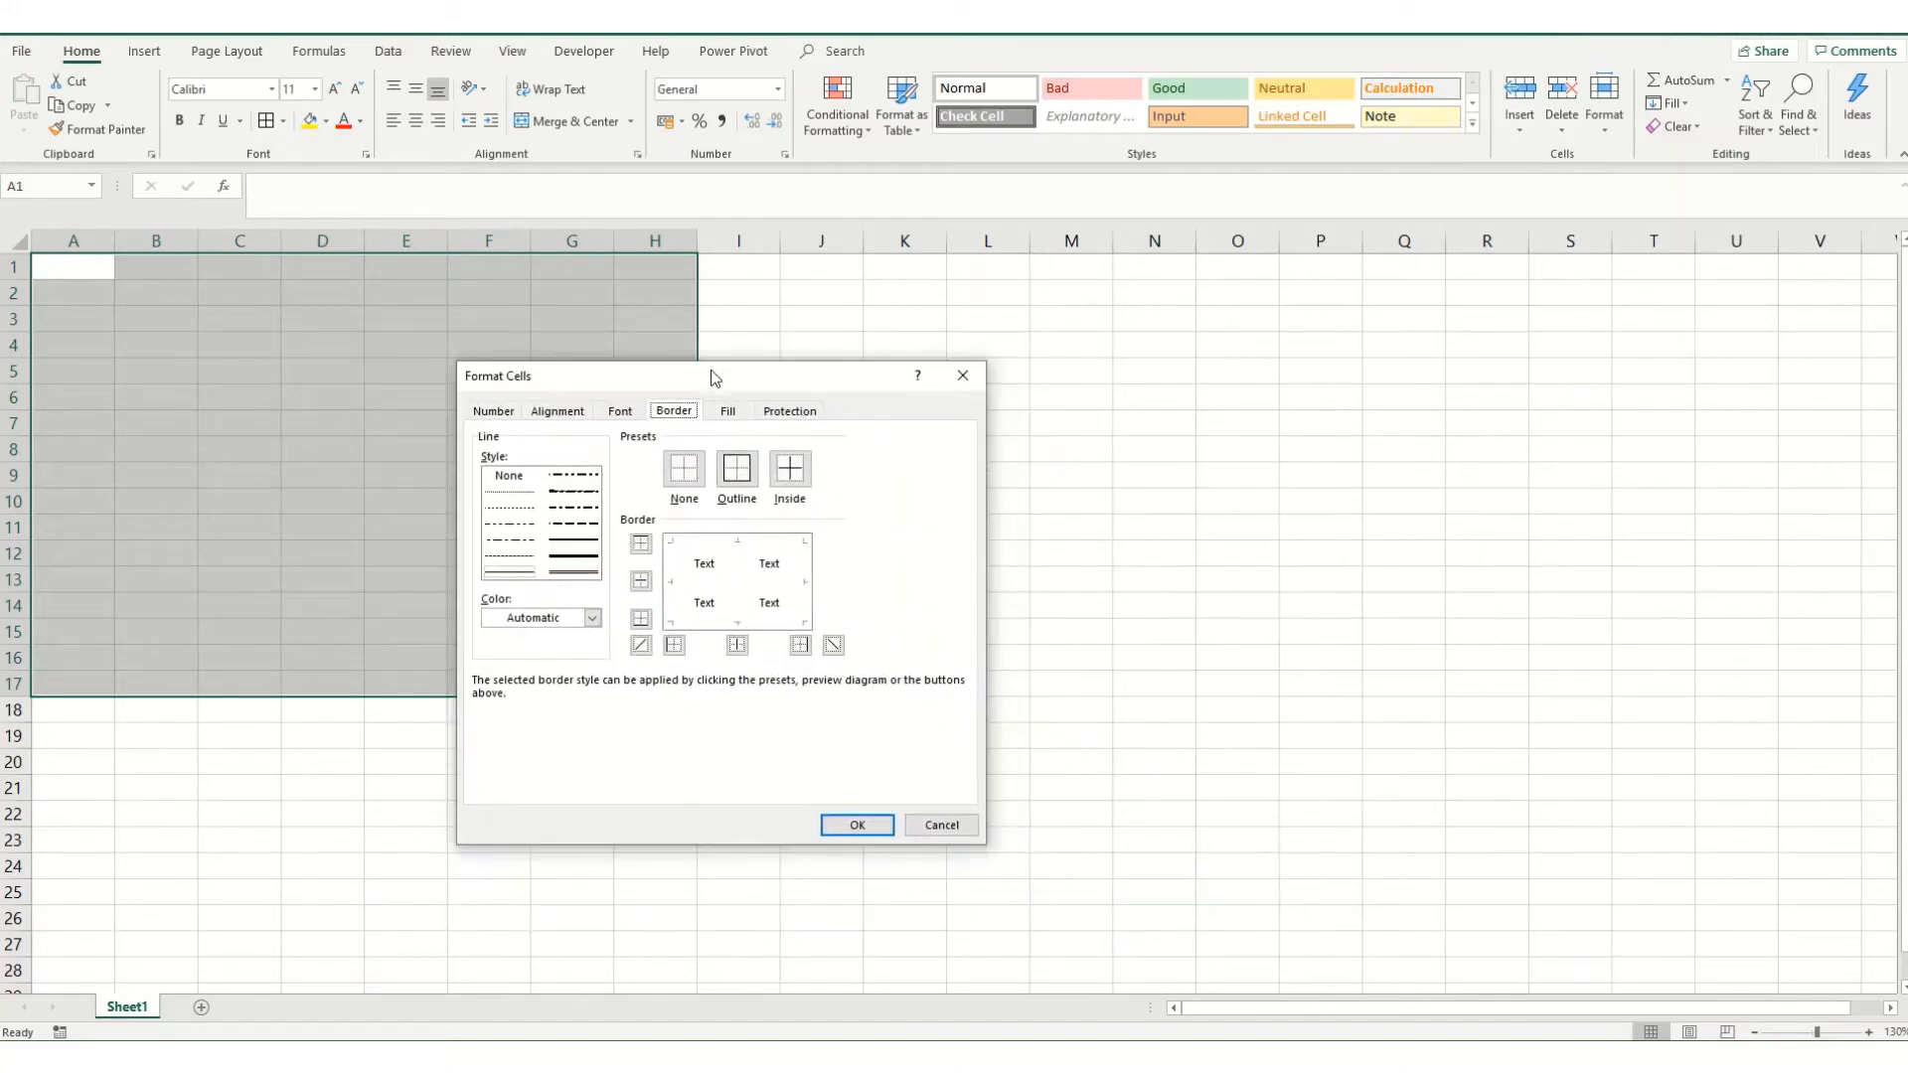
mouse_move(545, 426)
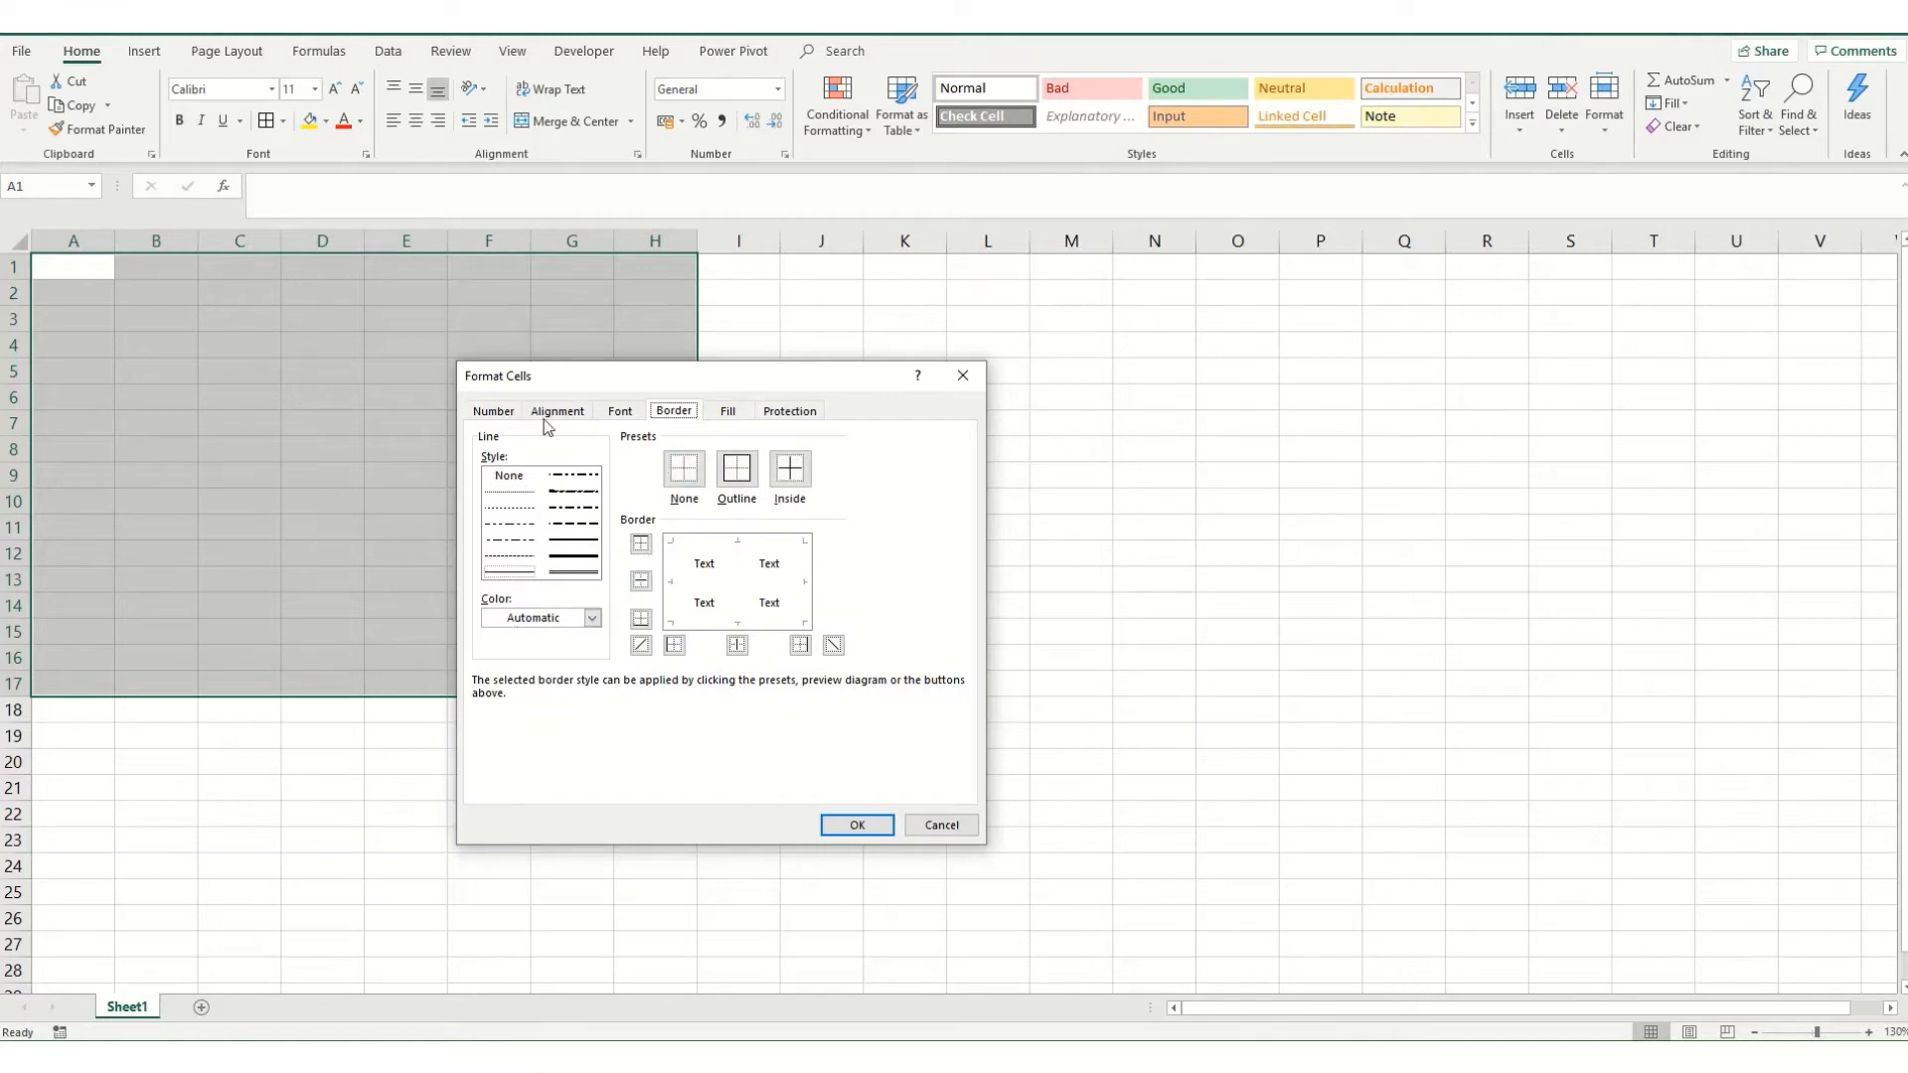
left_click(736, 474)
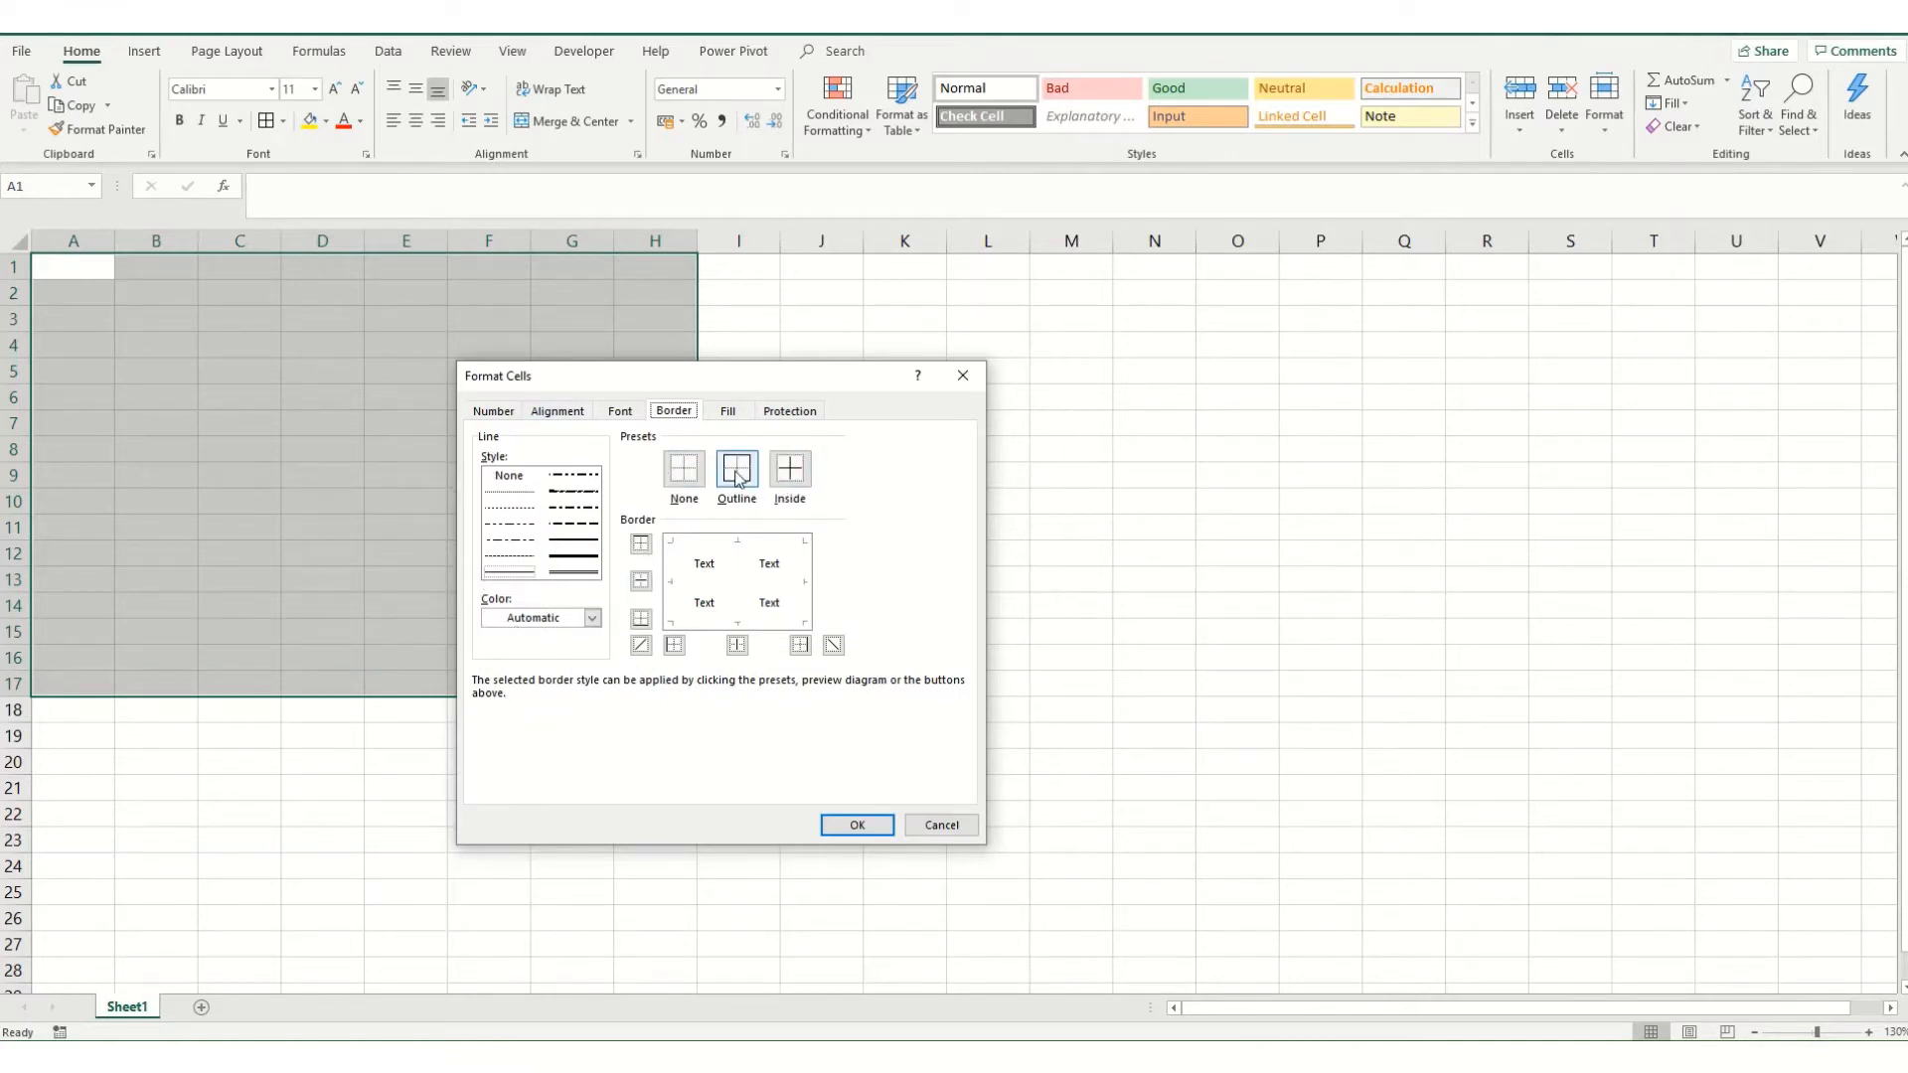
left_click(735, 473)
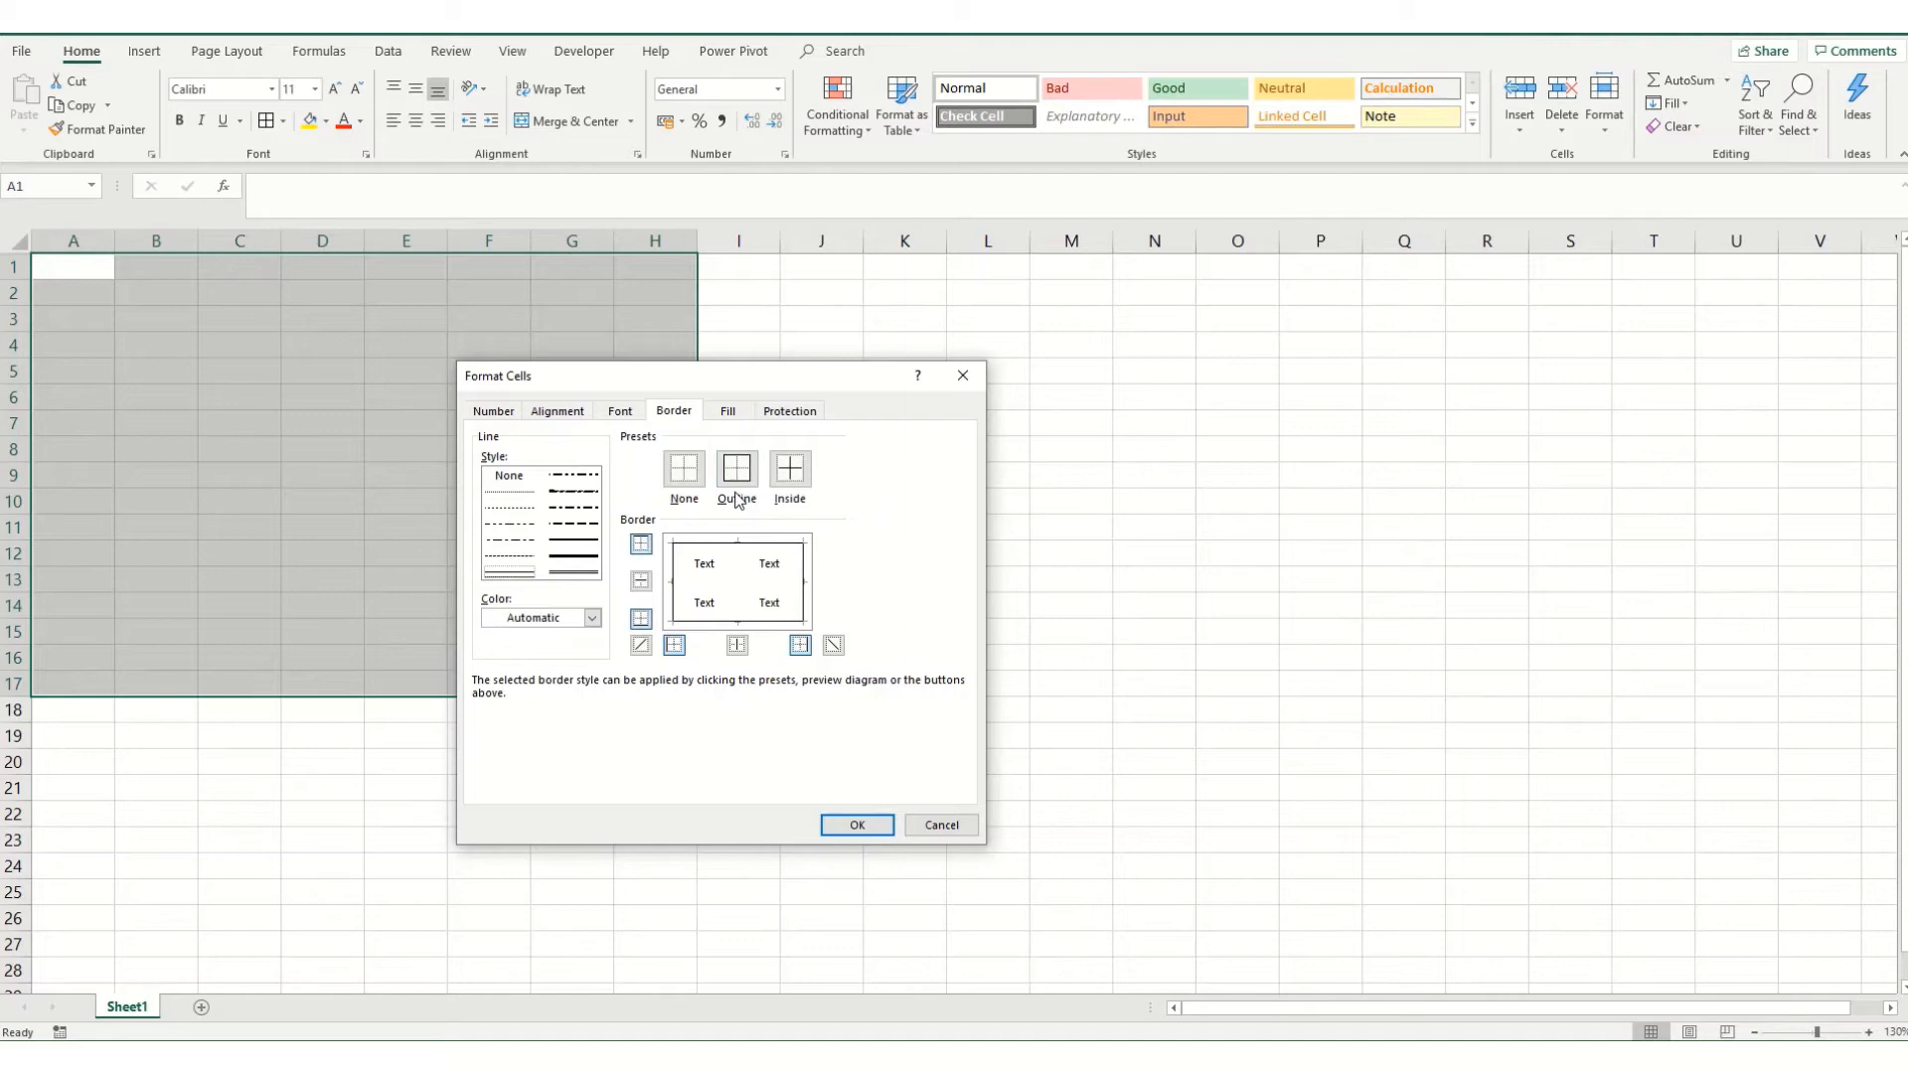
left_click(789, 473)
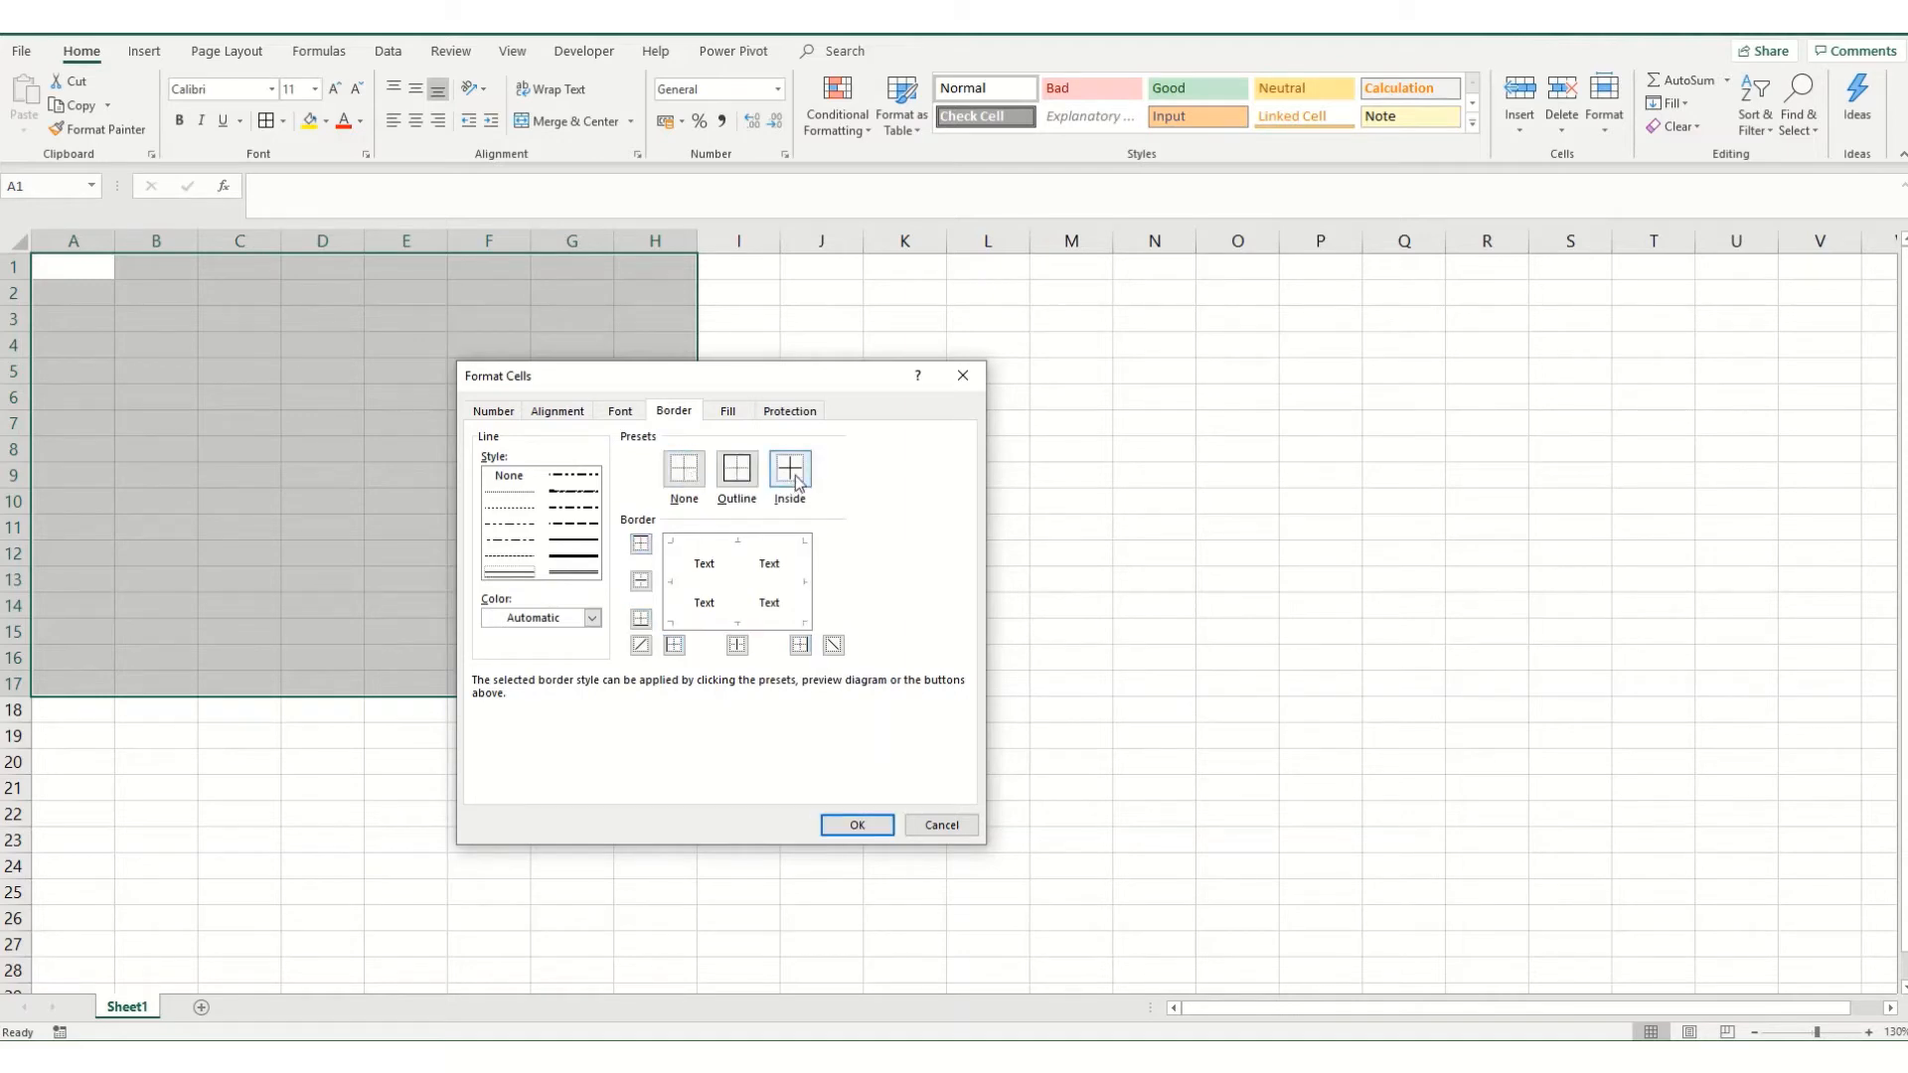
left_click(682, 469)
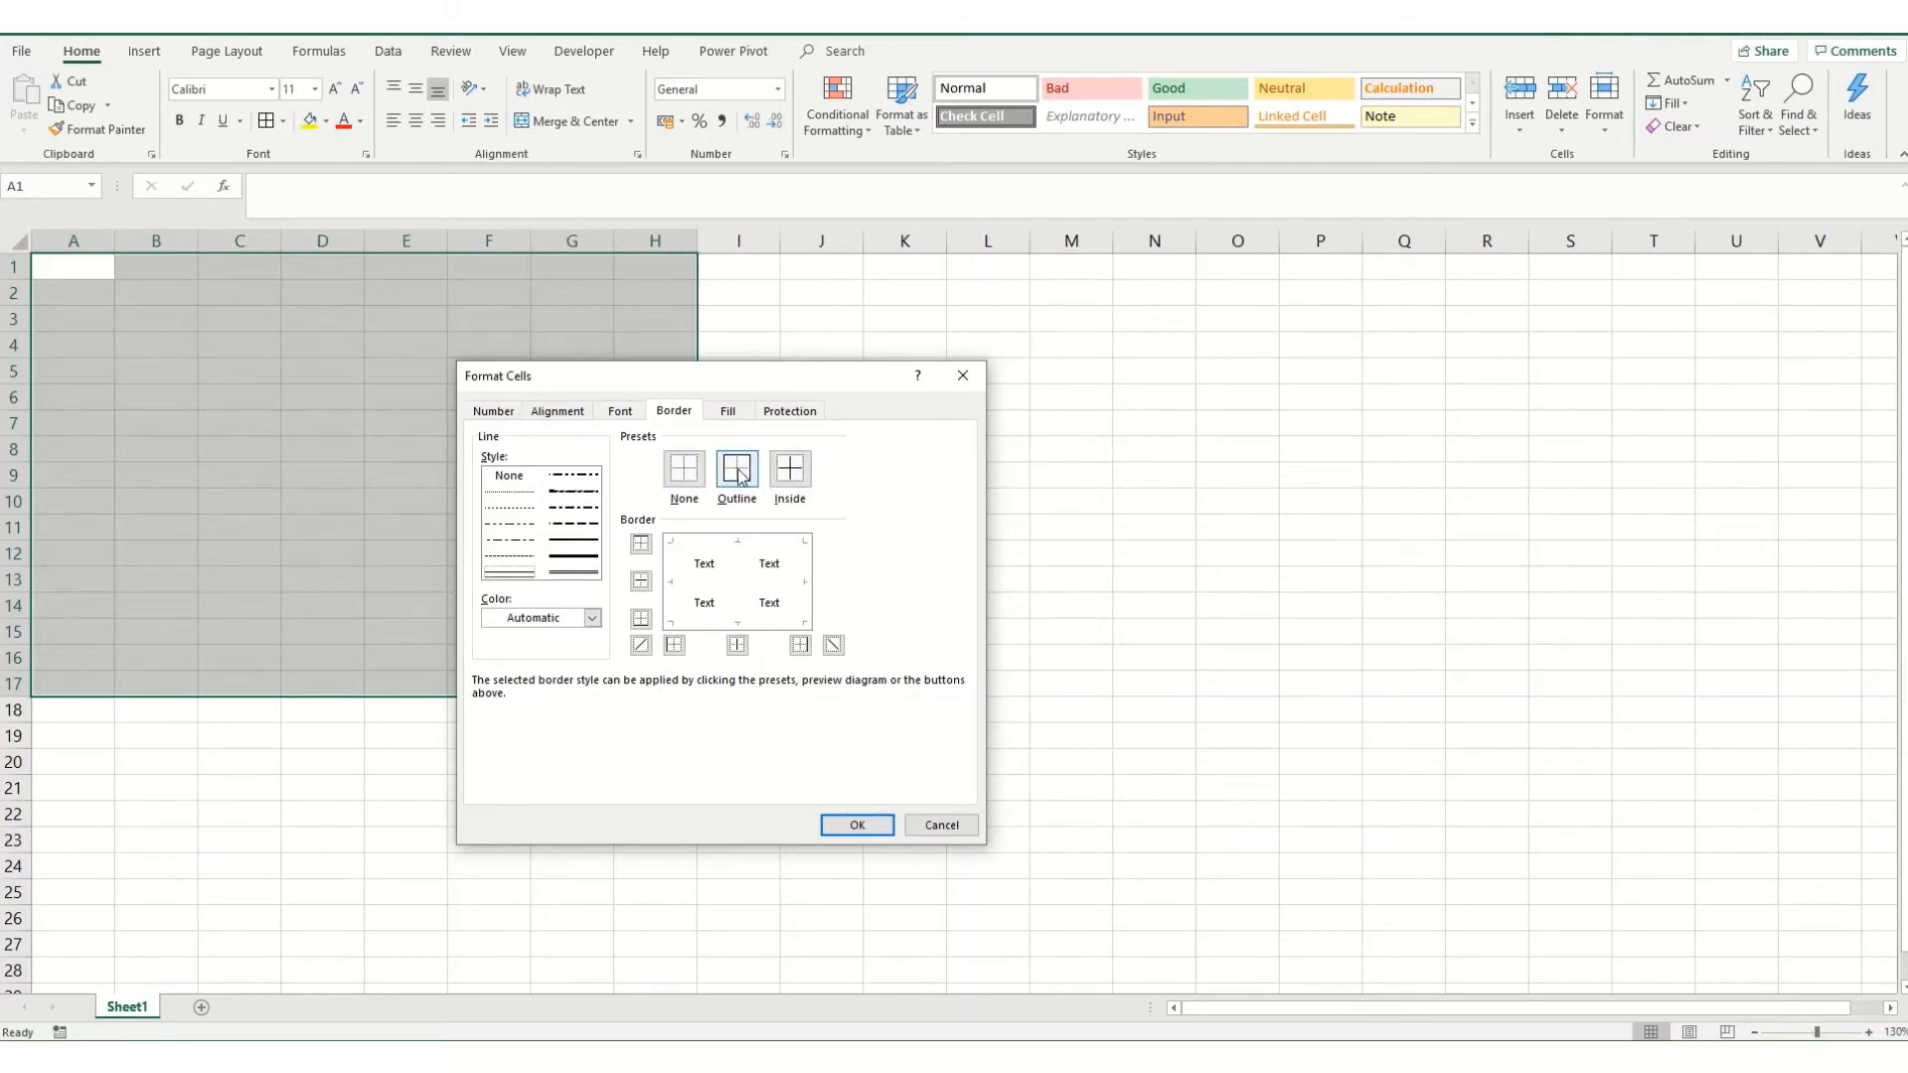
left_click(735, 473)
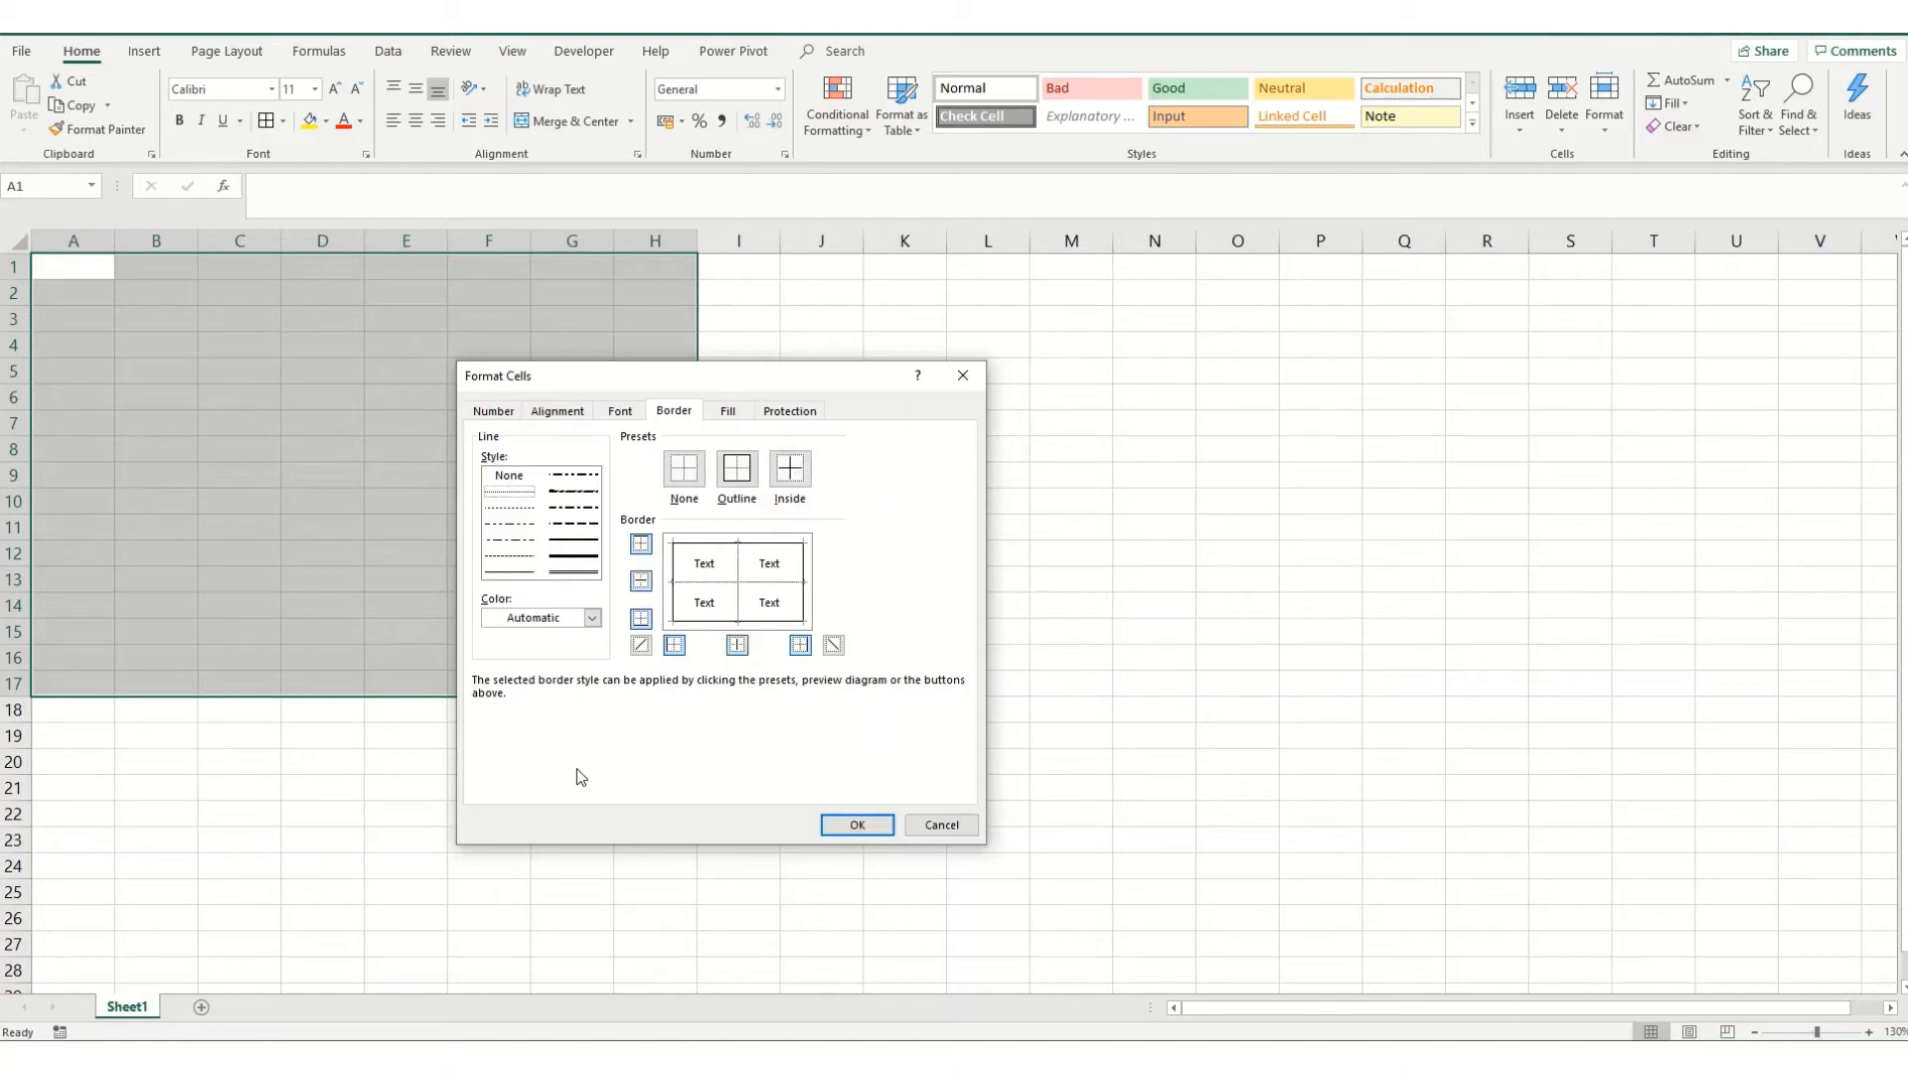
- Set the border colour to blue, redraw outline and inside lines, and apply to A1:H17
left_click(593, 616)
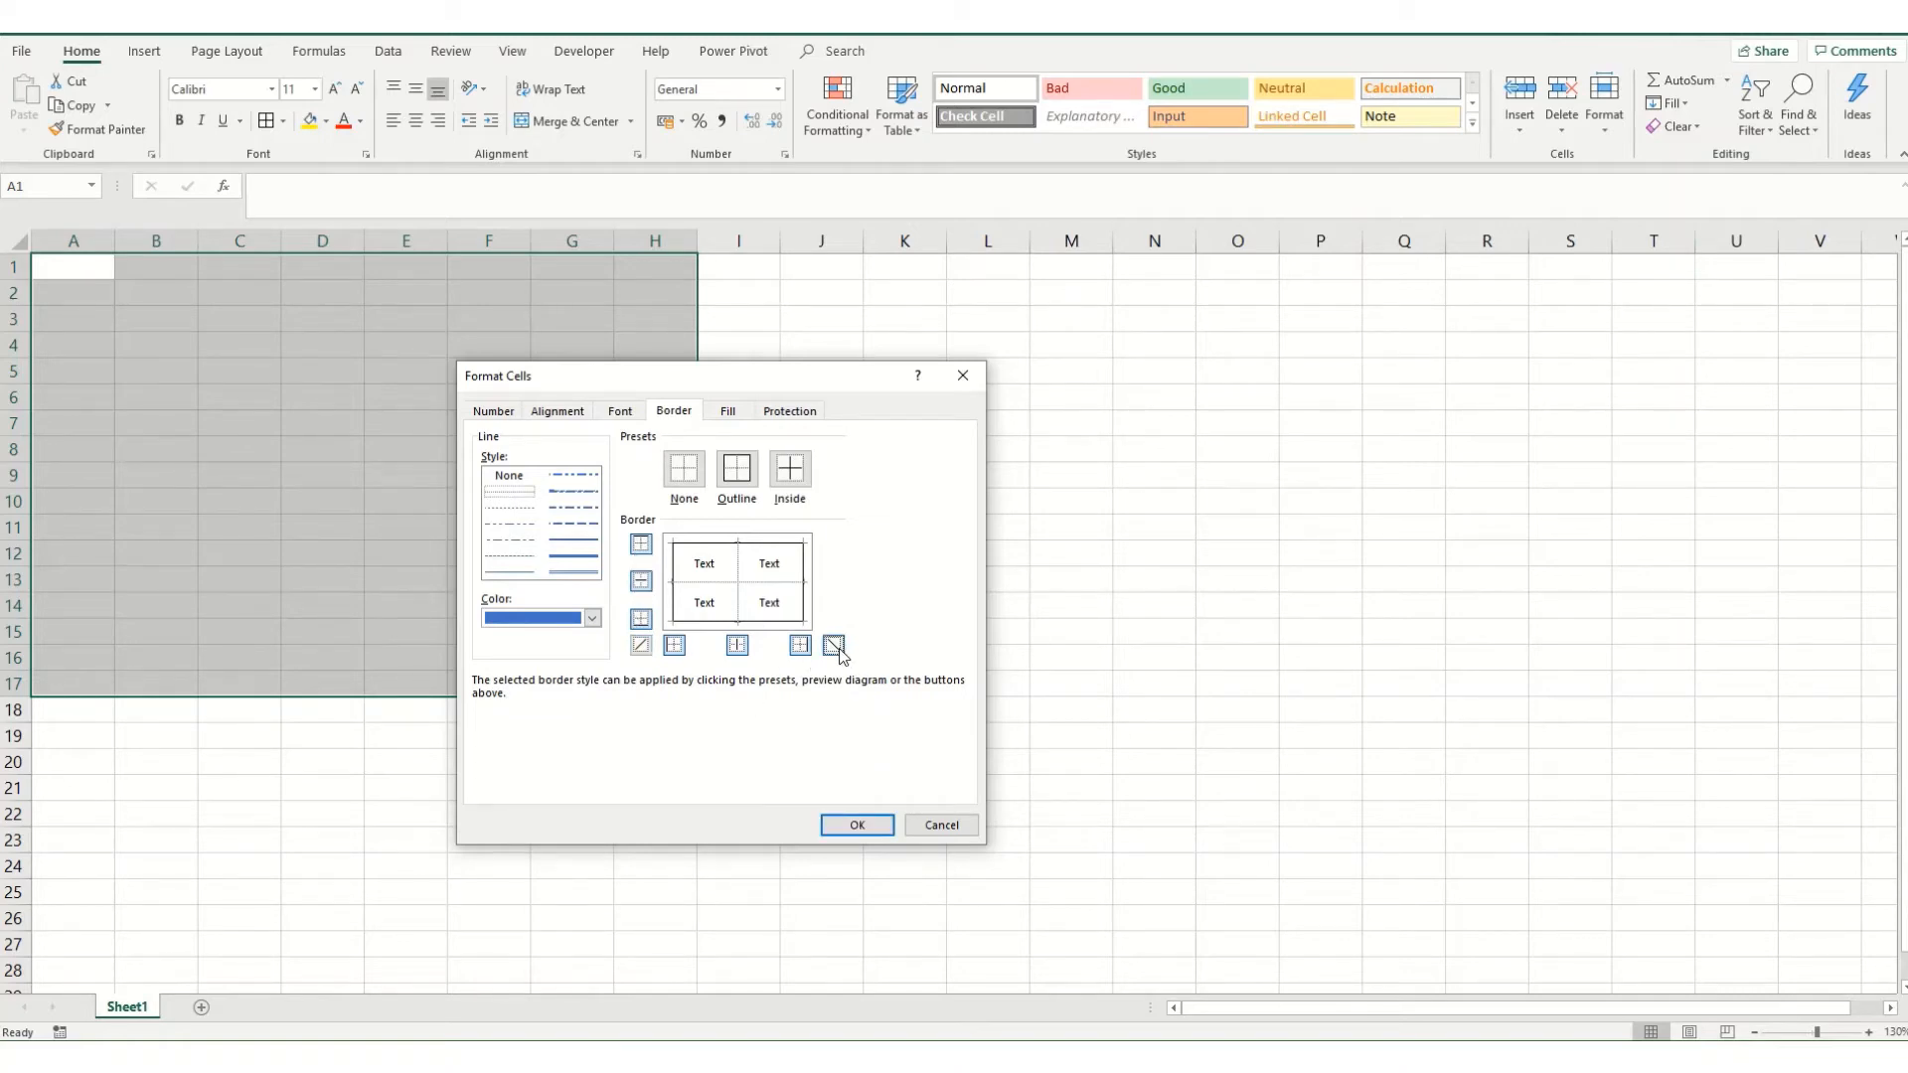
left_click(638, 644)
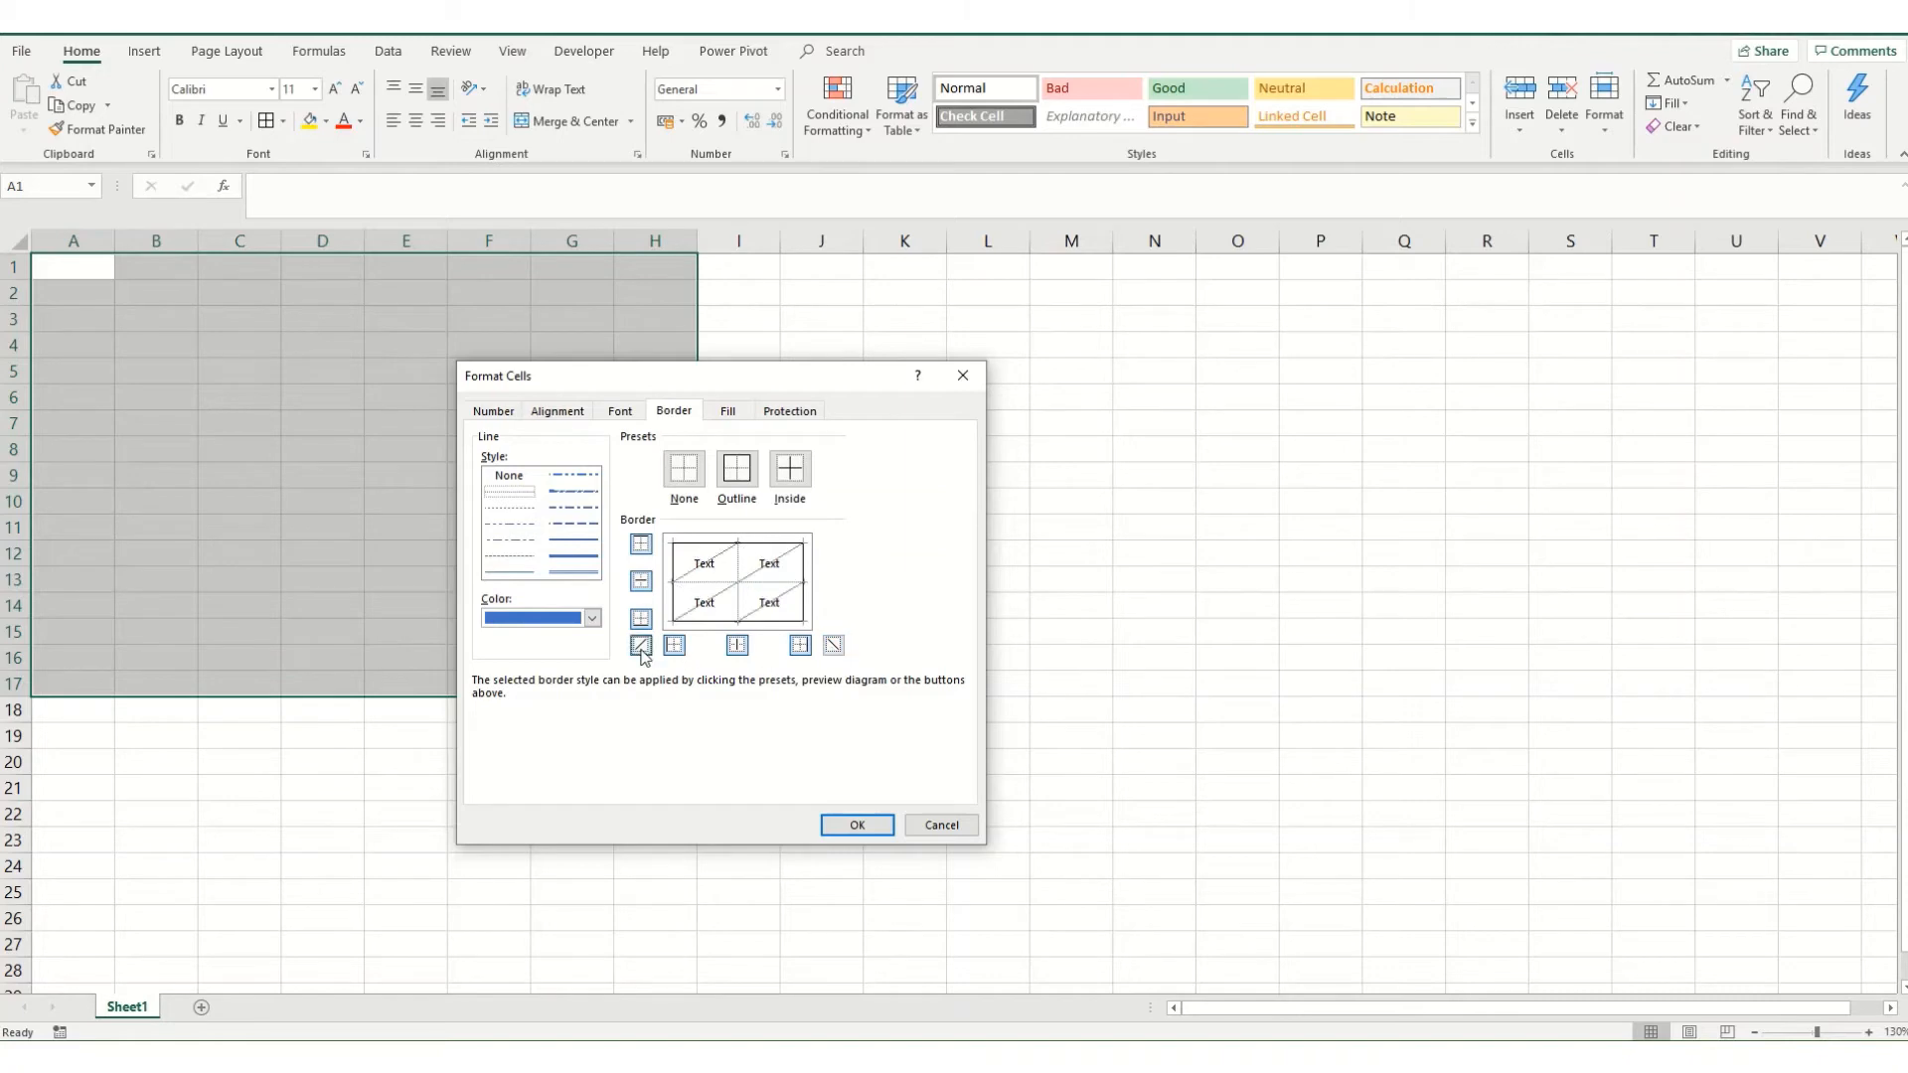
left_click(640, 646)
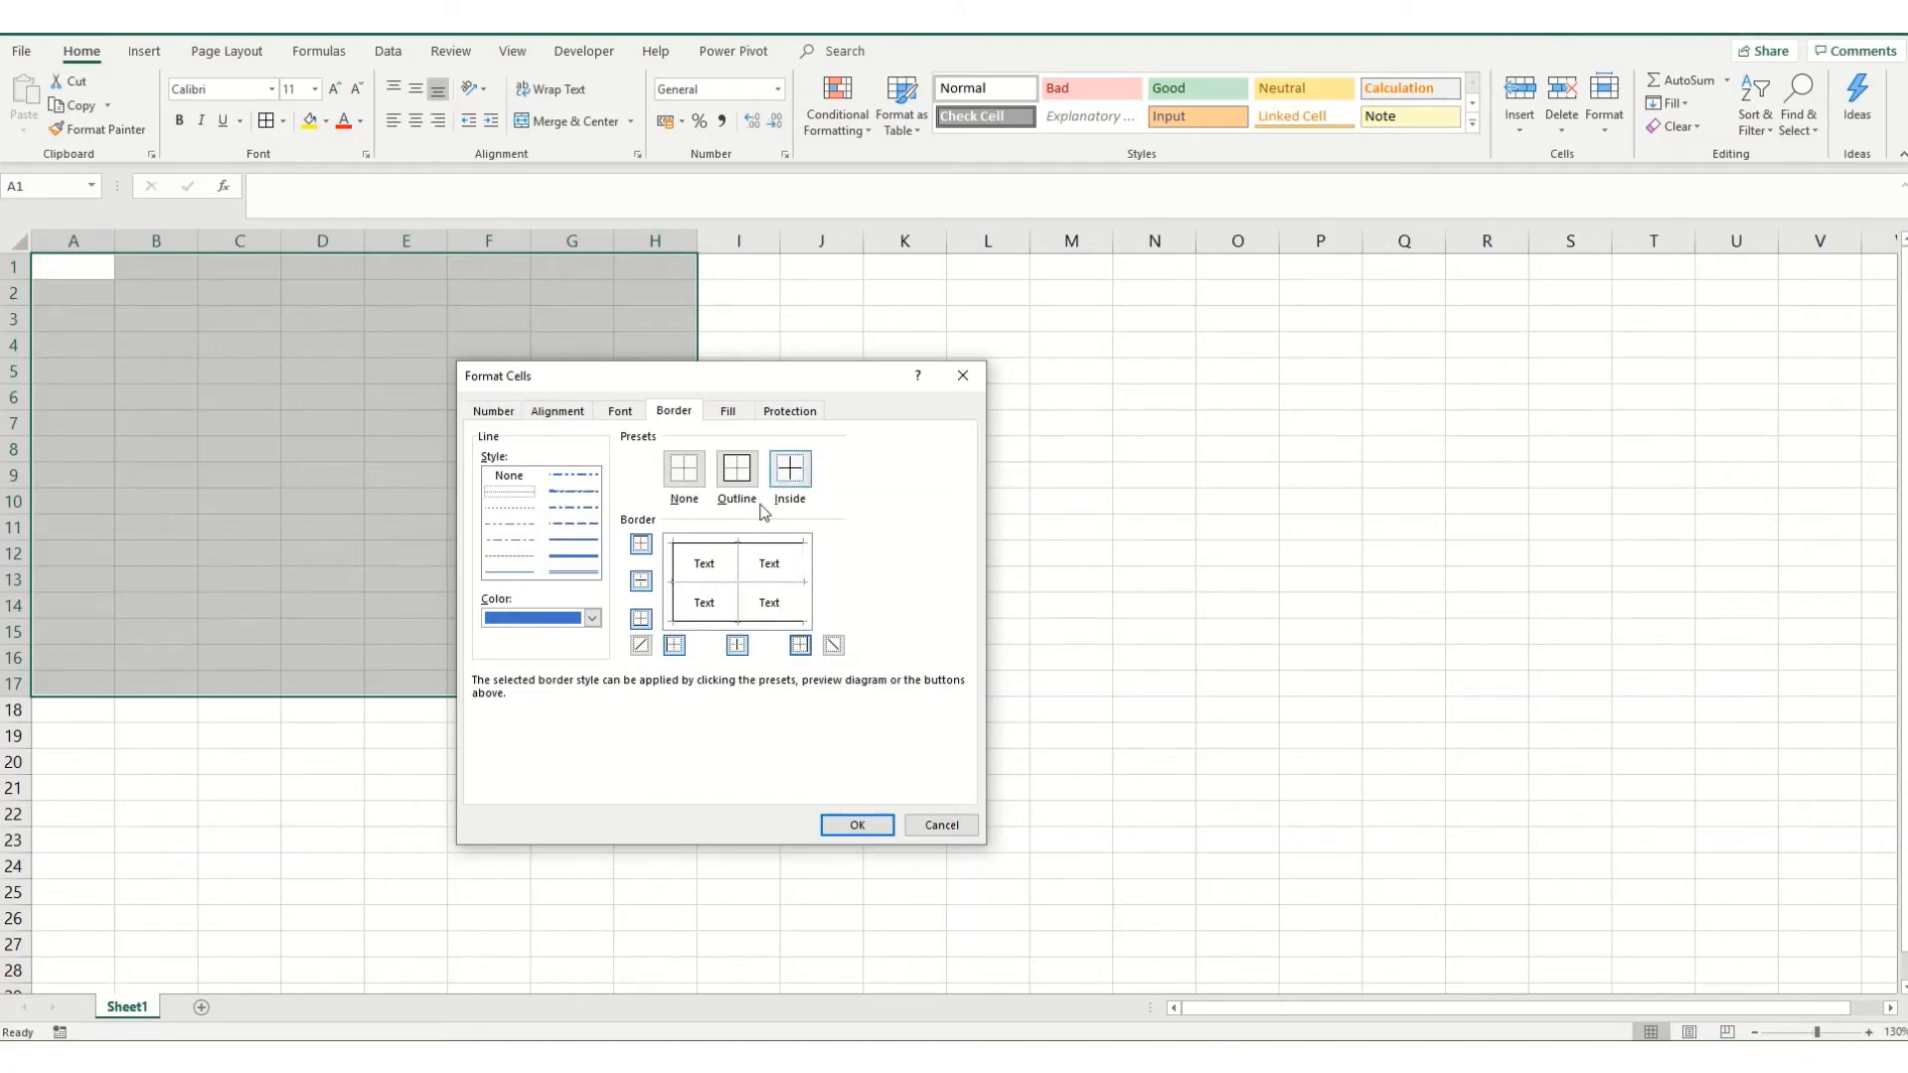
left_click(735, 469)
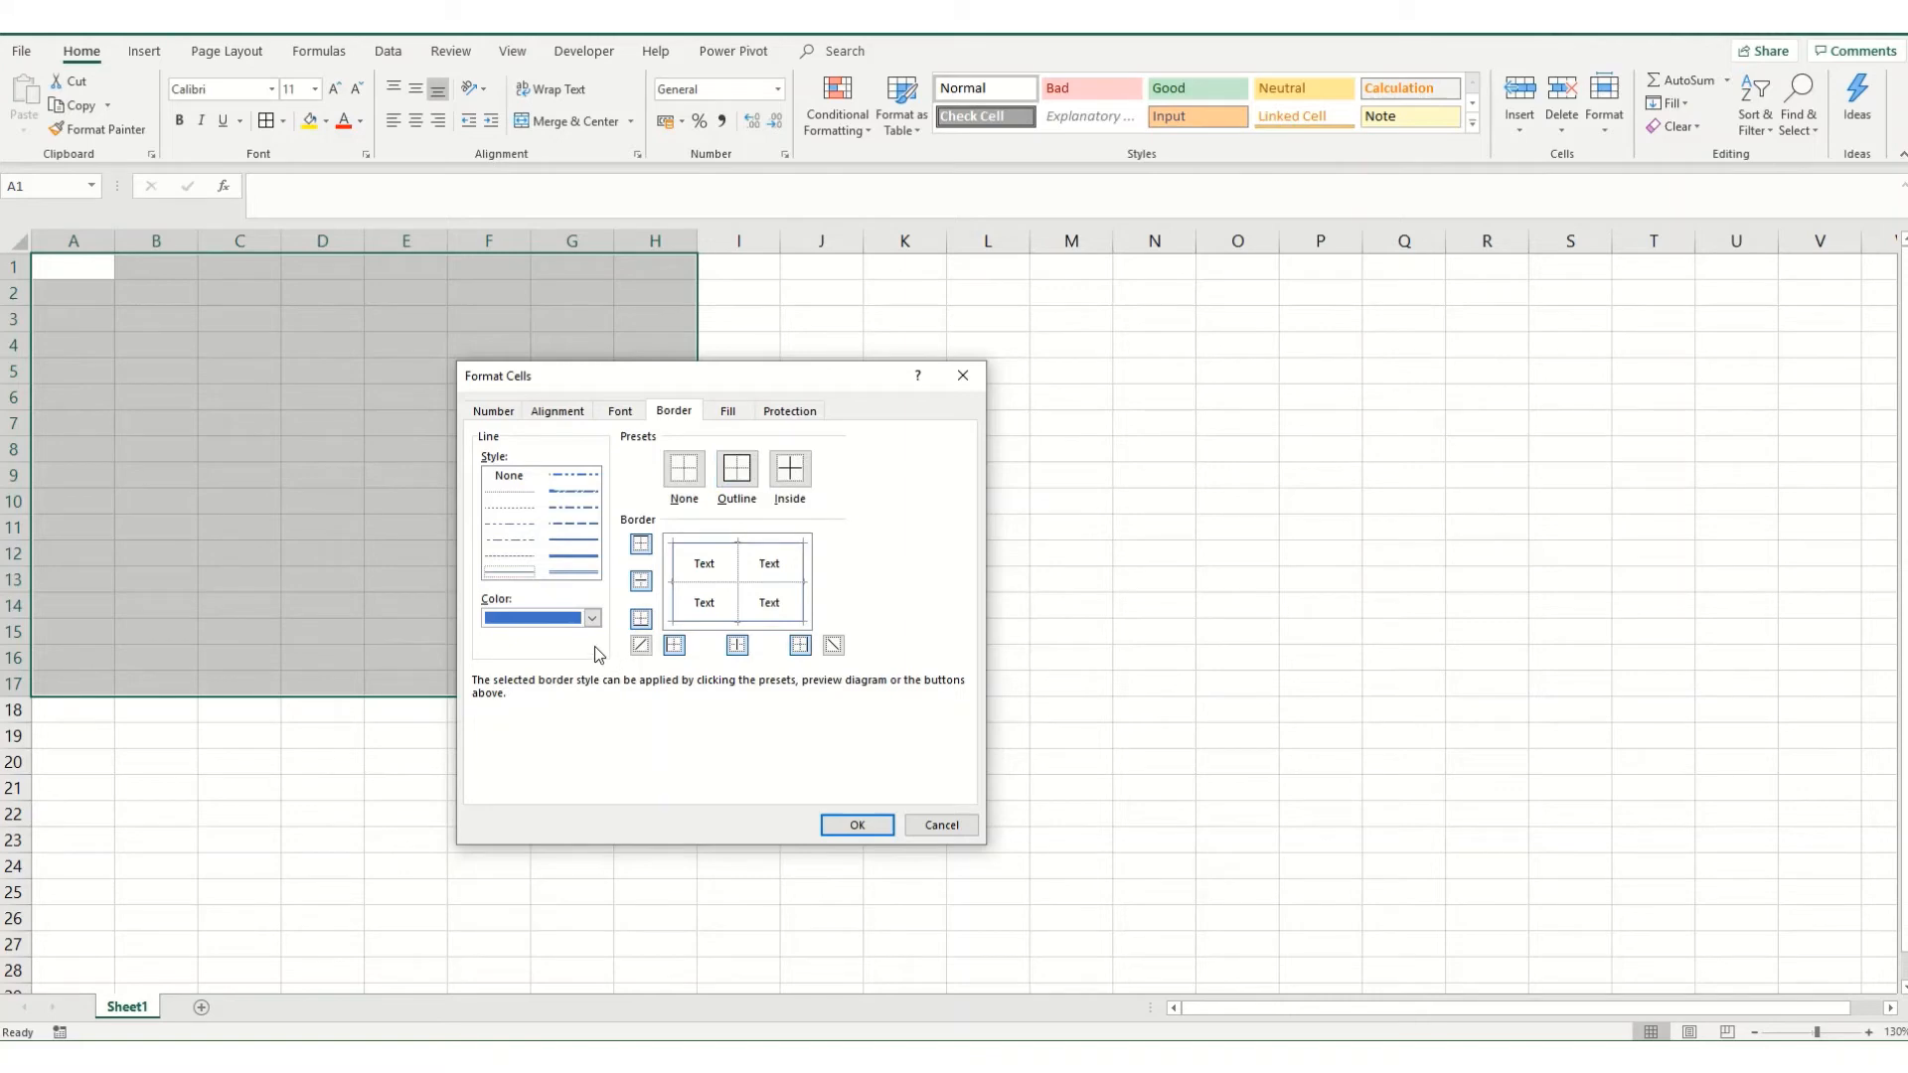
left_click(592, 618)
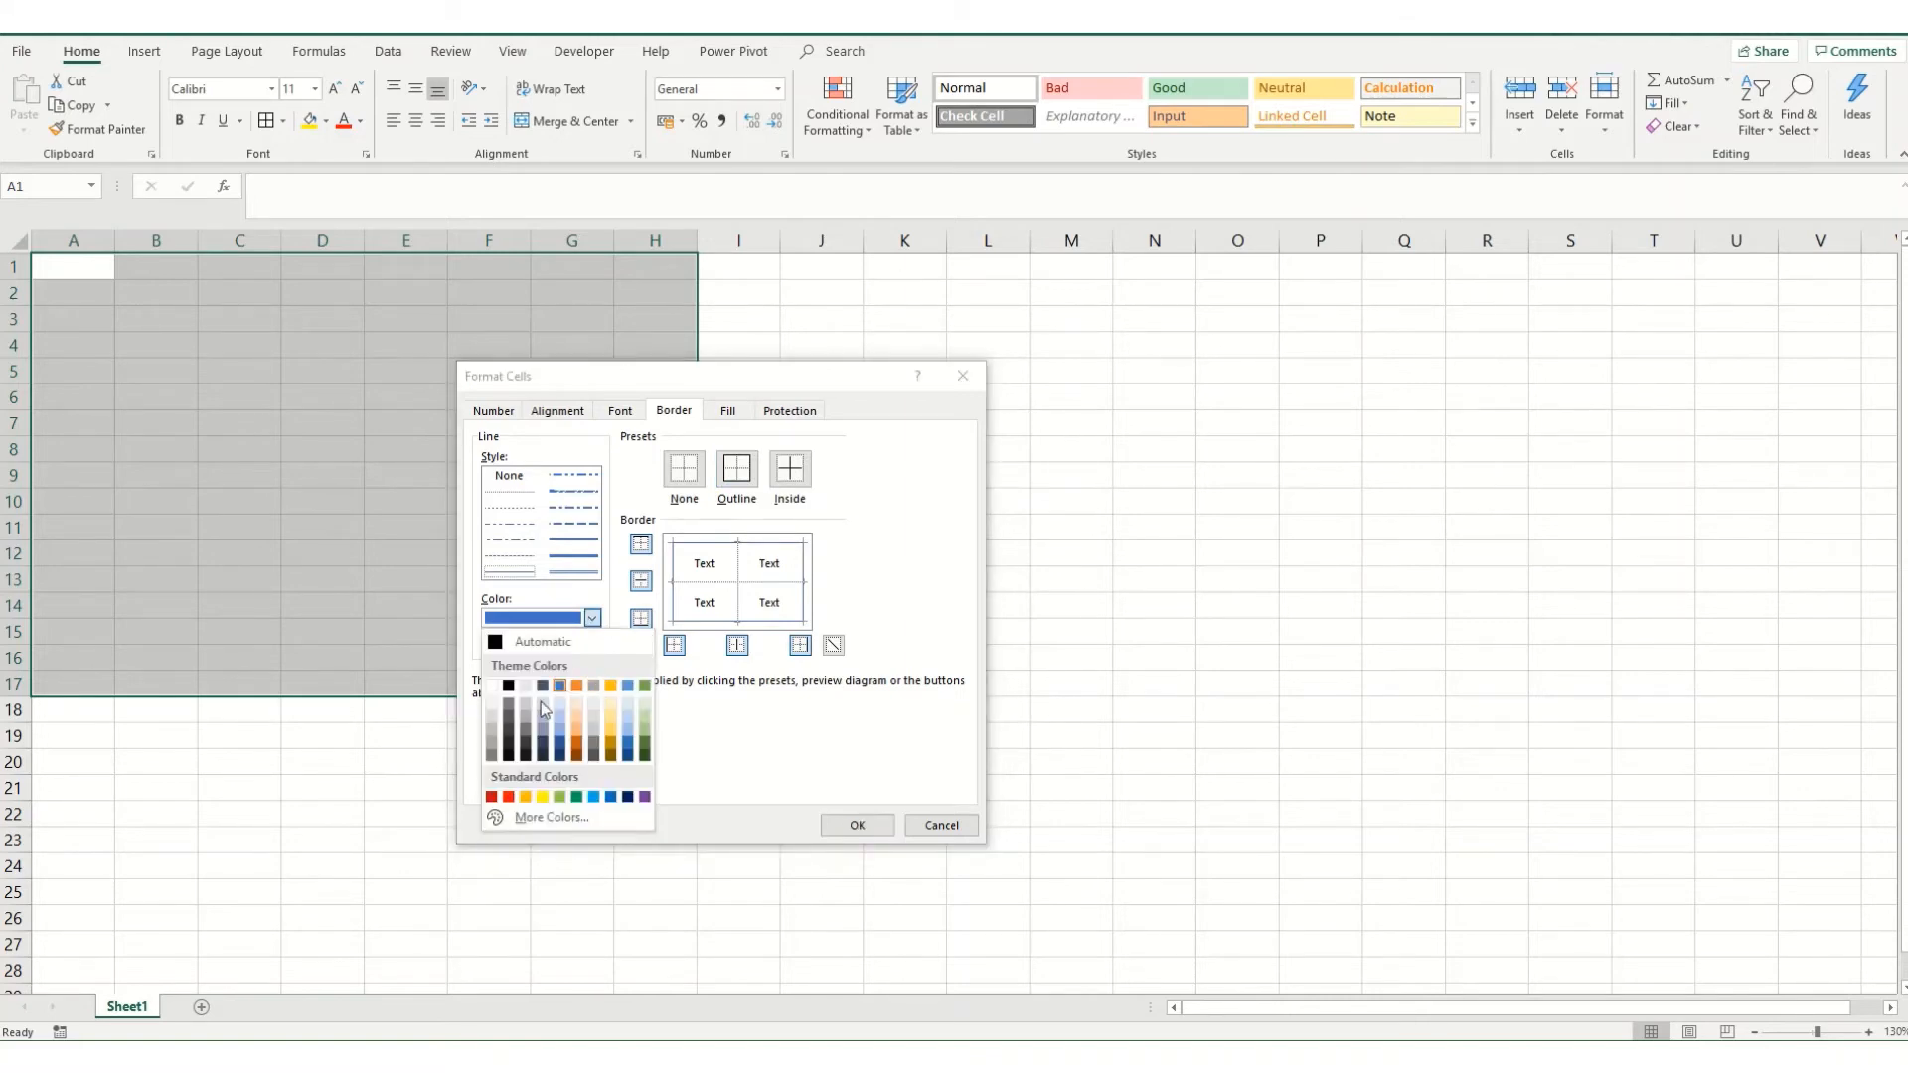
mouse_move(761, 757)
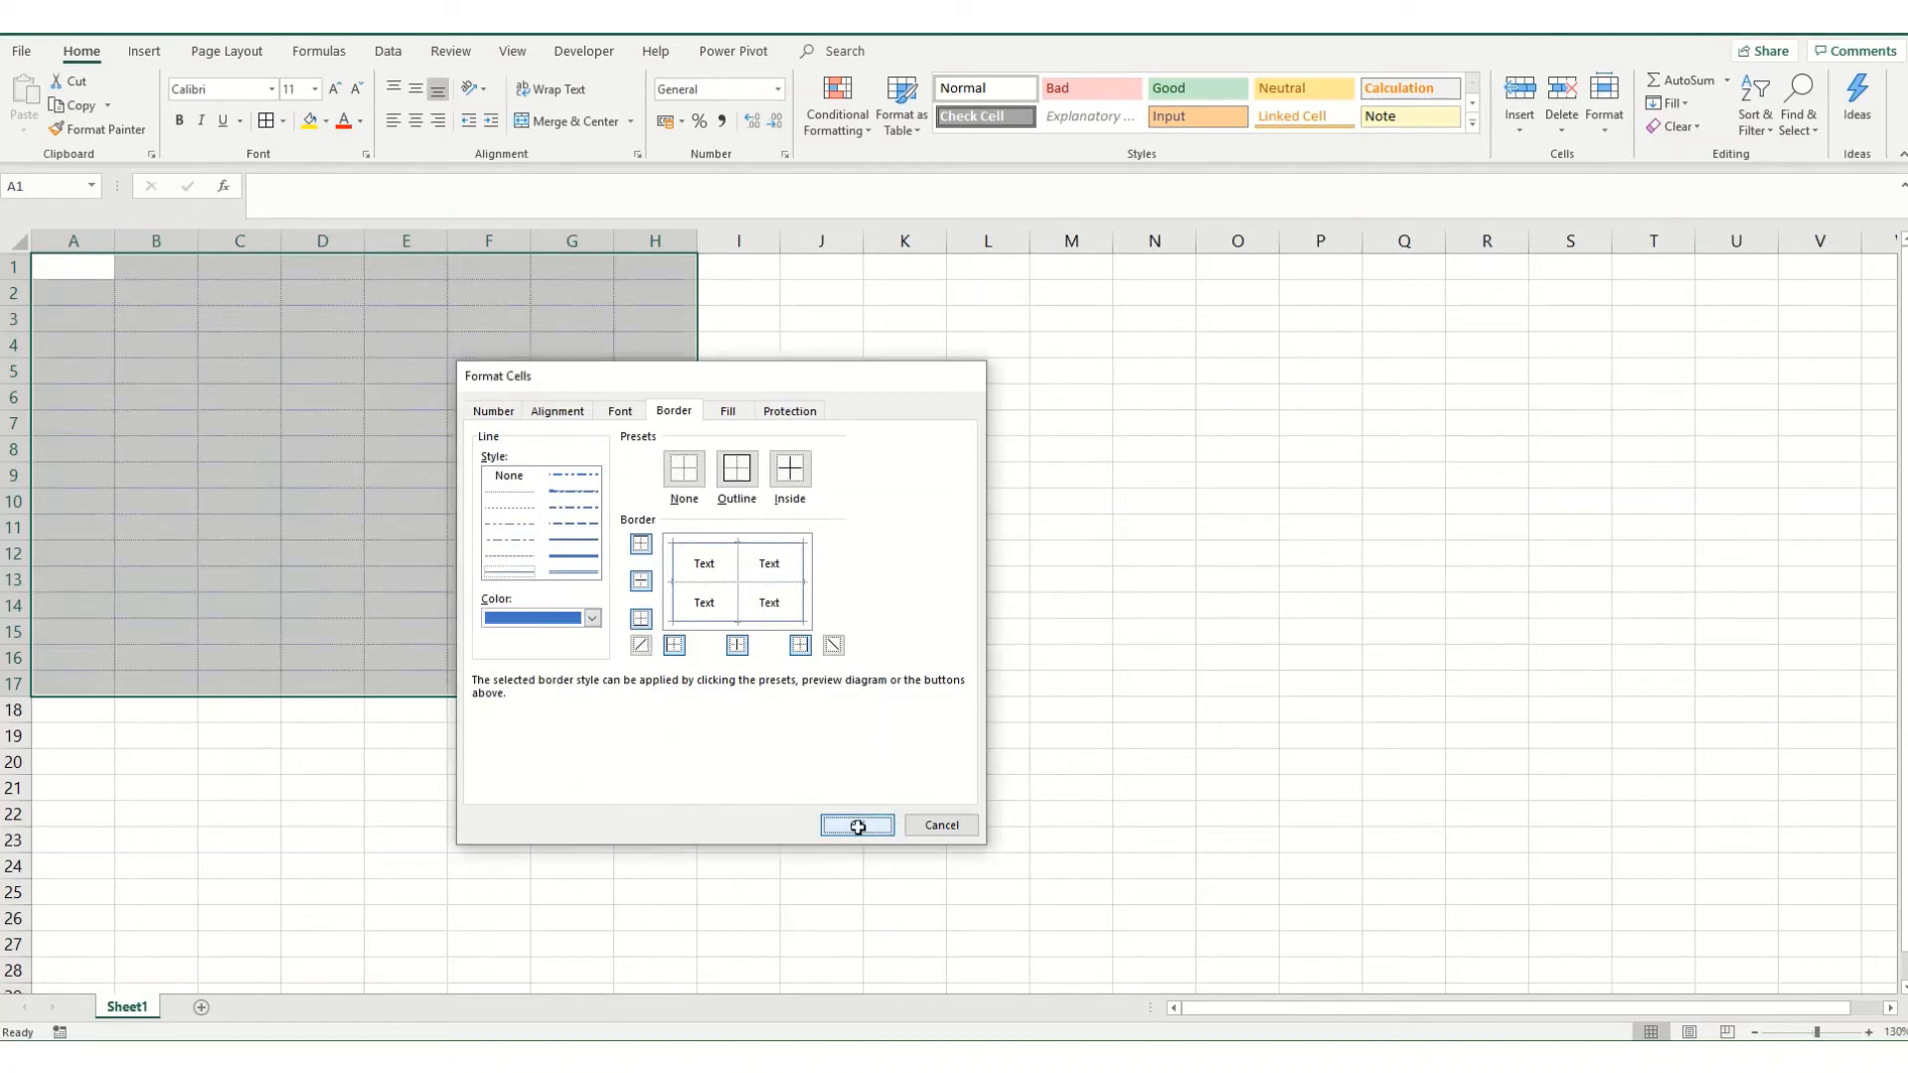
left_click(857, 825)
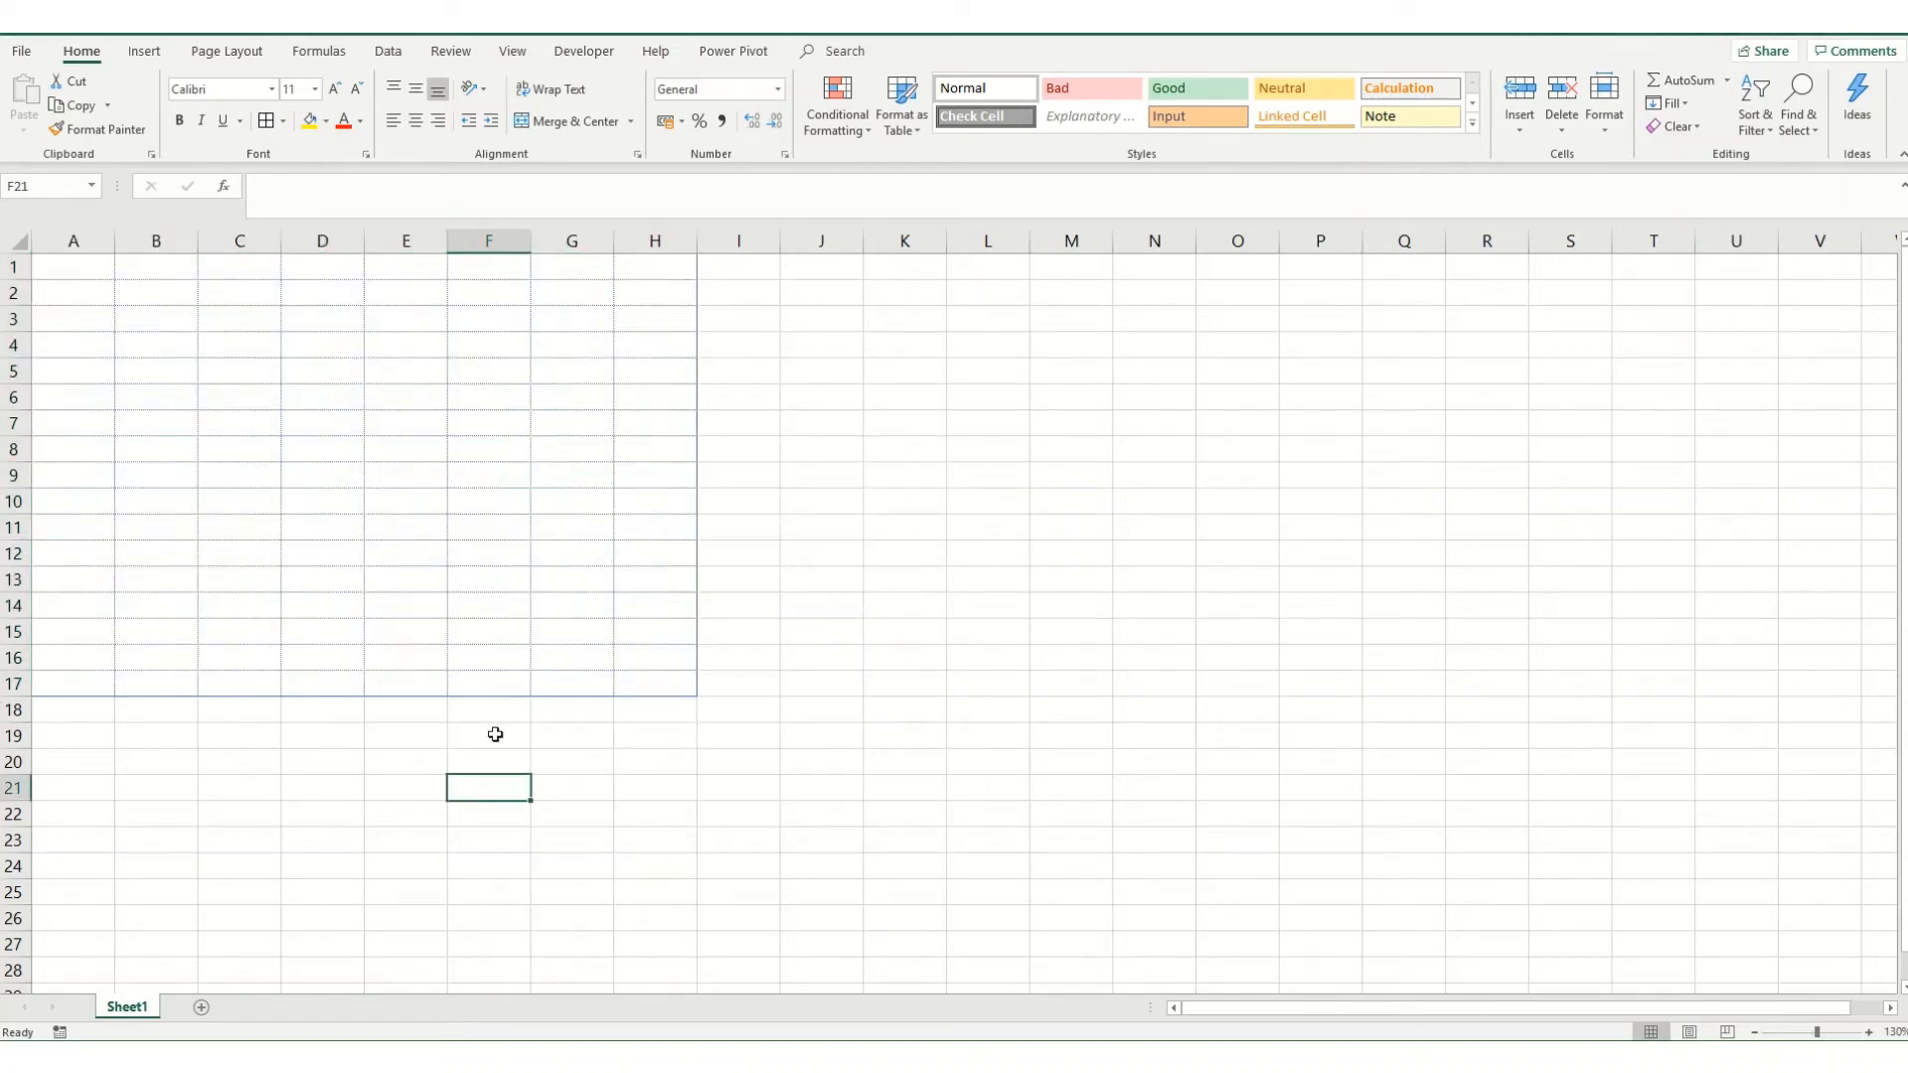
mouse_move(644, 517)
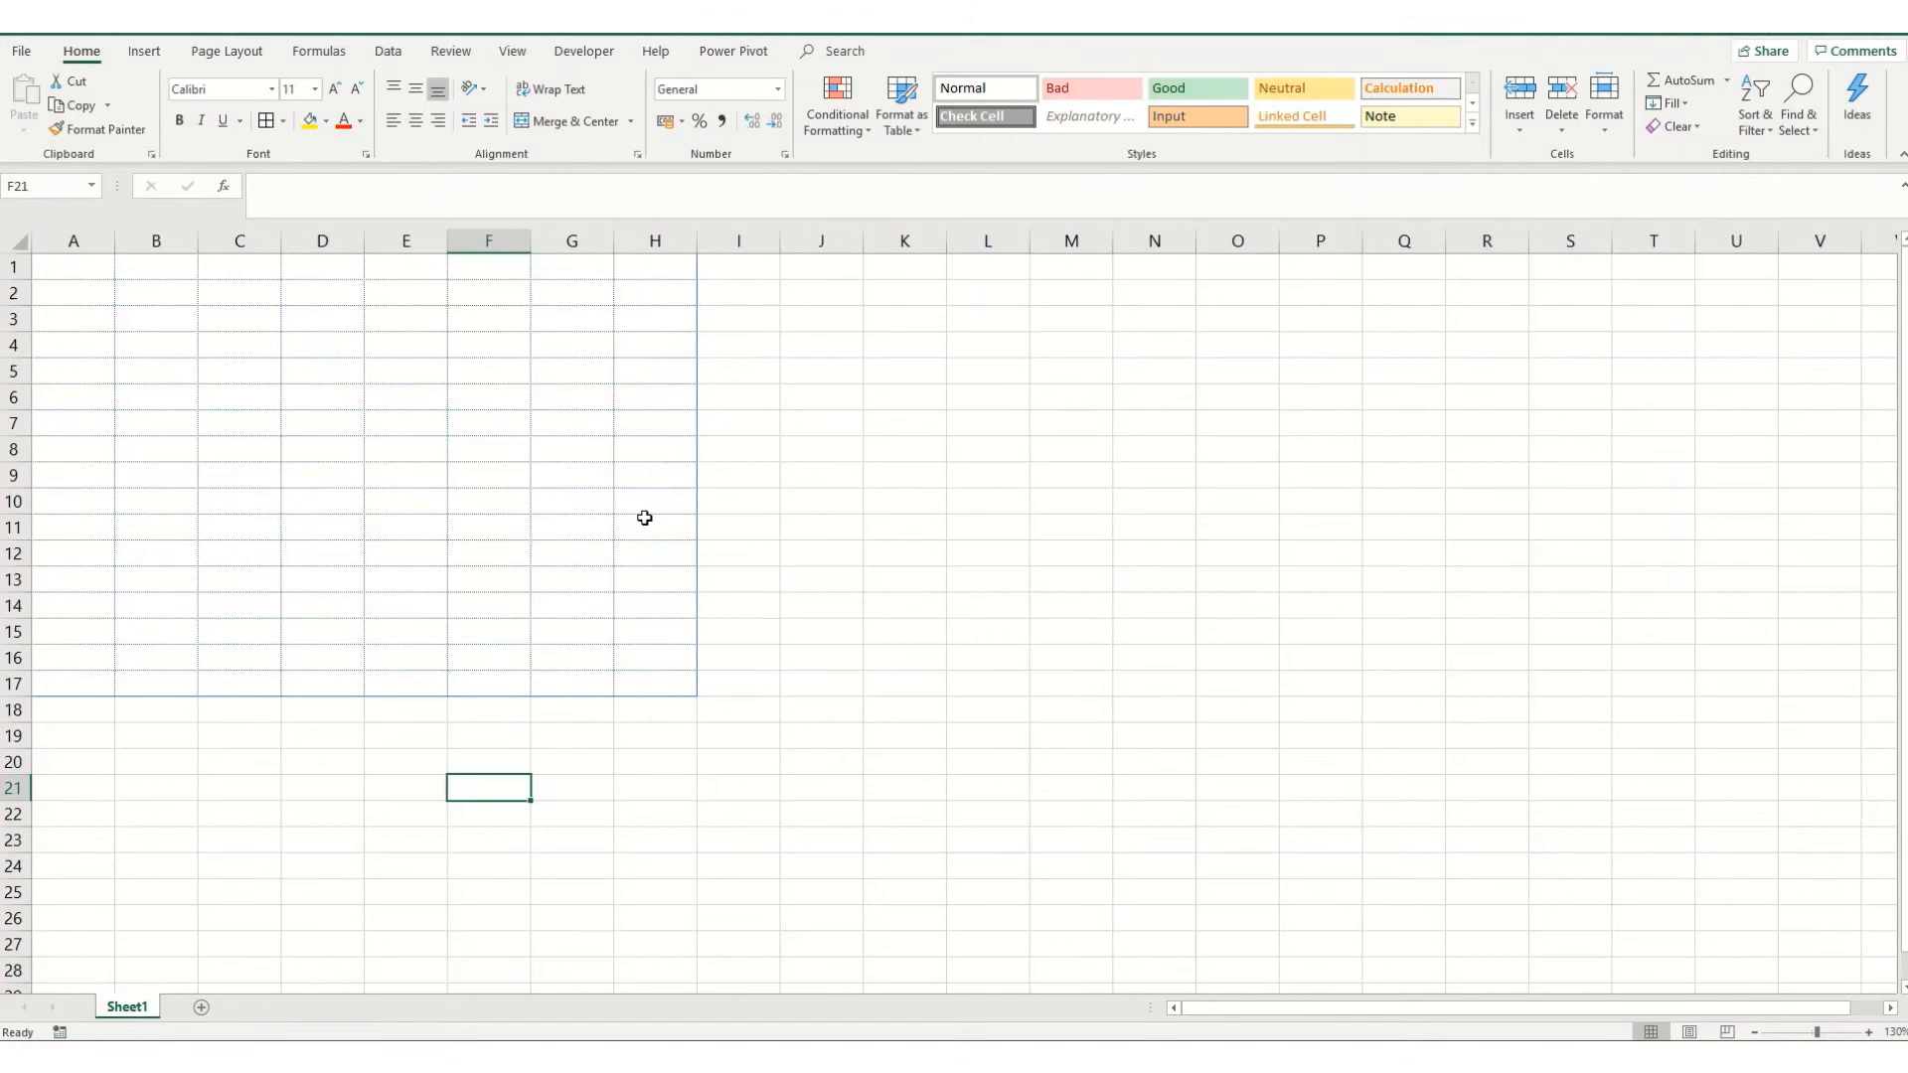
mouse_move(481, 632)
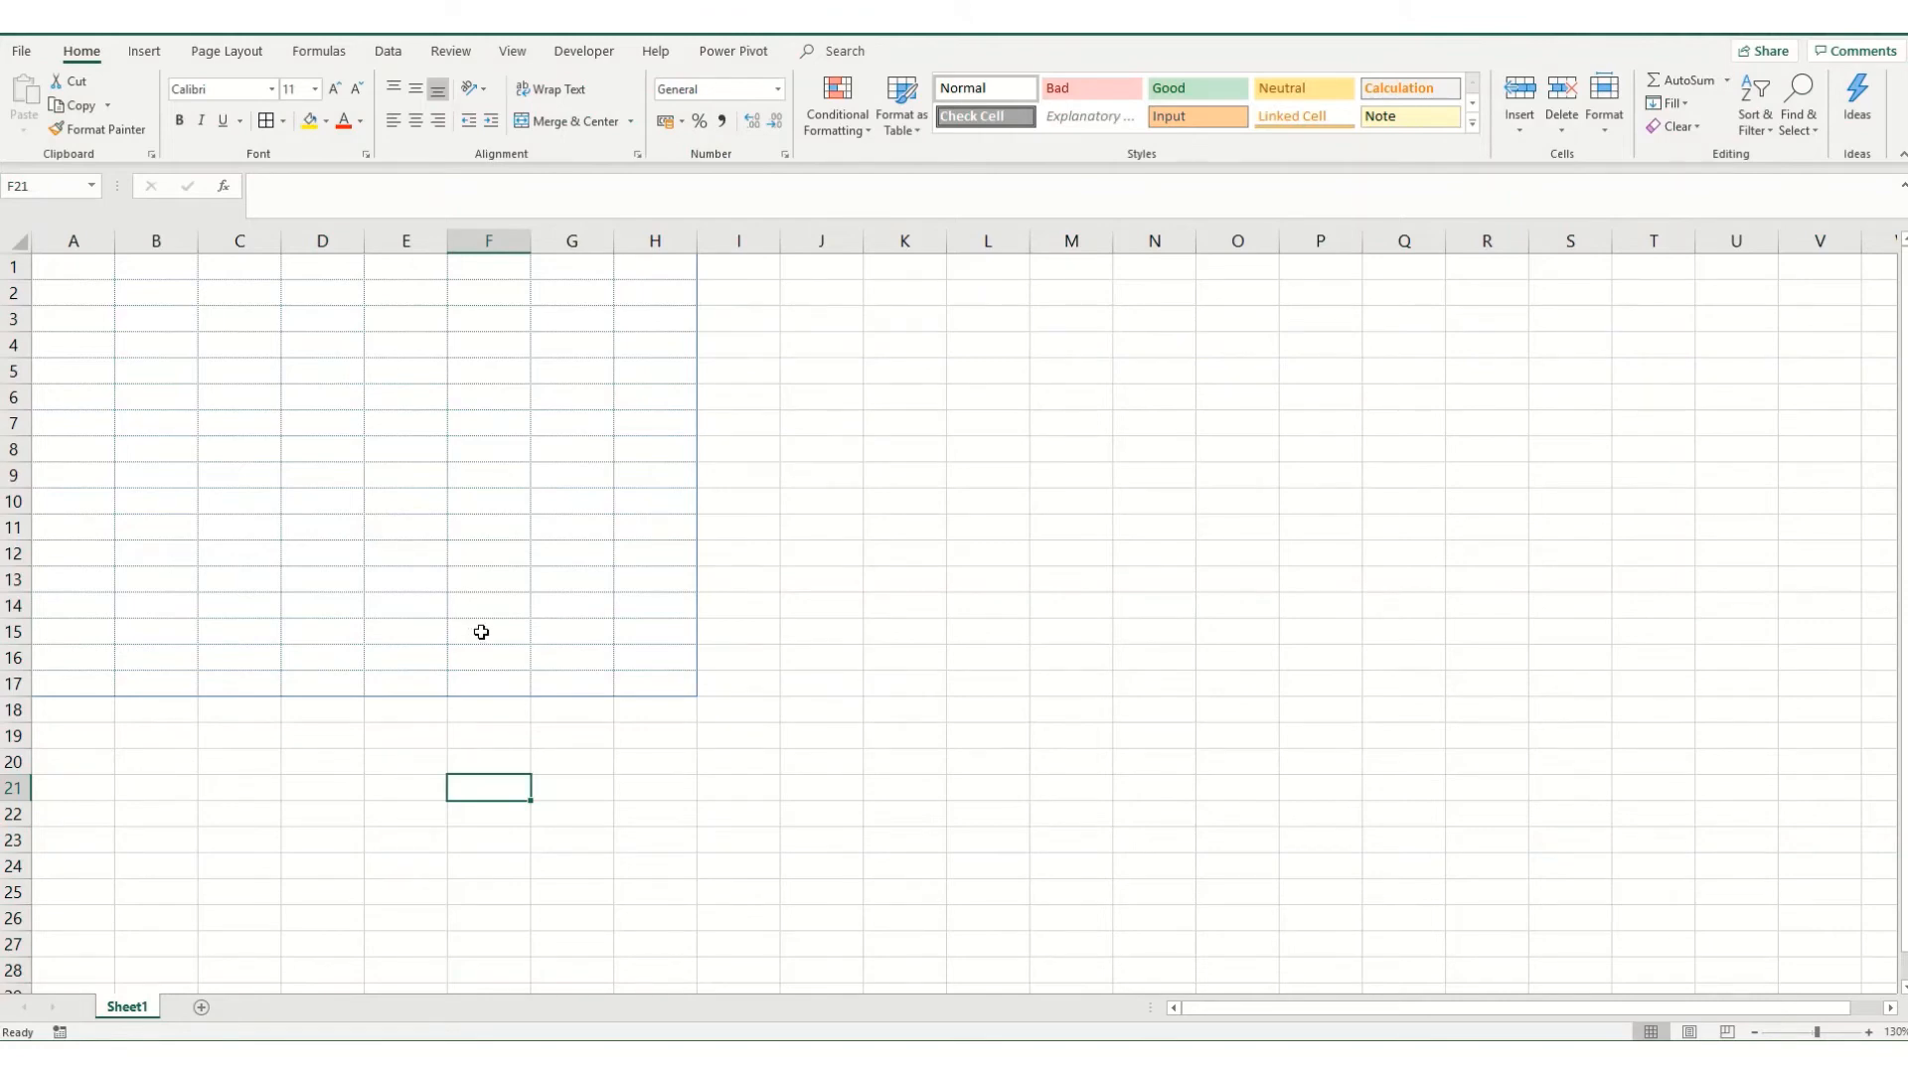
mouse_move(495, 614)
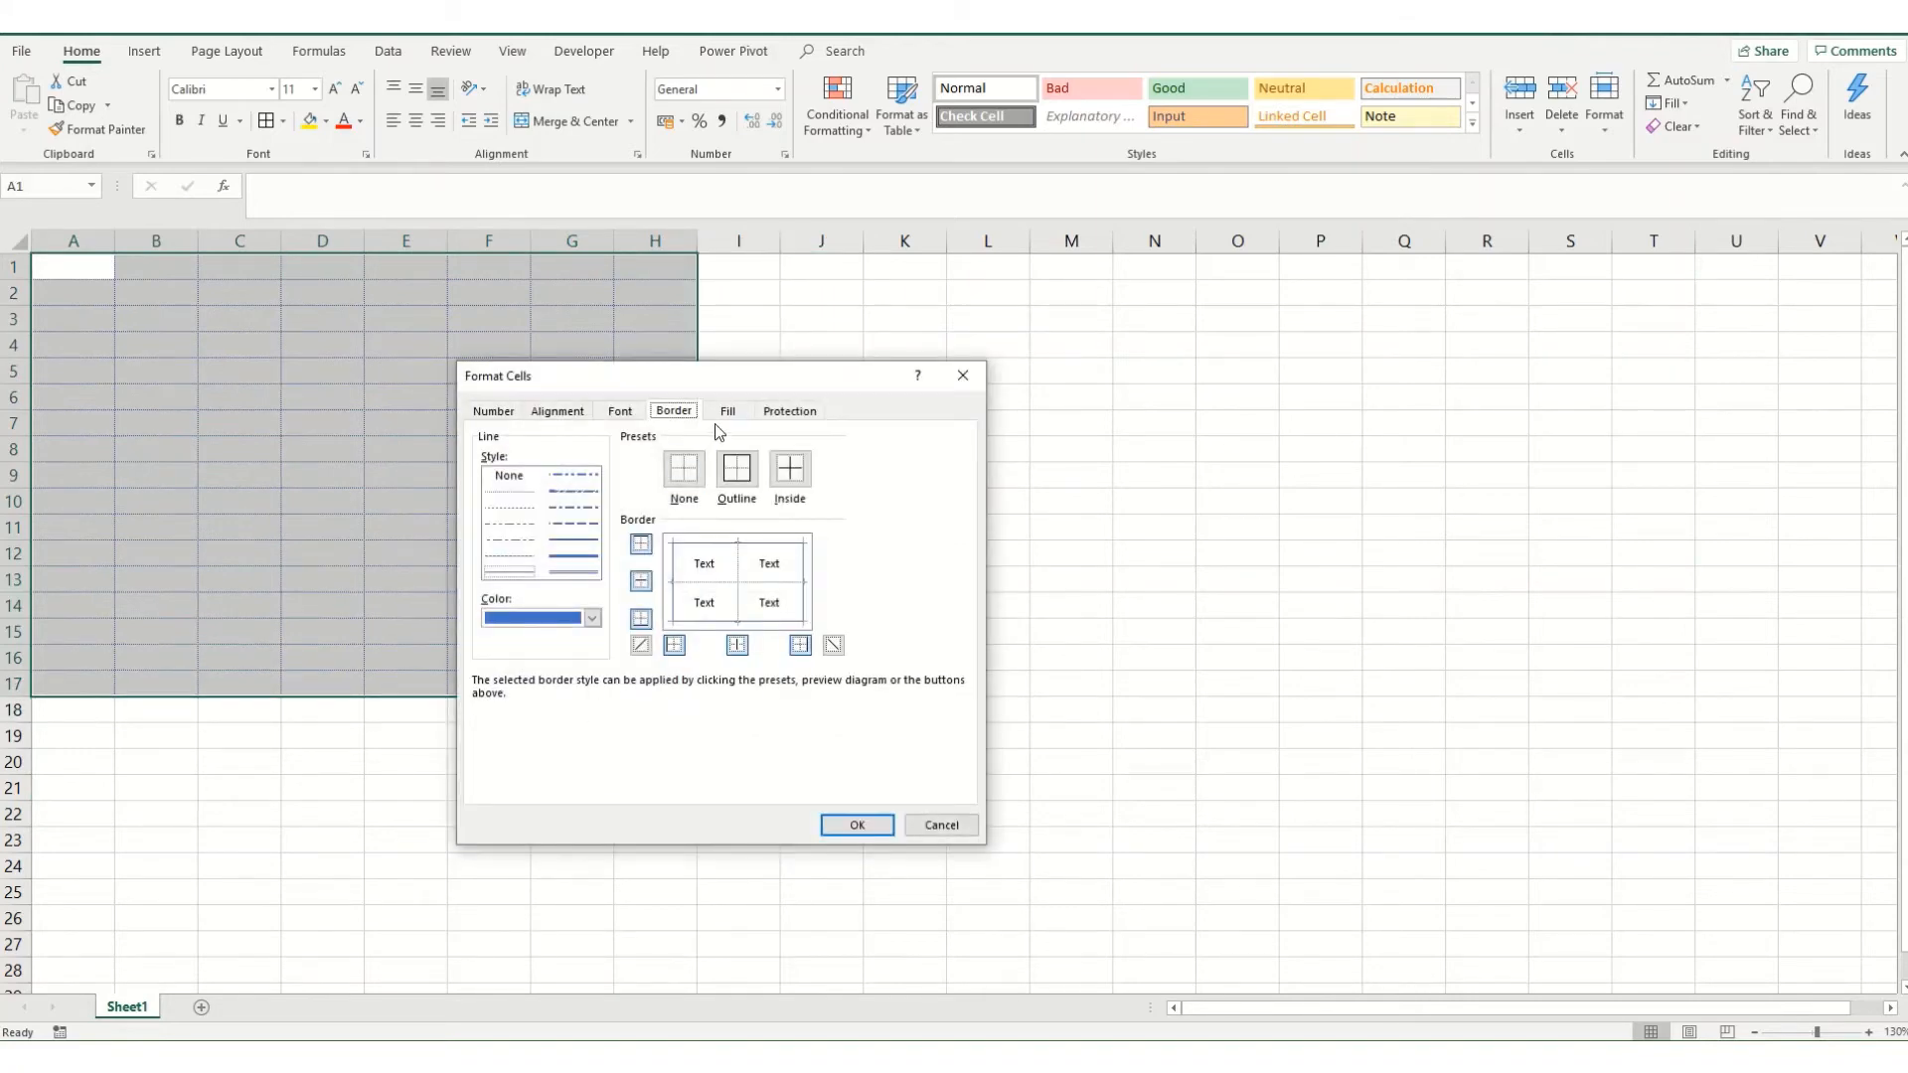
mouse_move(510, 316)
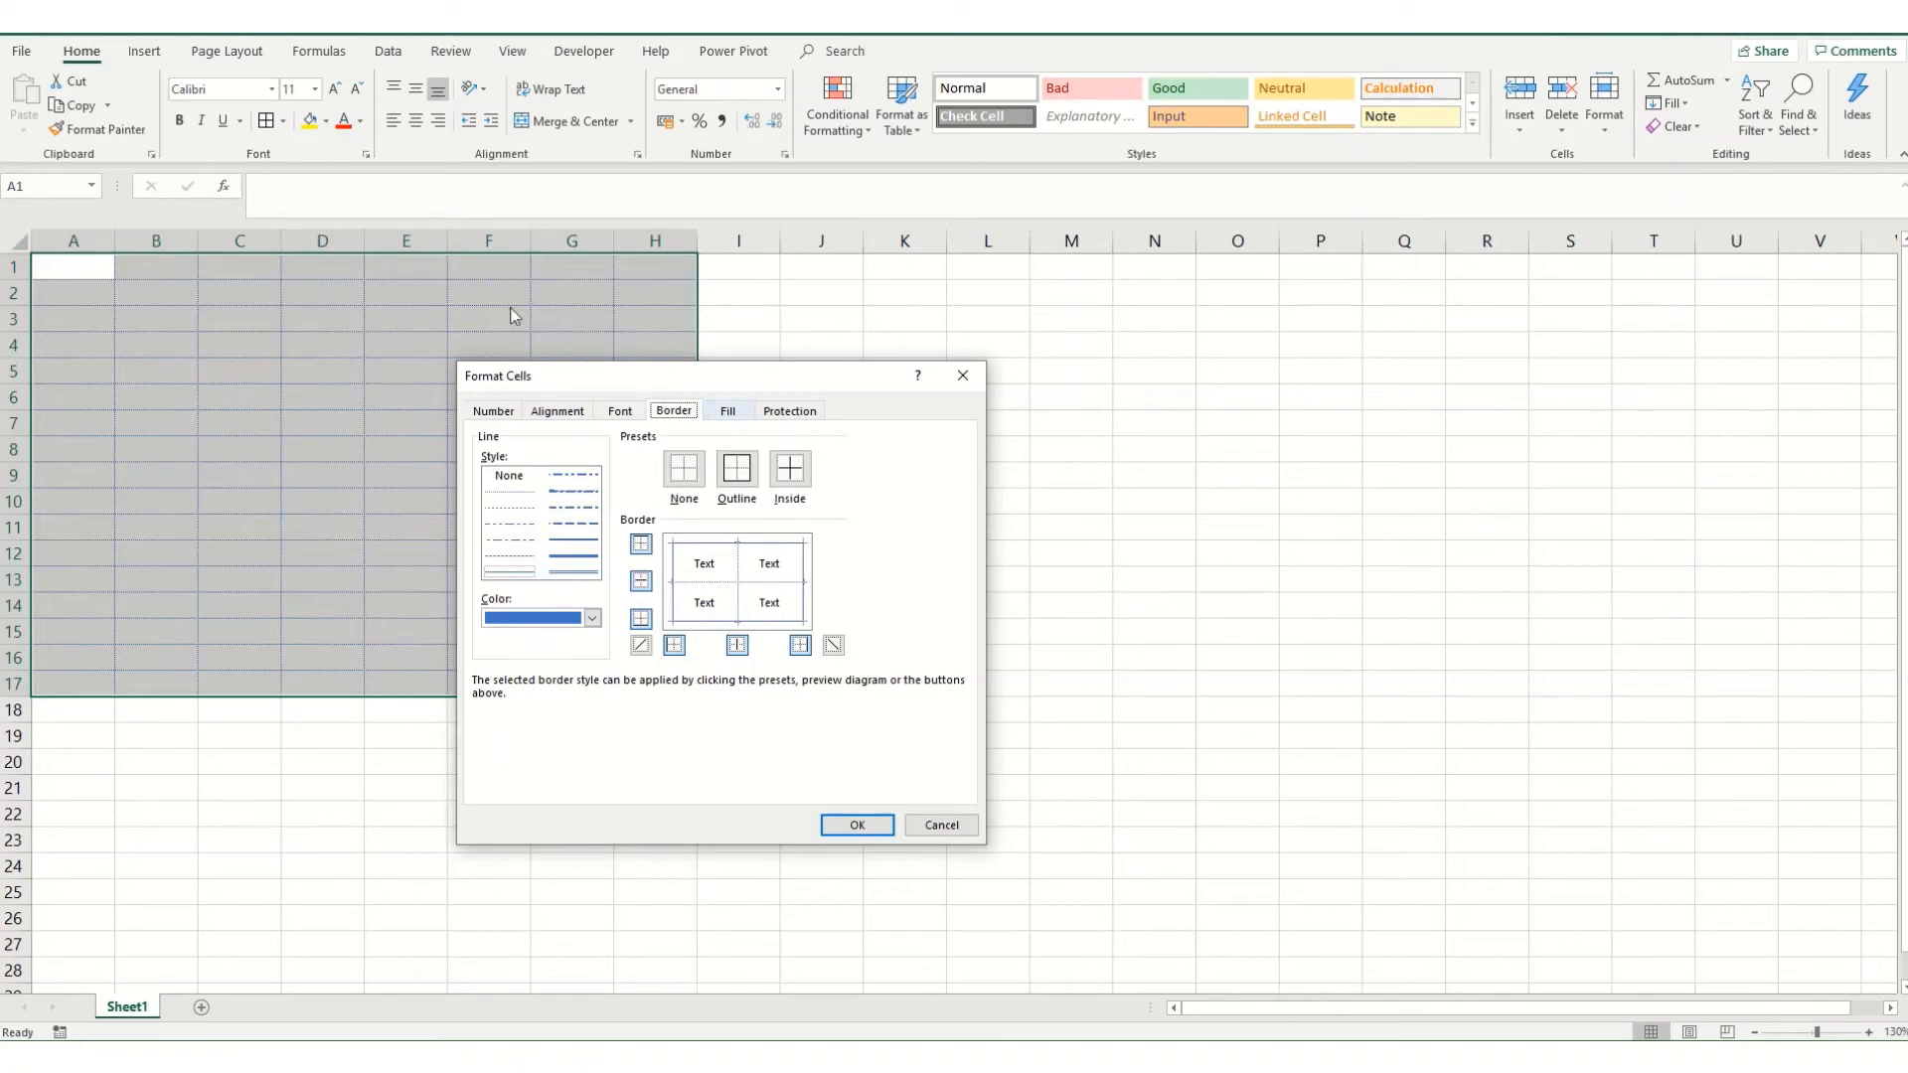
mouse_move(725, 419)
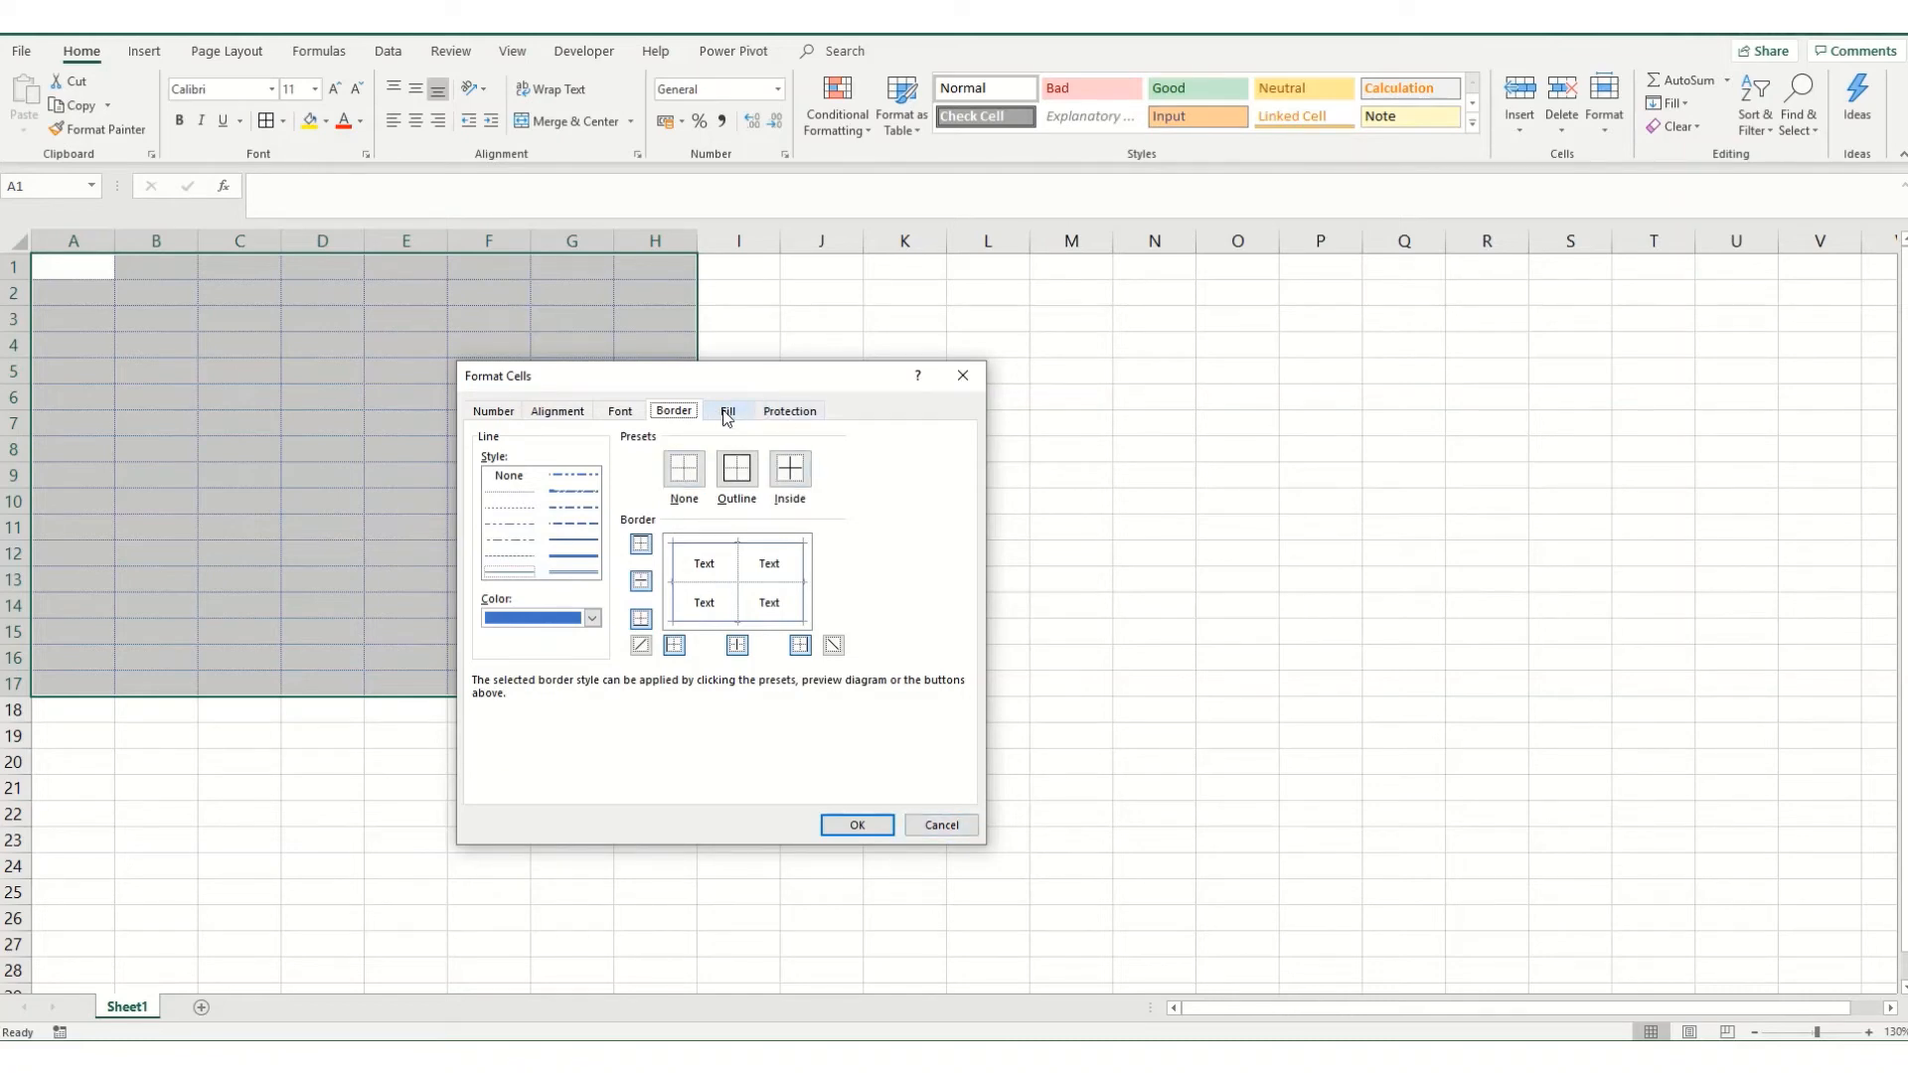
- Apply a light orange background fill to A1:H17 from the Fill settings
left_click(728, 409)
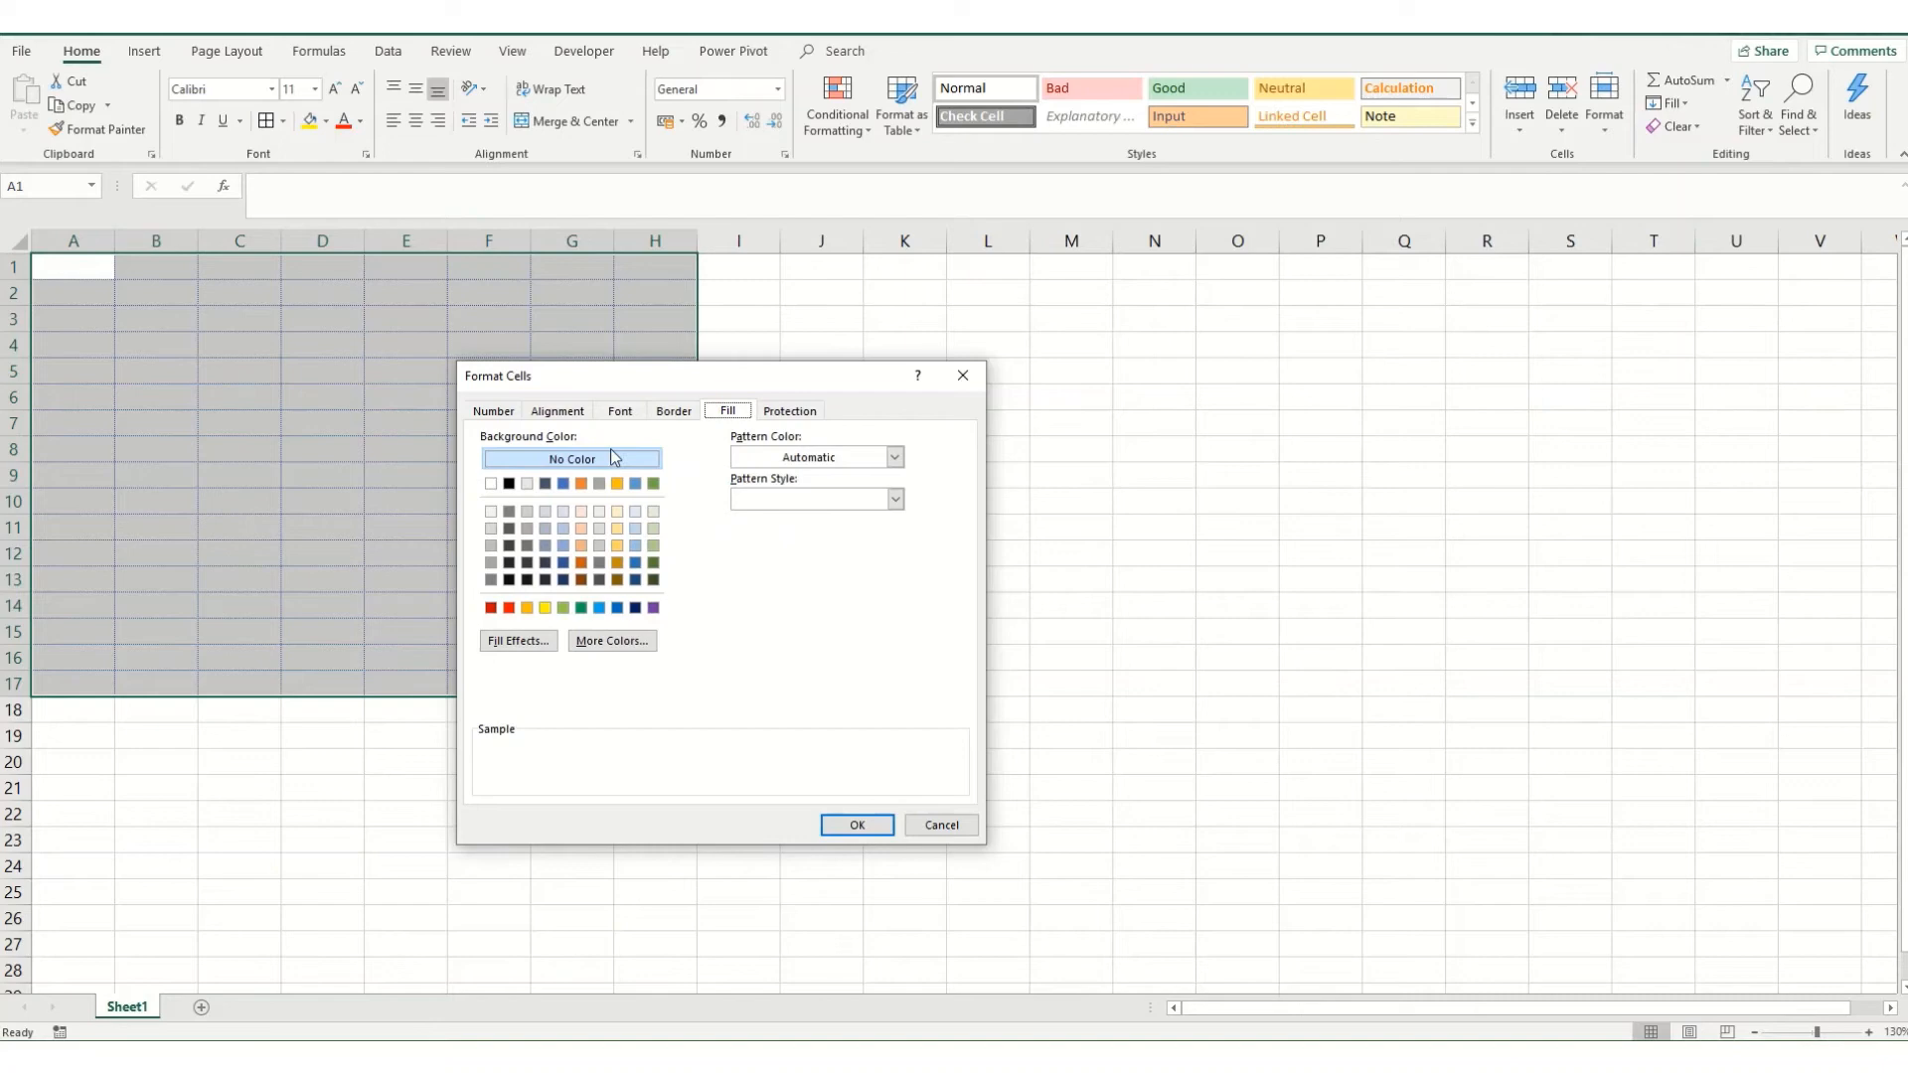
left_click(614, 511)
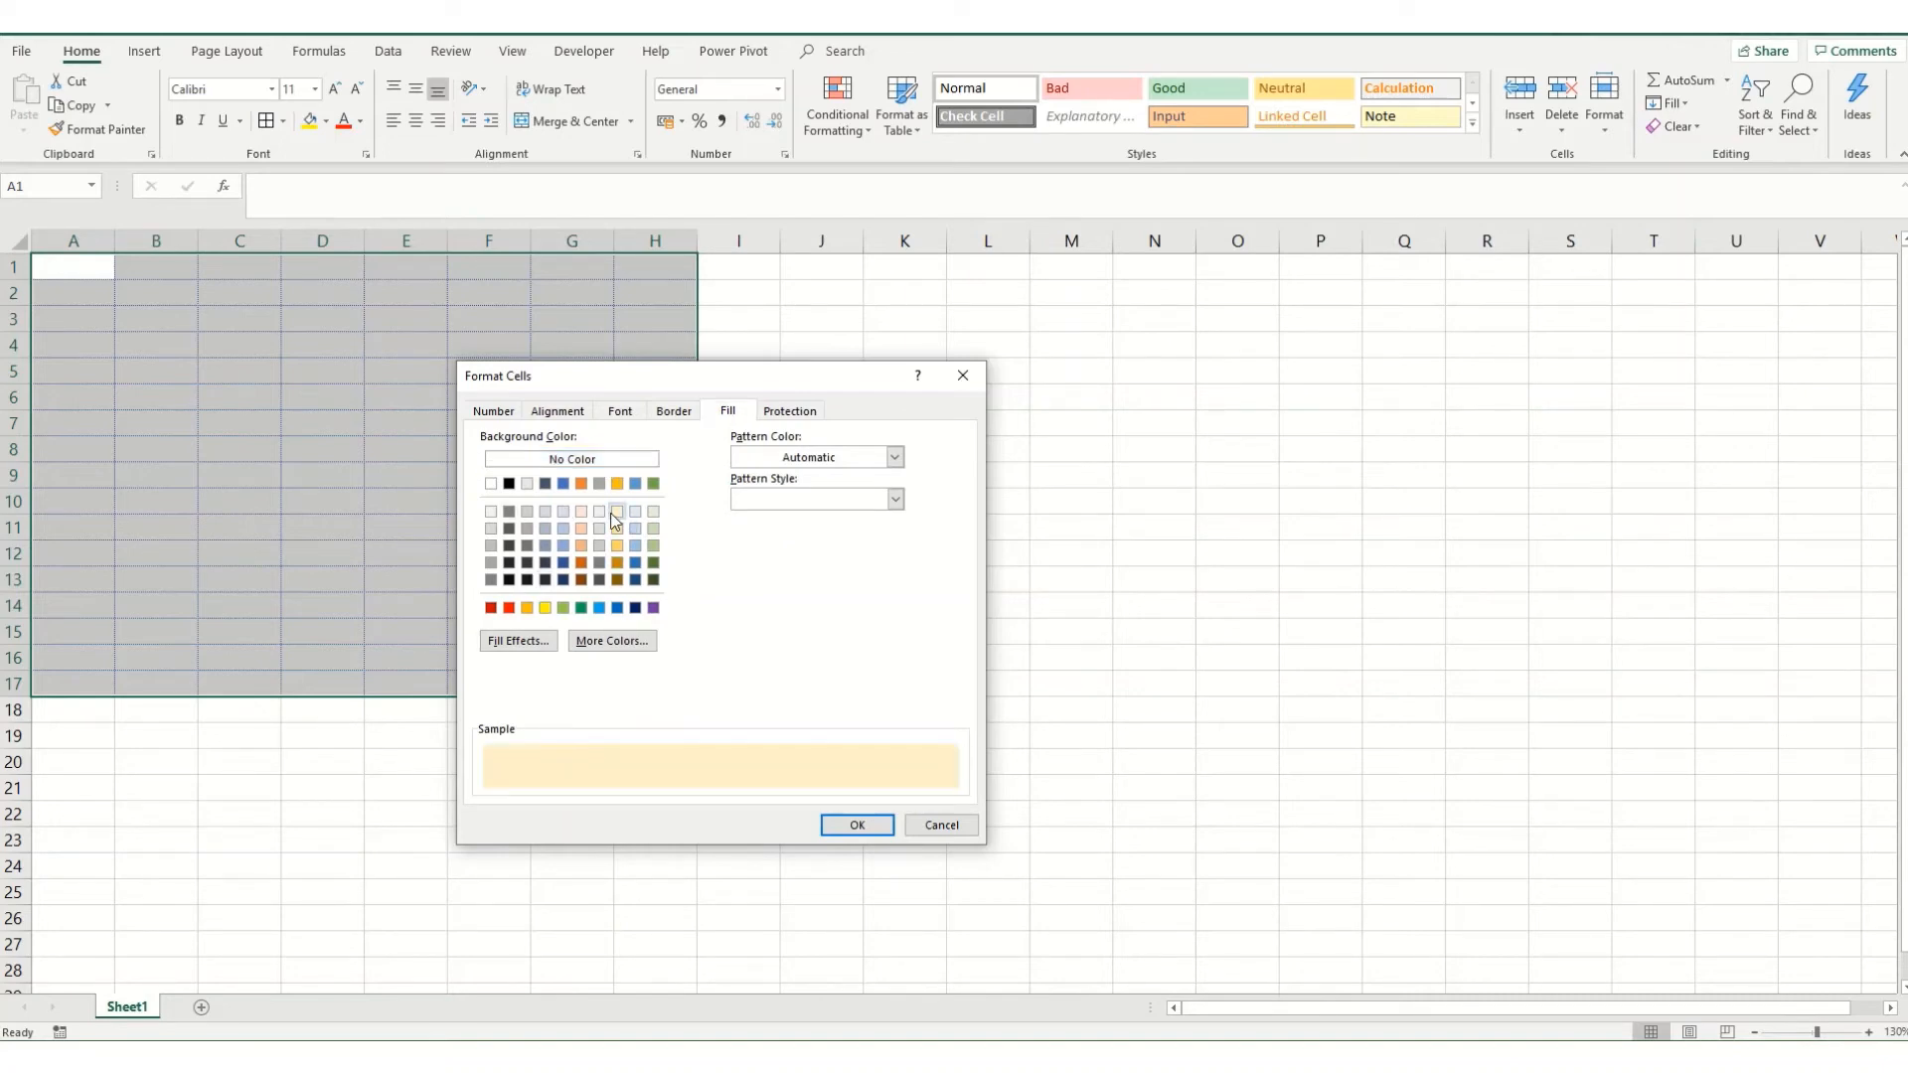
left_click(854, 825)
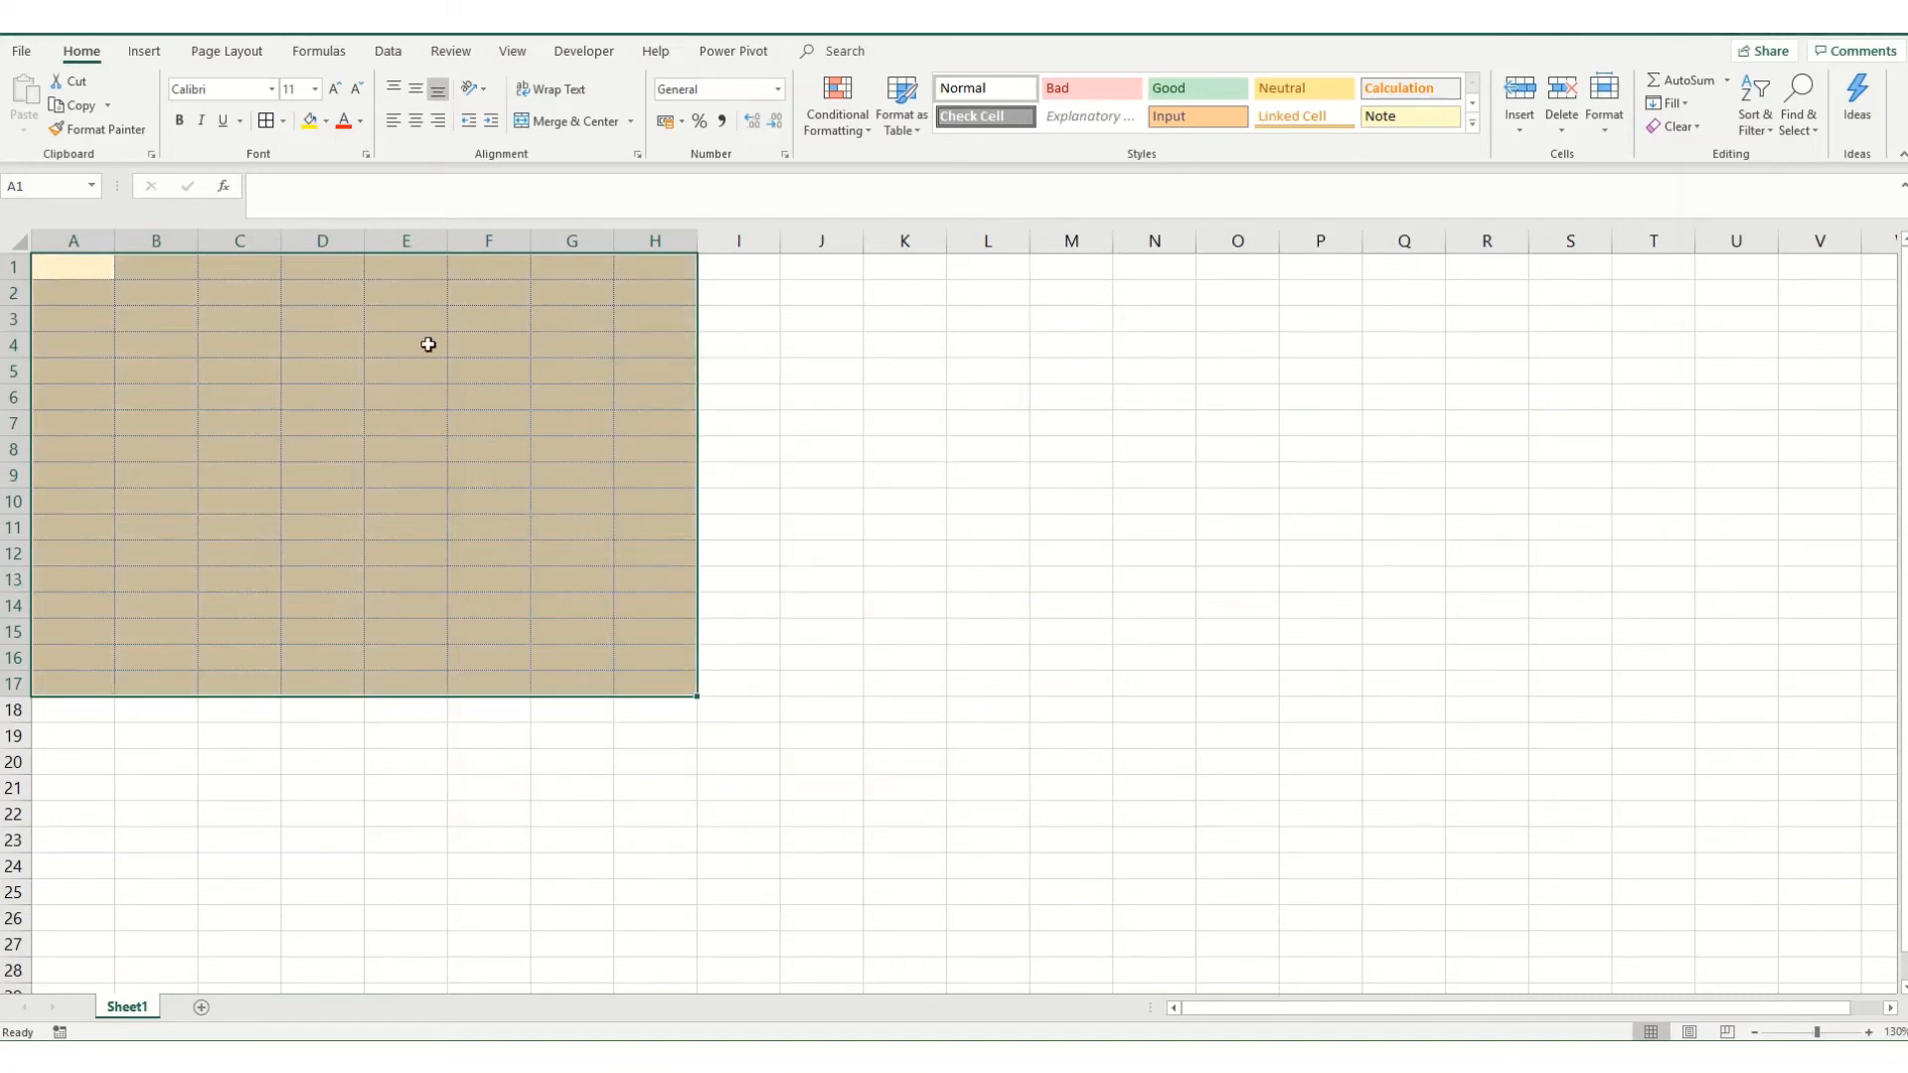
left_click(323, 122)
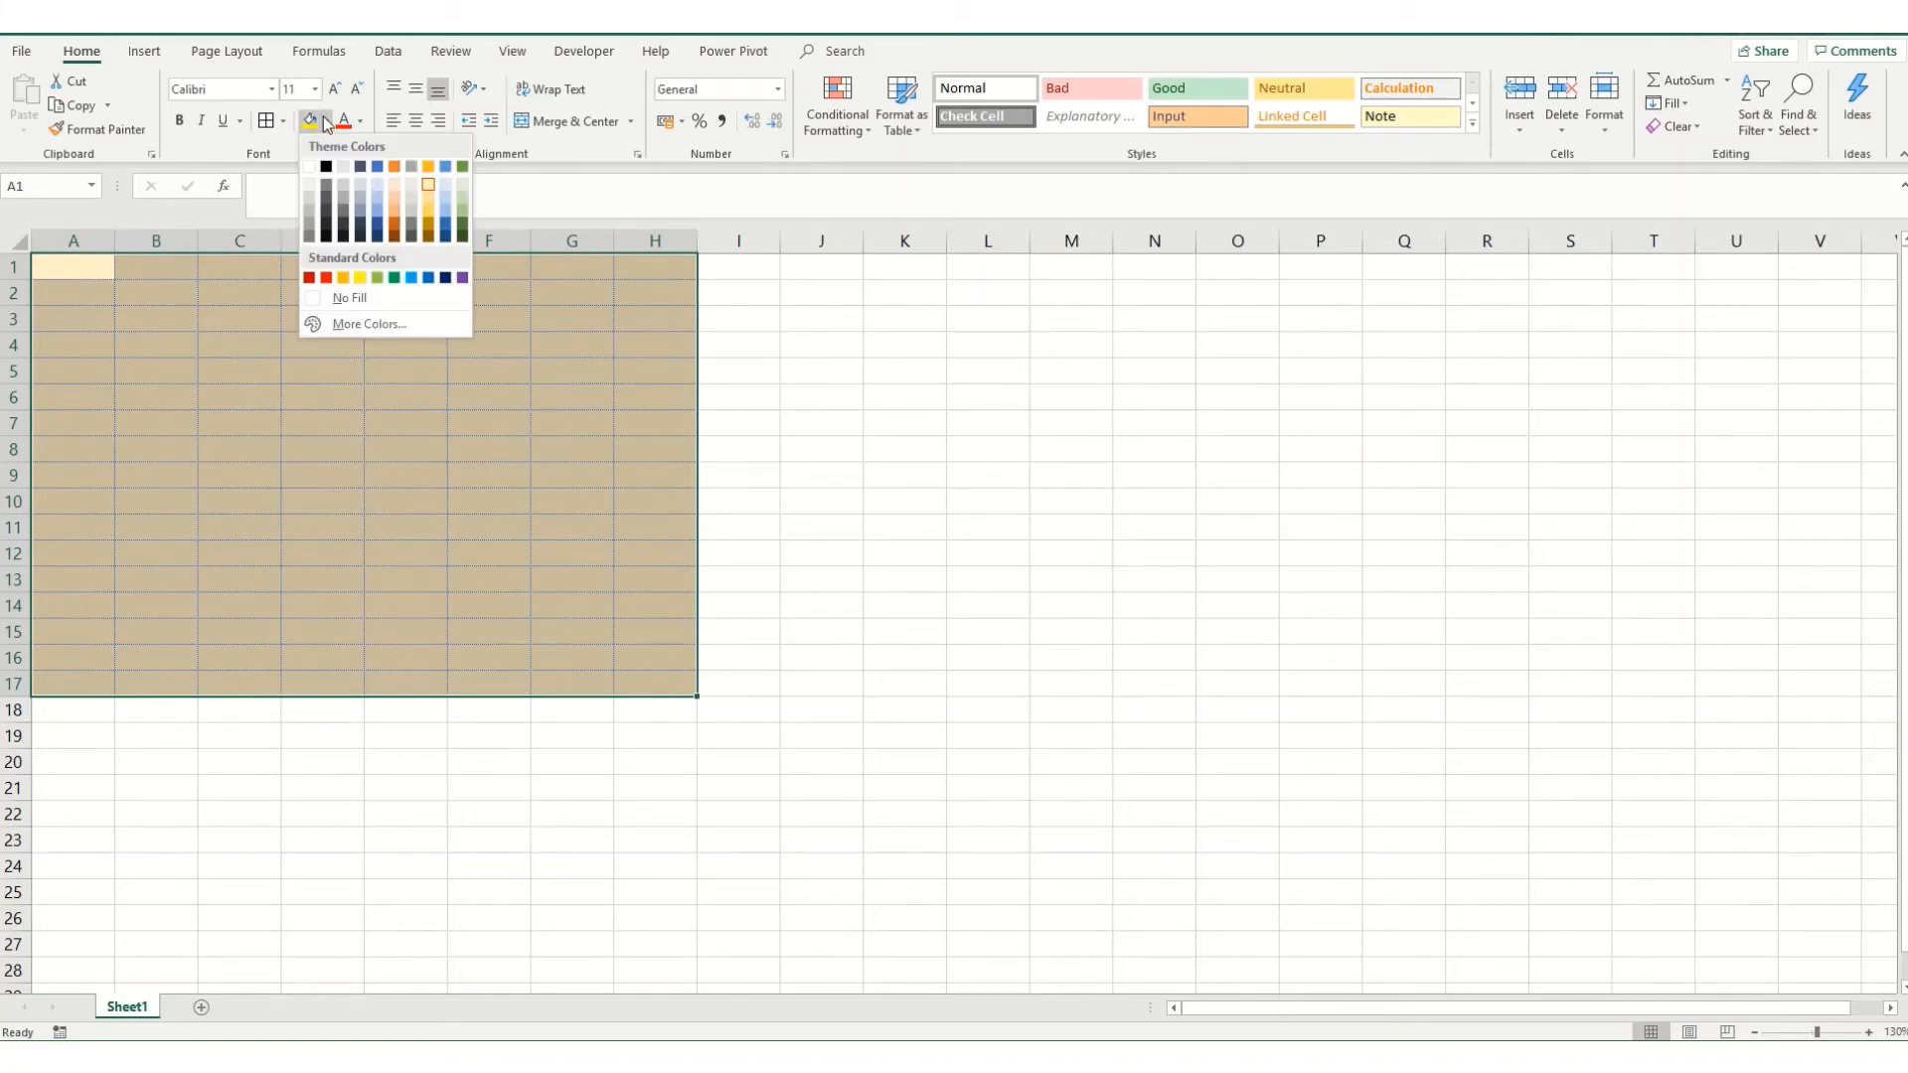
mouse_move(350, 301)
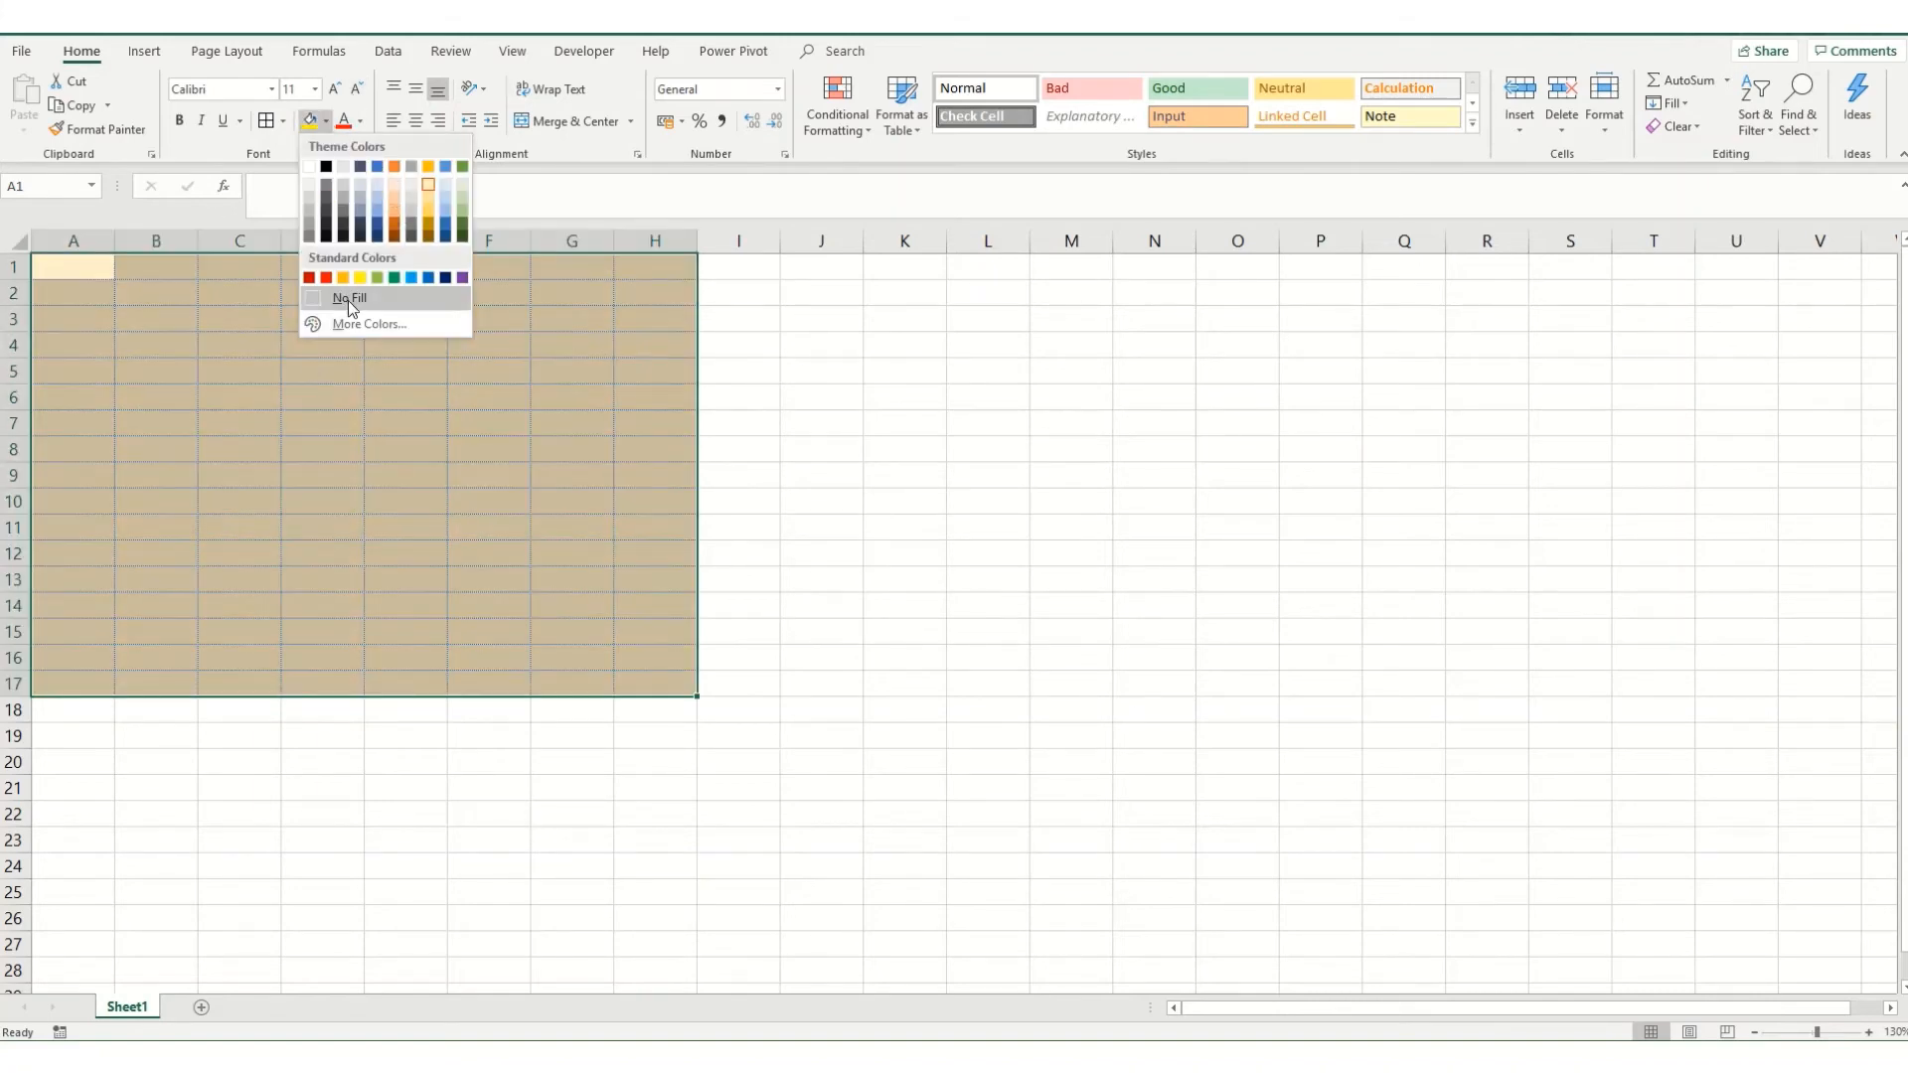
- Clear the fill on A1:H17 and pick a light orange background in Format Cells Fill
left_click(369, 324)
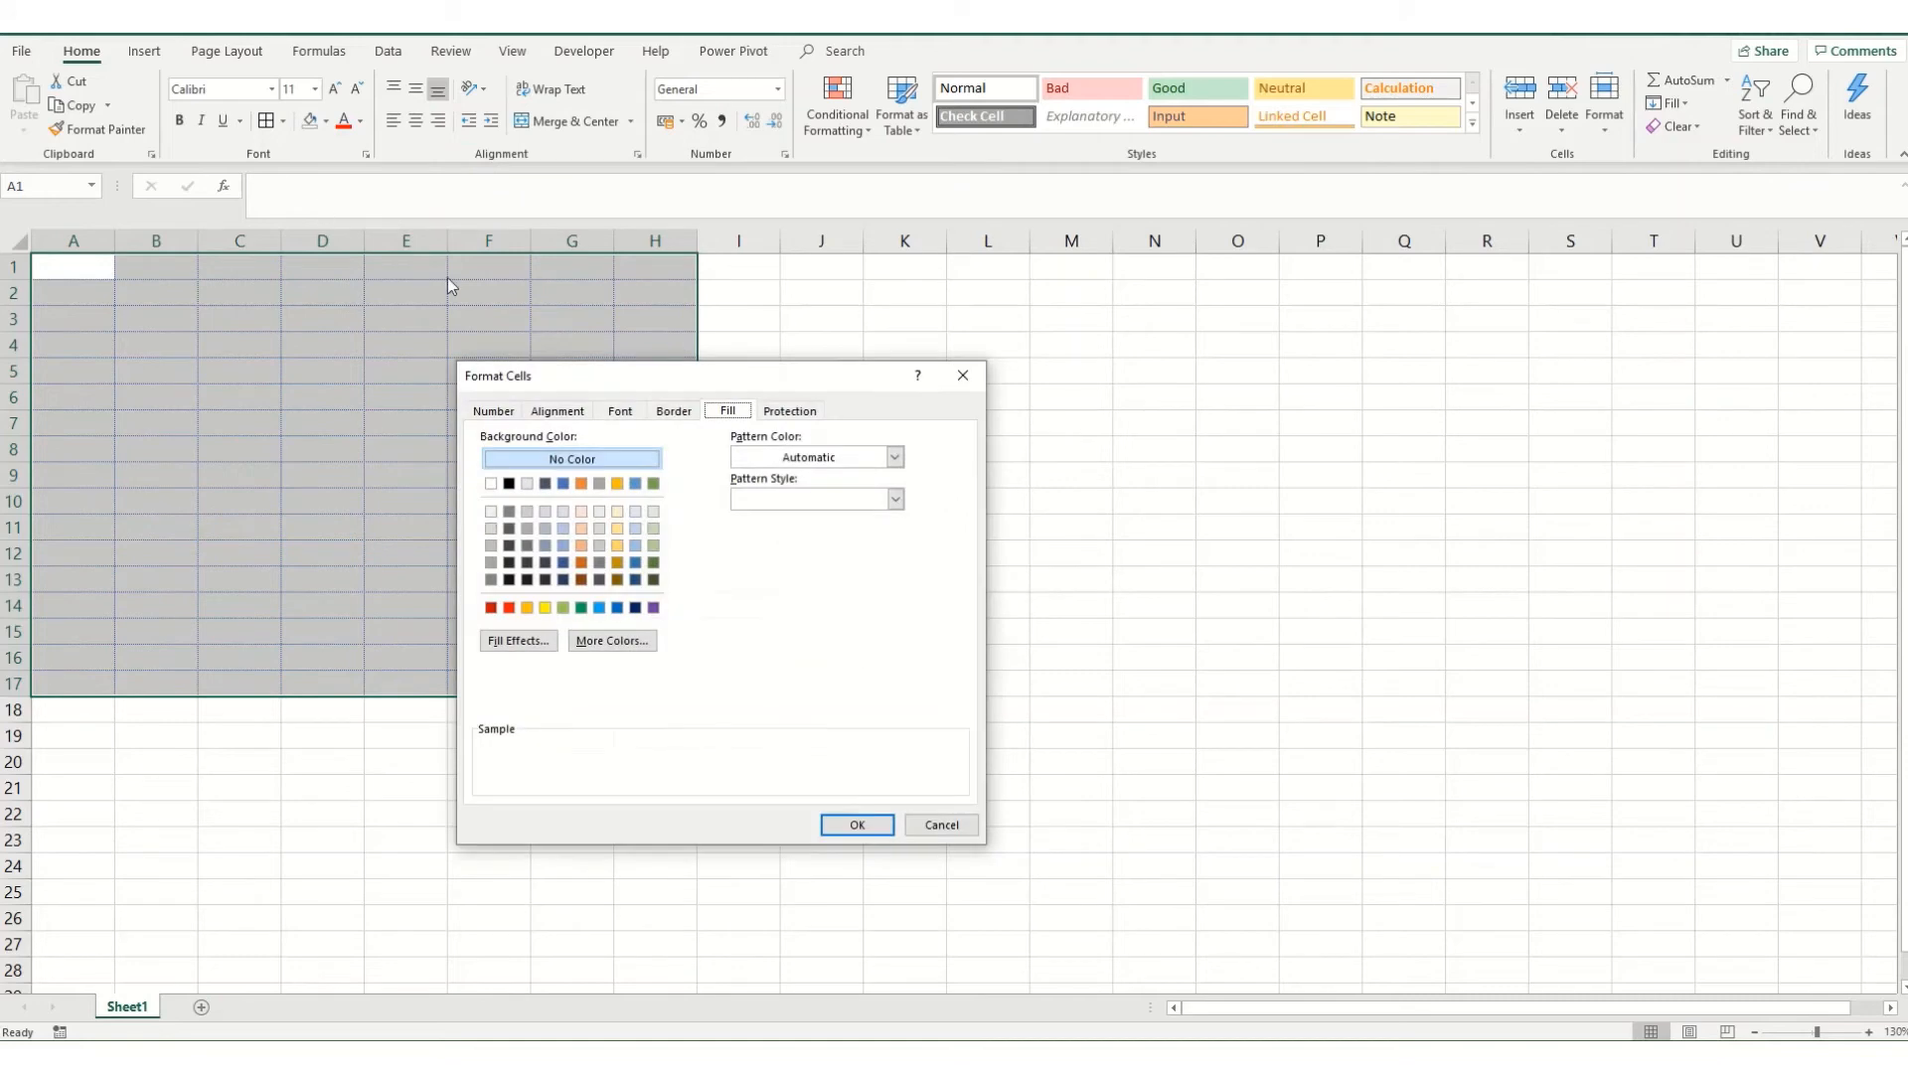
mouse_move(887, 489)
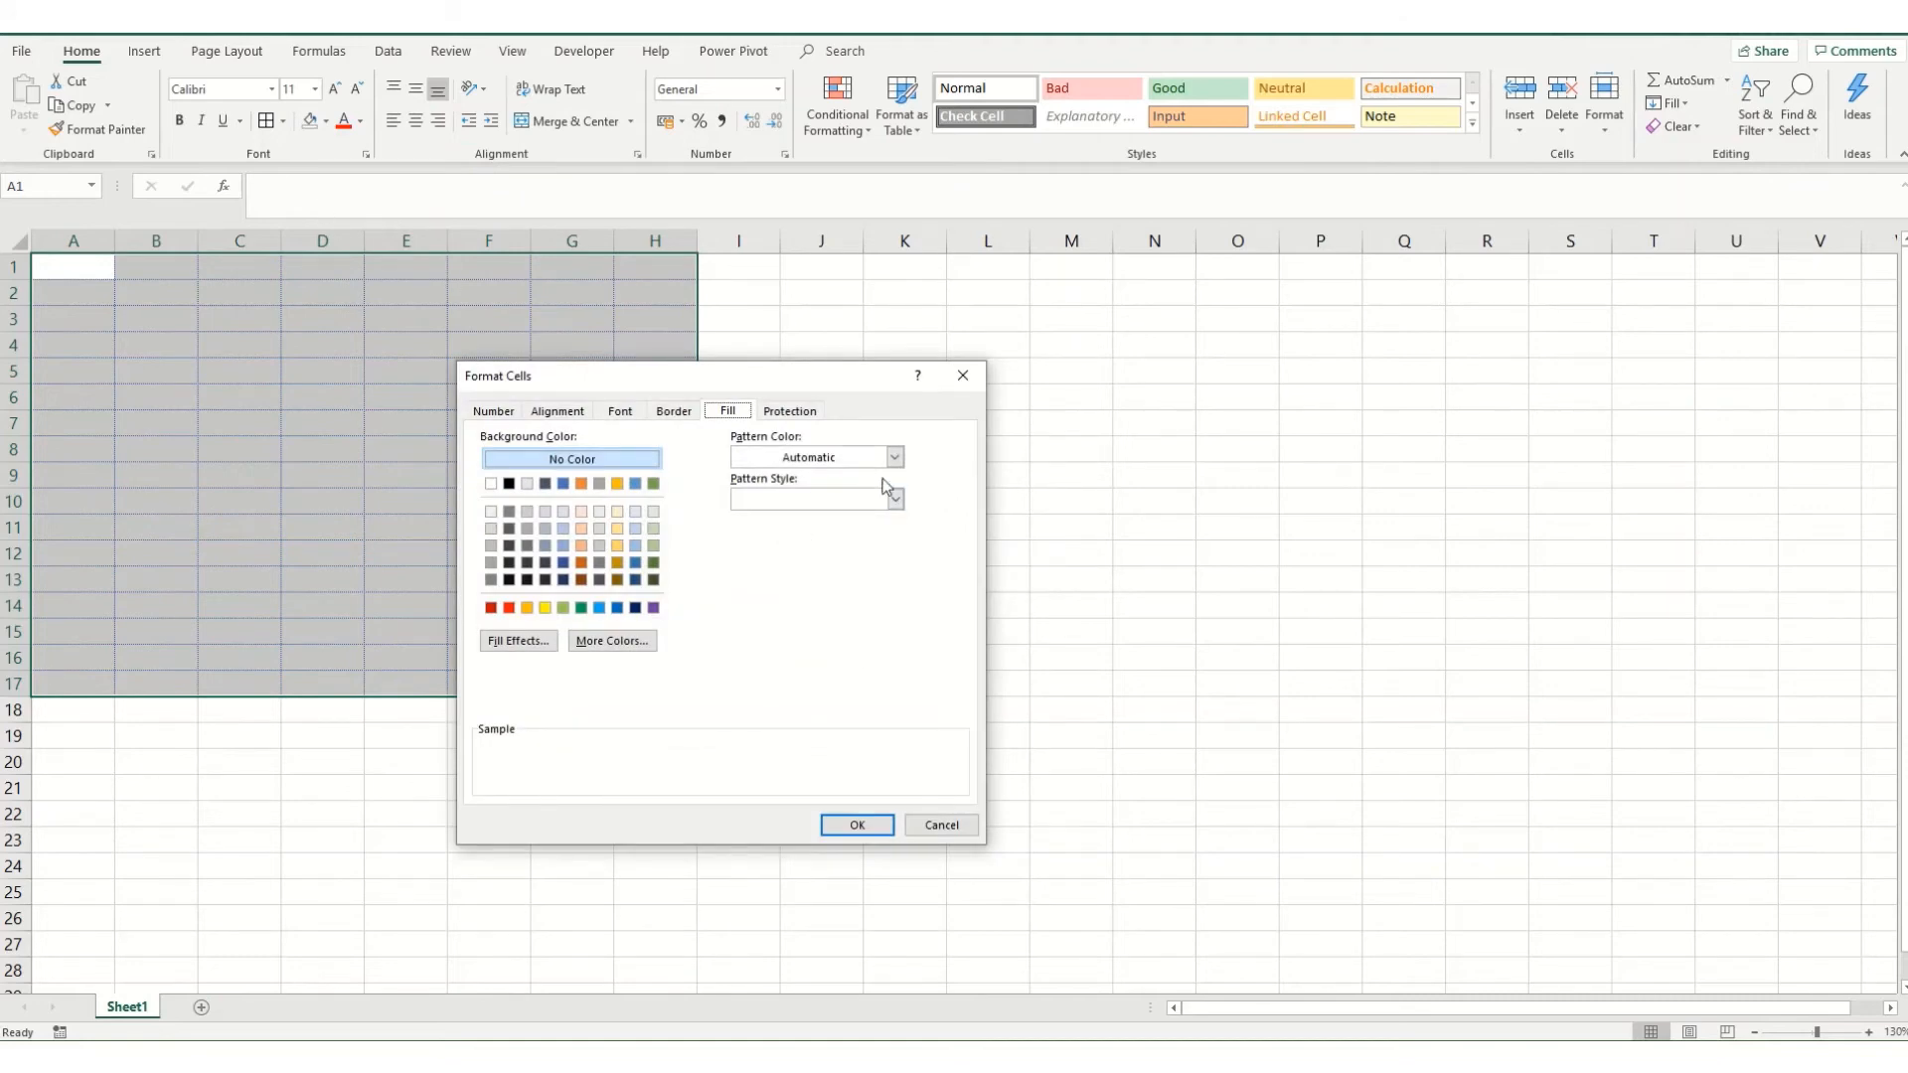
mouse_move(995, 435)
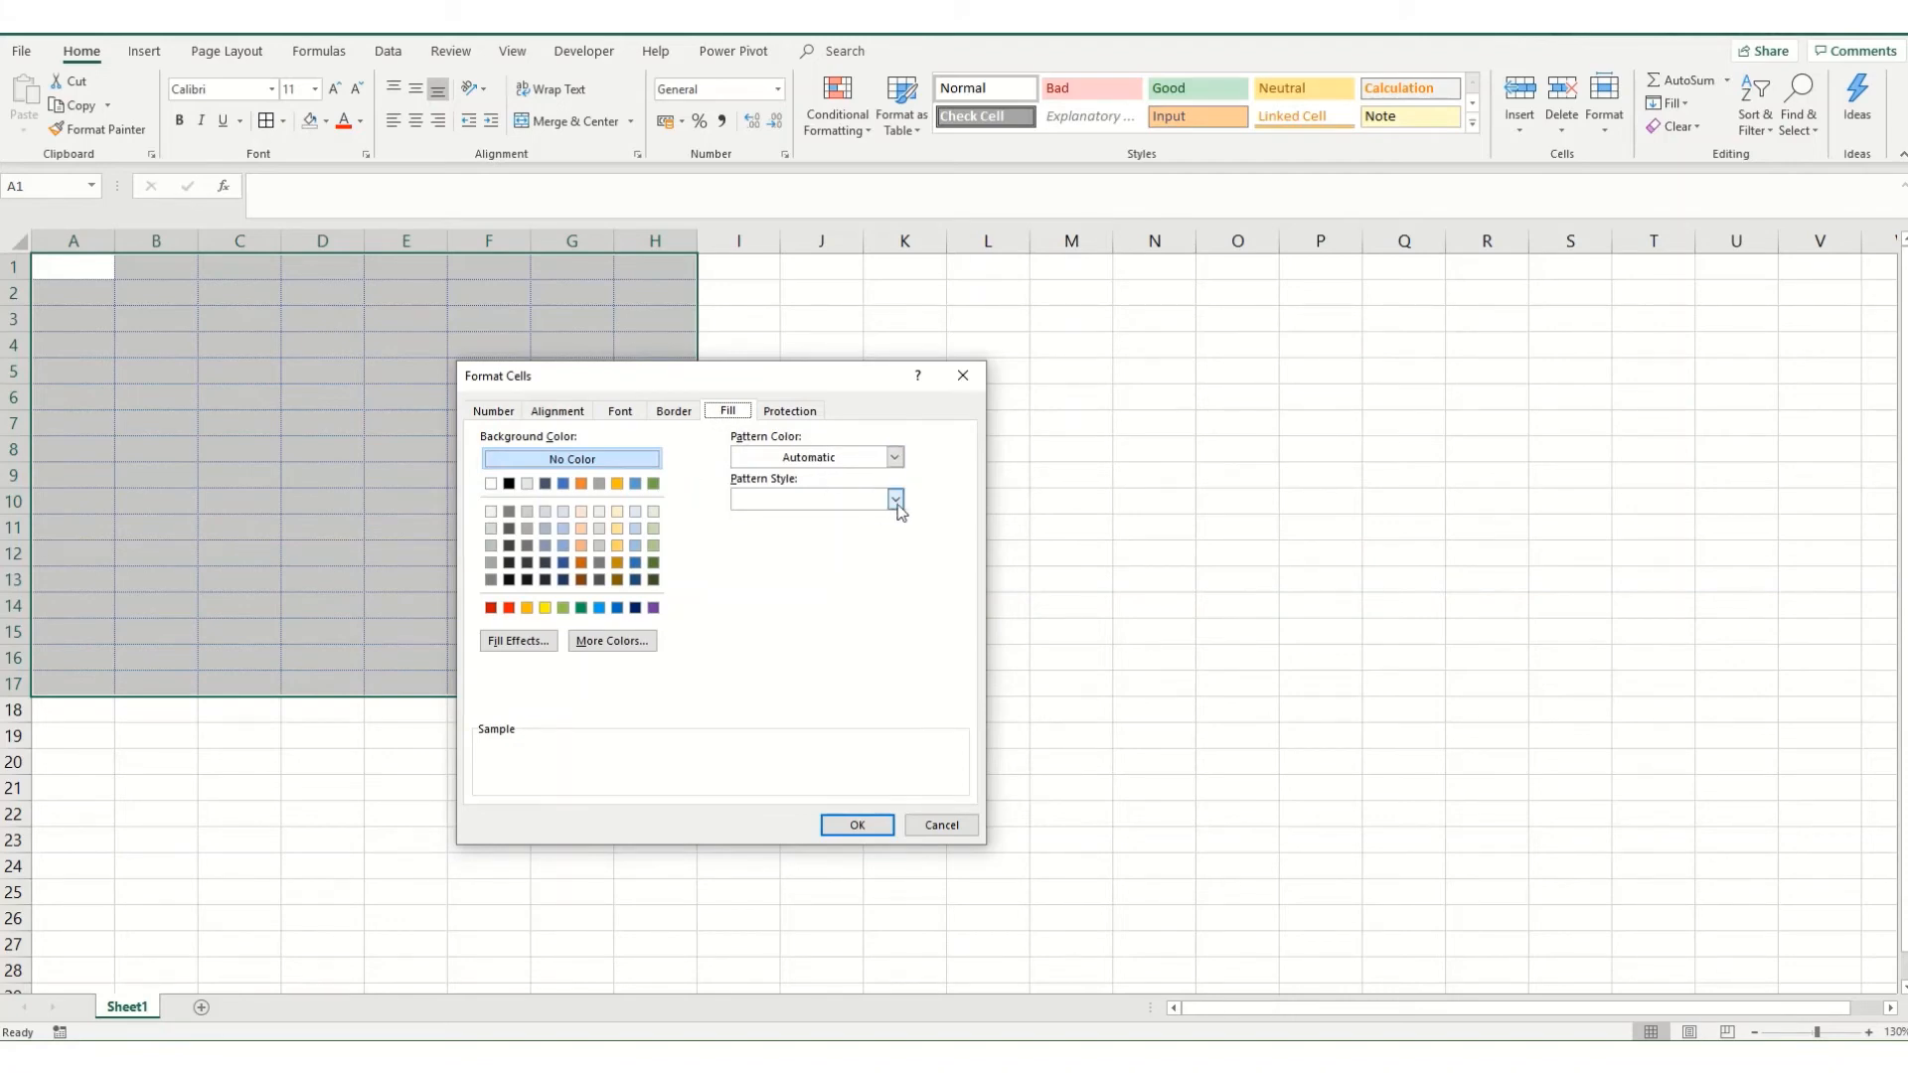
left_click(896, 498)
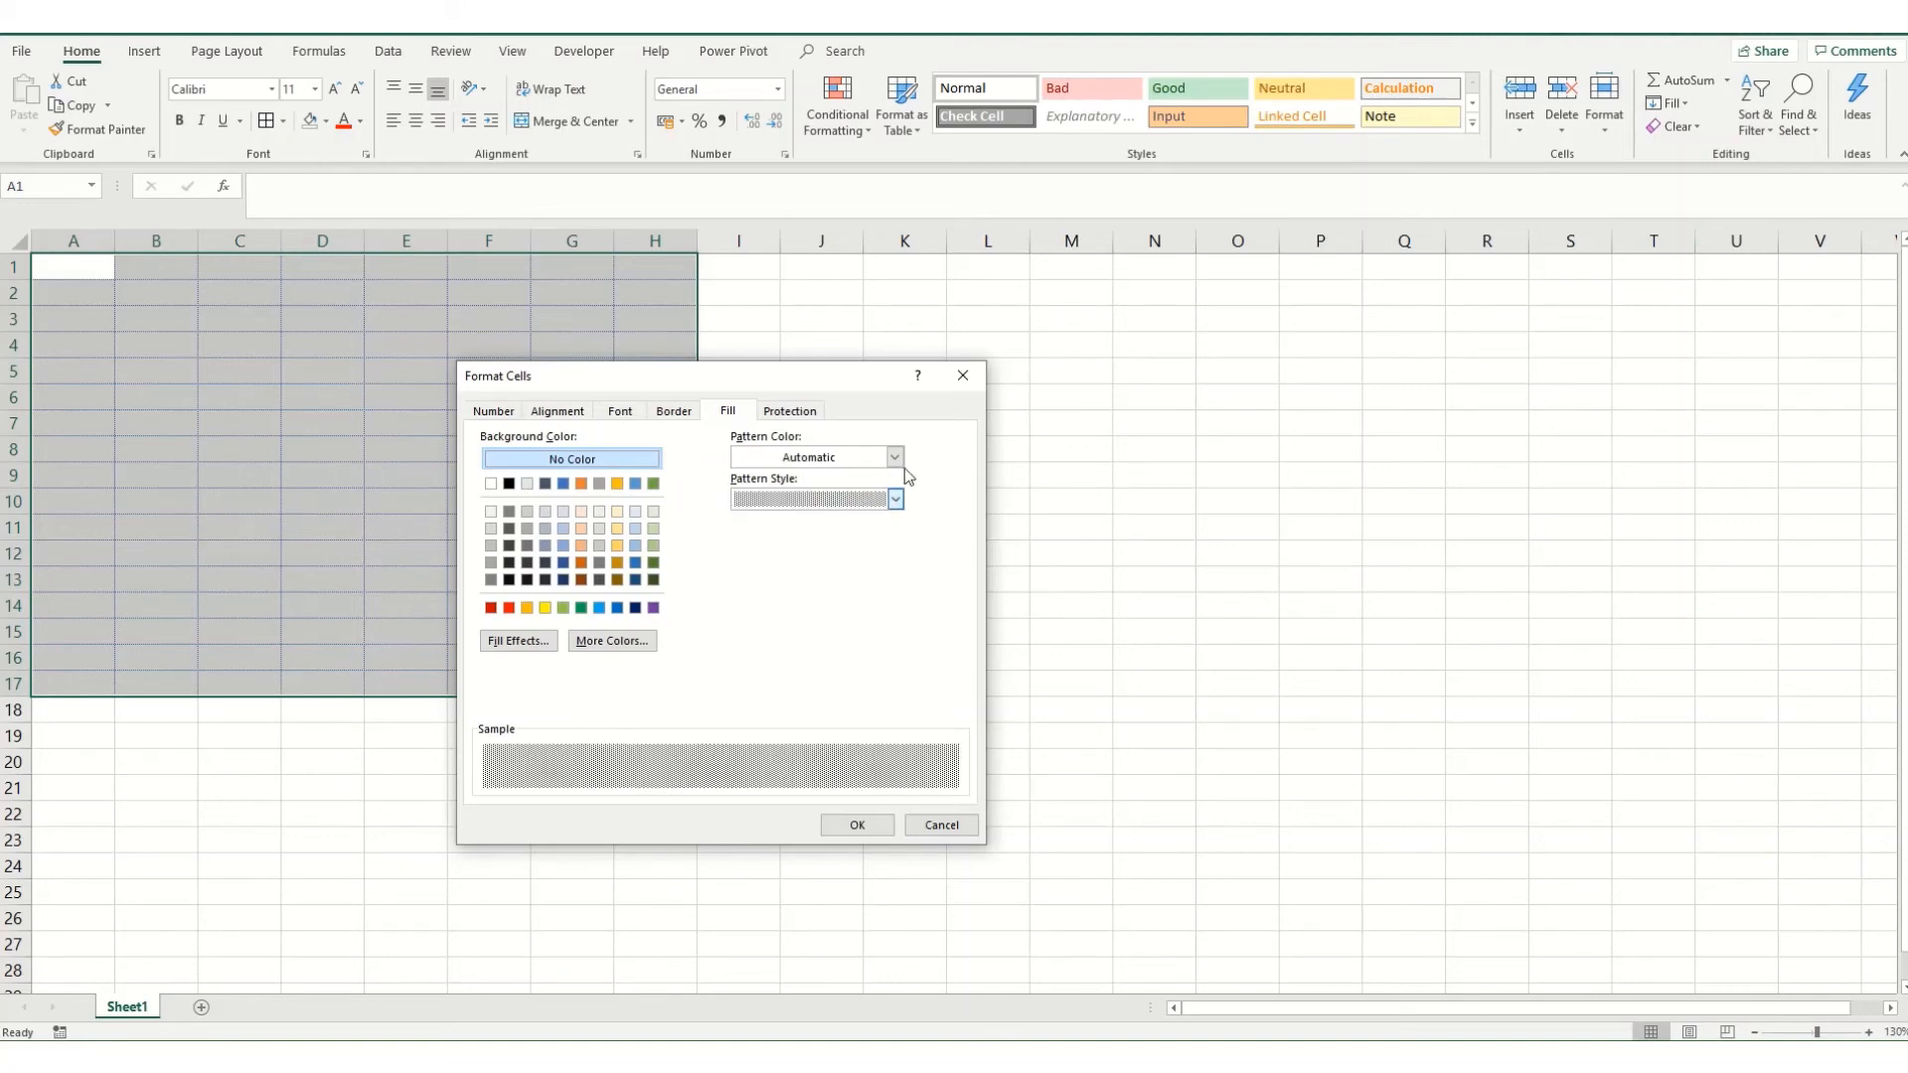
left_click(894, 458)
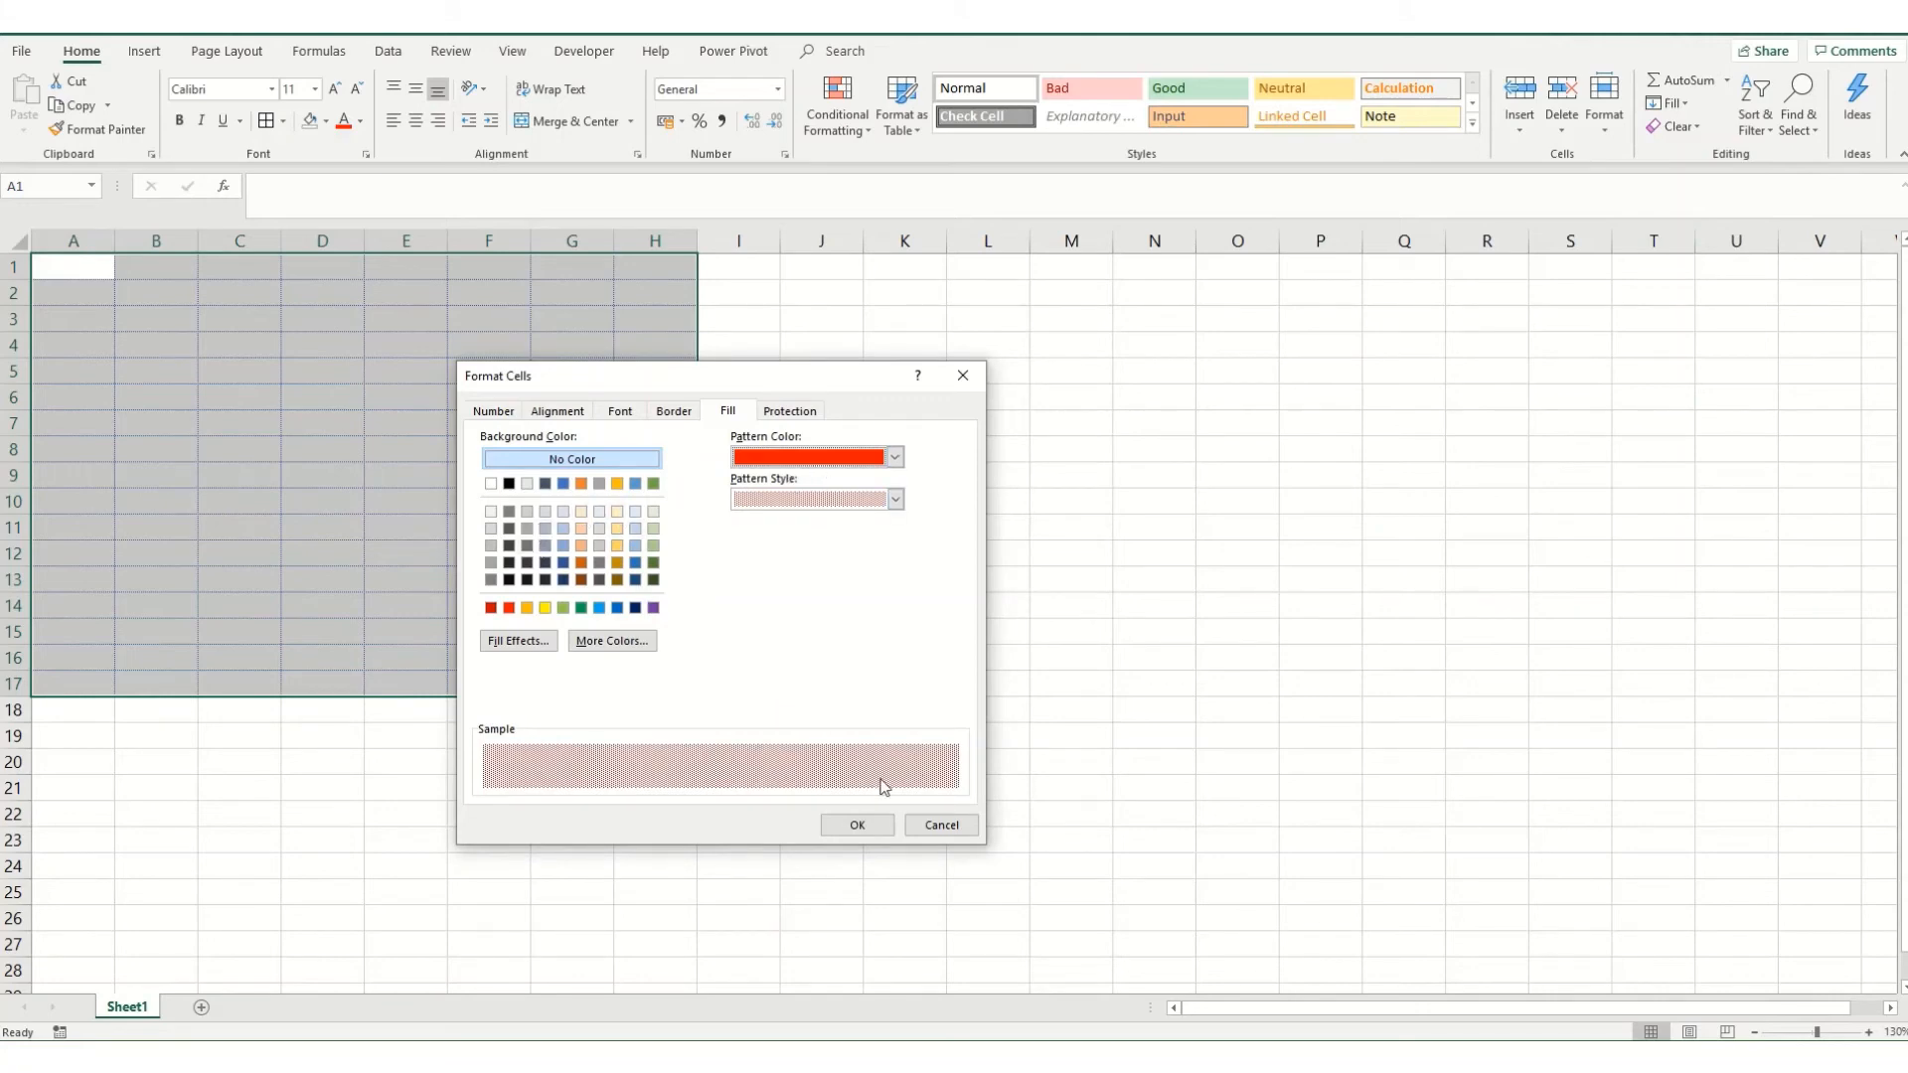
mouse_move(847, 819)
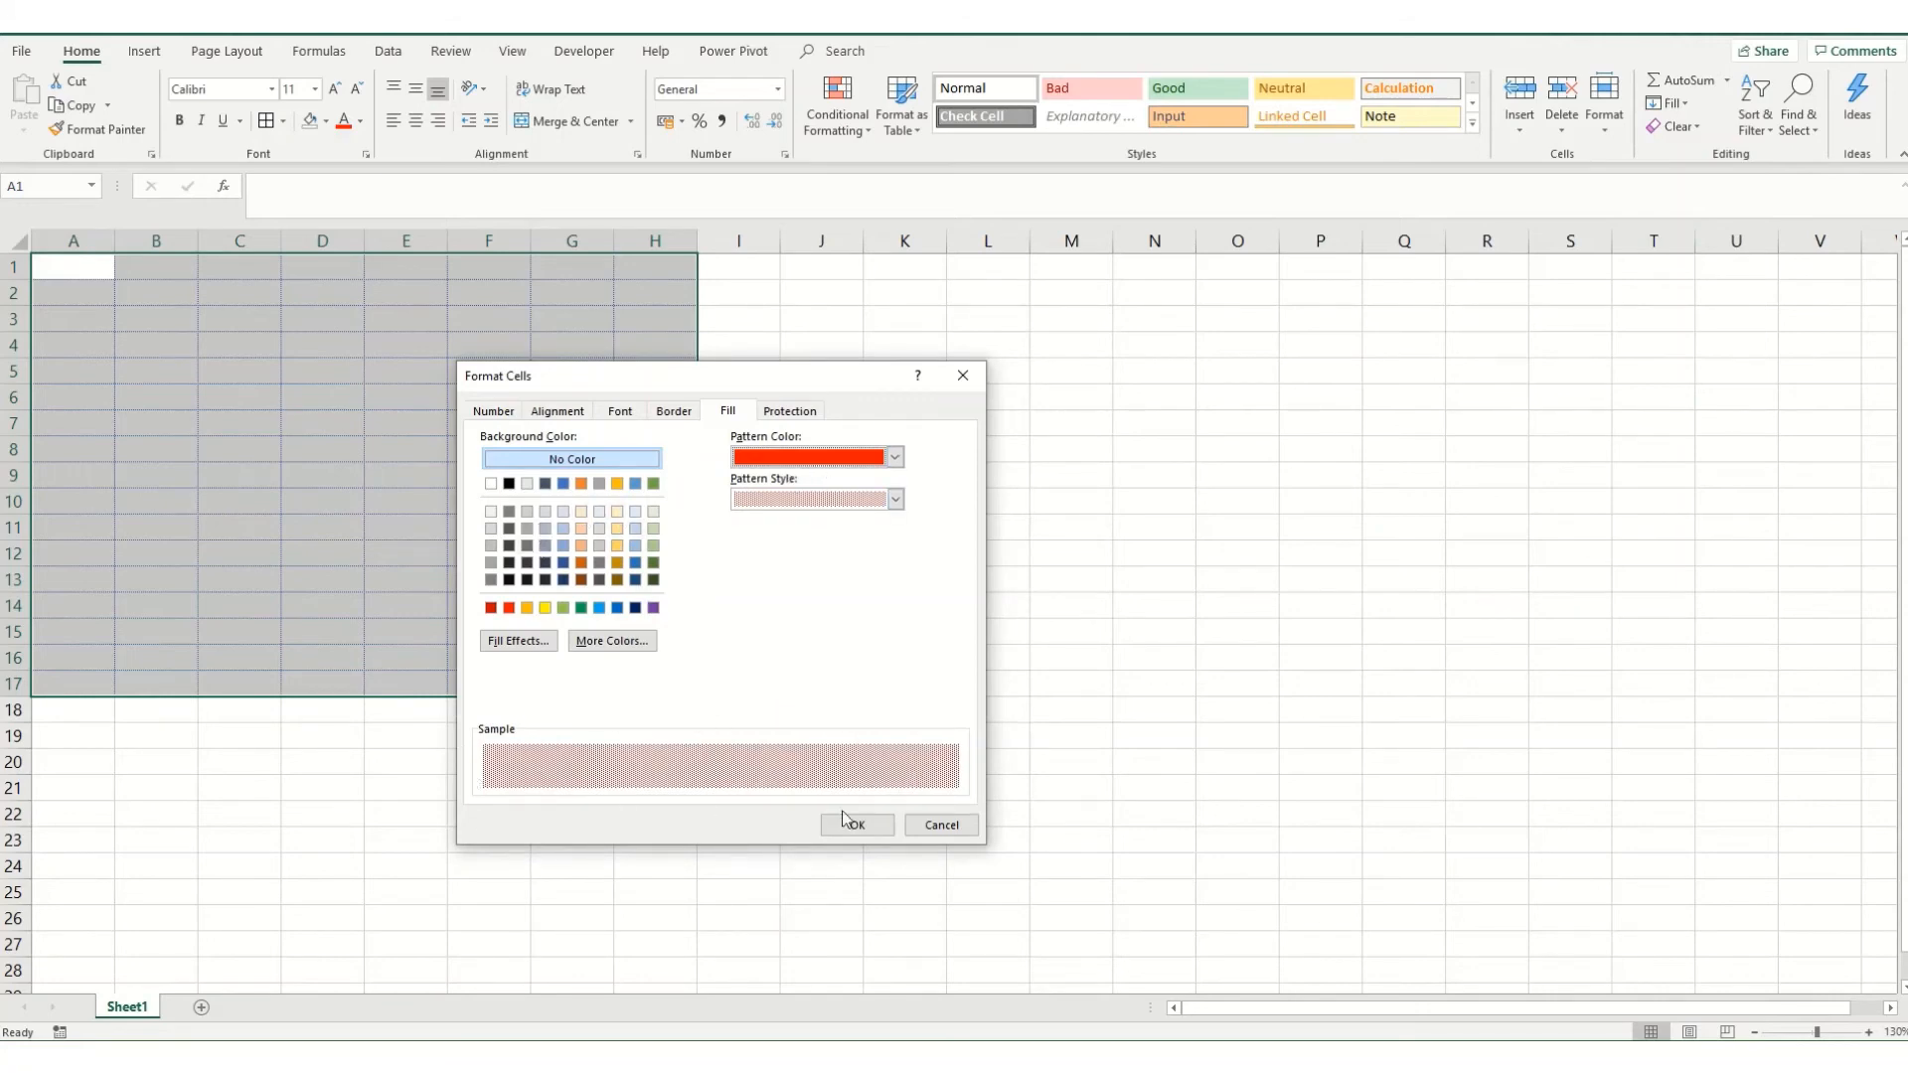
left_click(616, 511)
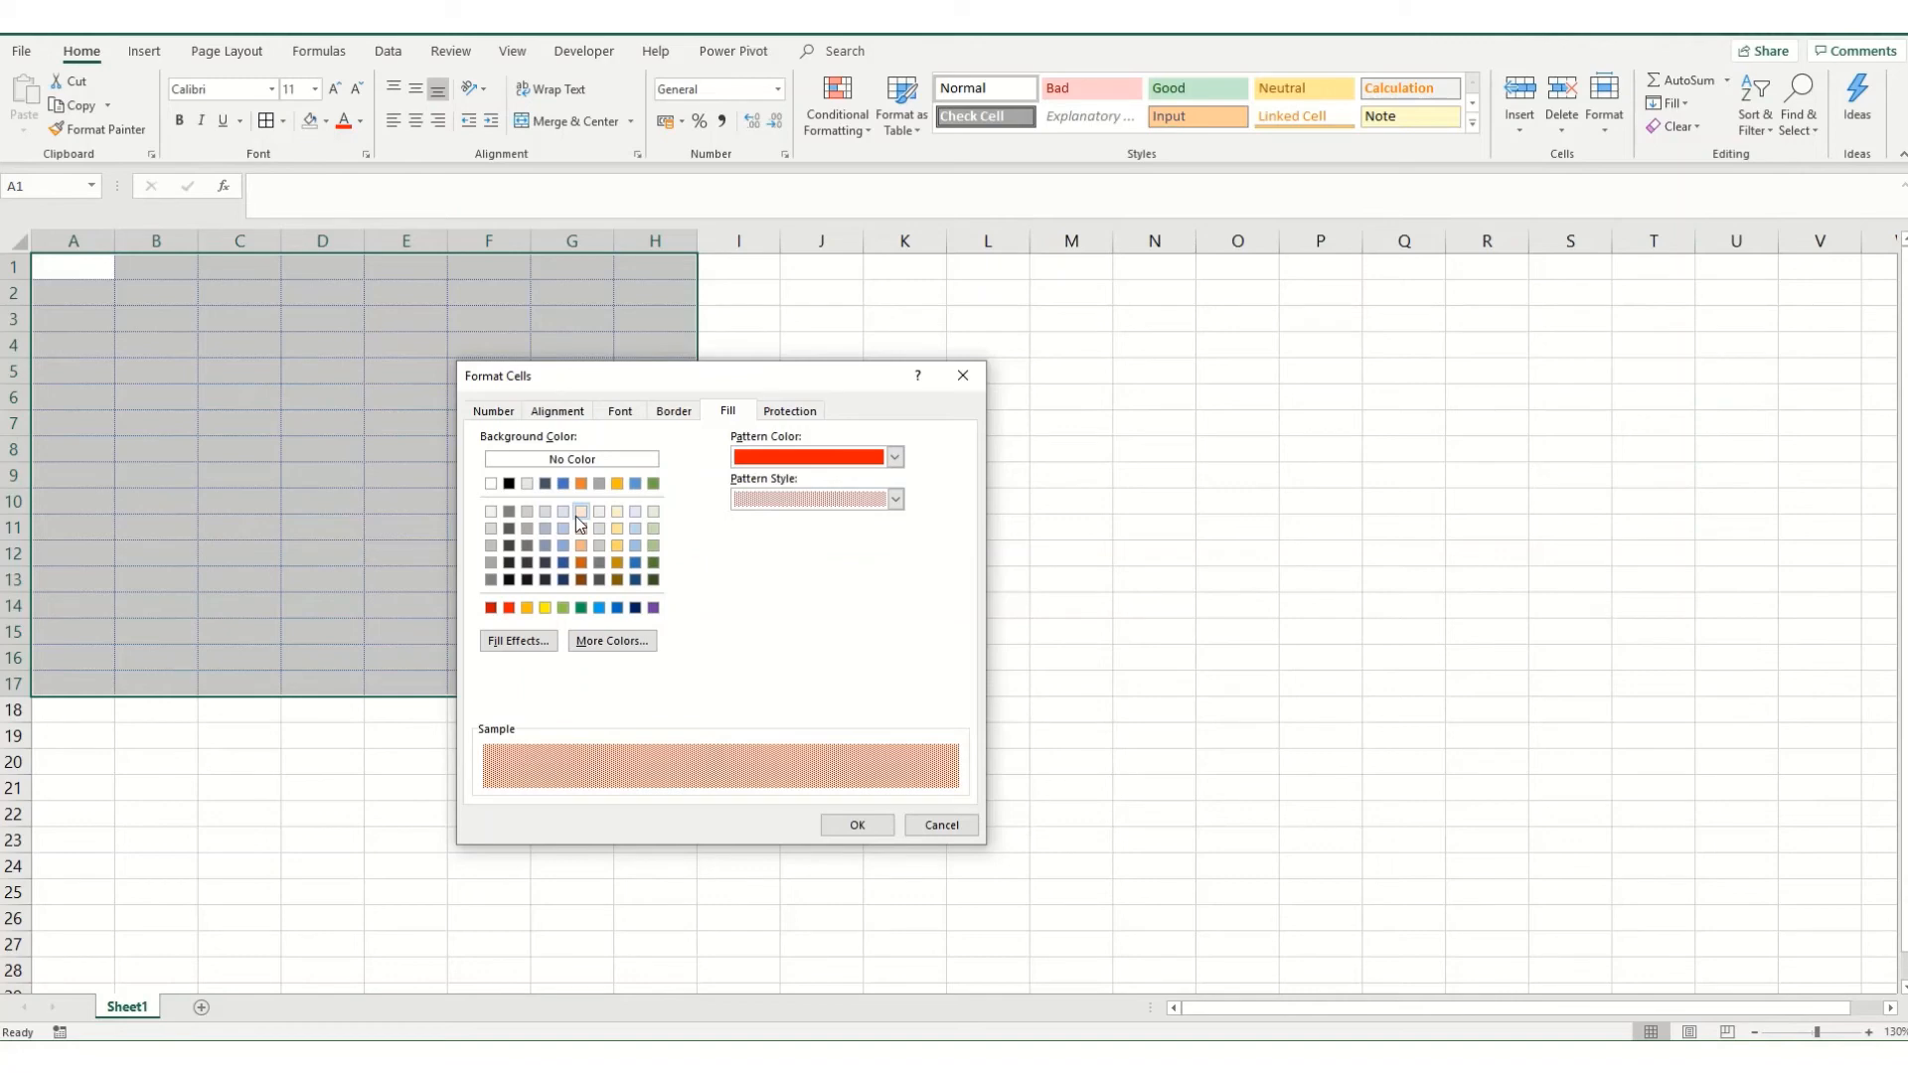
mouse_move(616, 510)
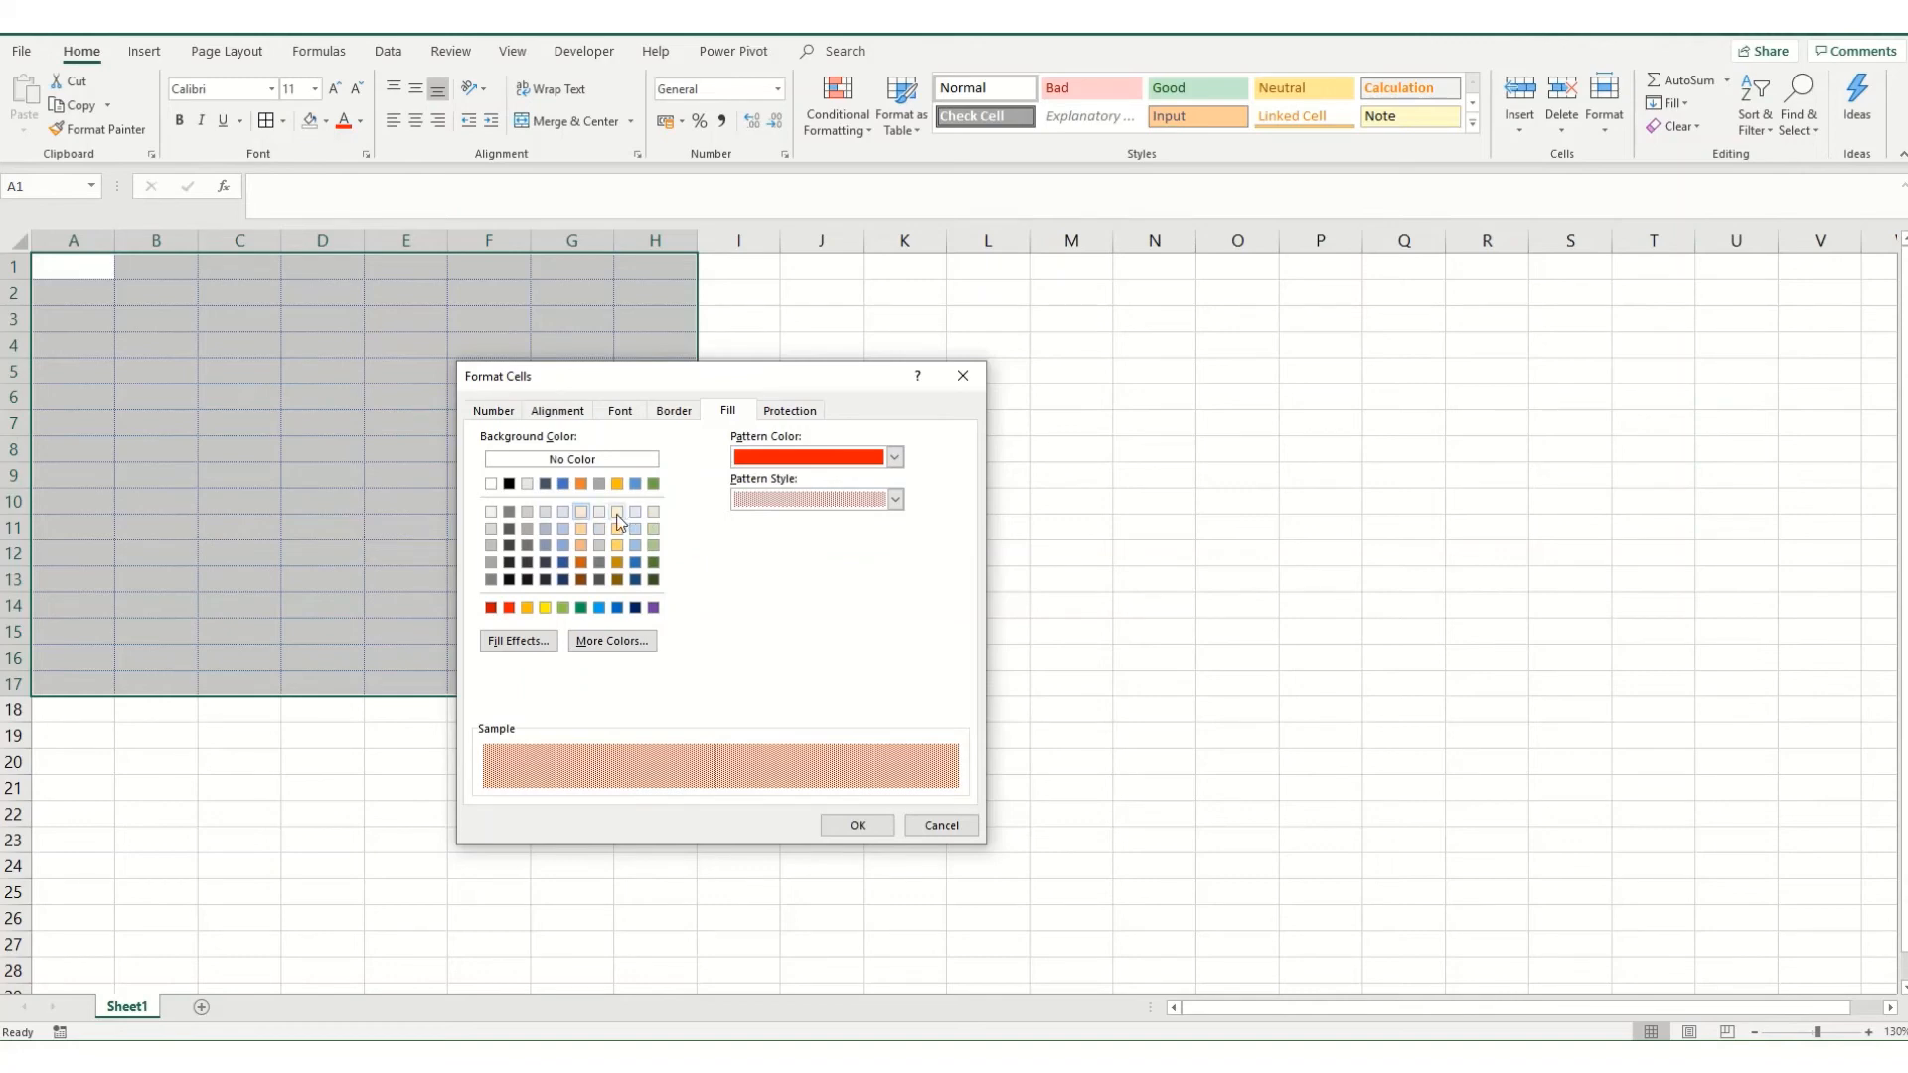
- Add a crosshatch pattern in orange and apply the patterned fill to A1:H17
left_click(894, 499)
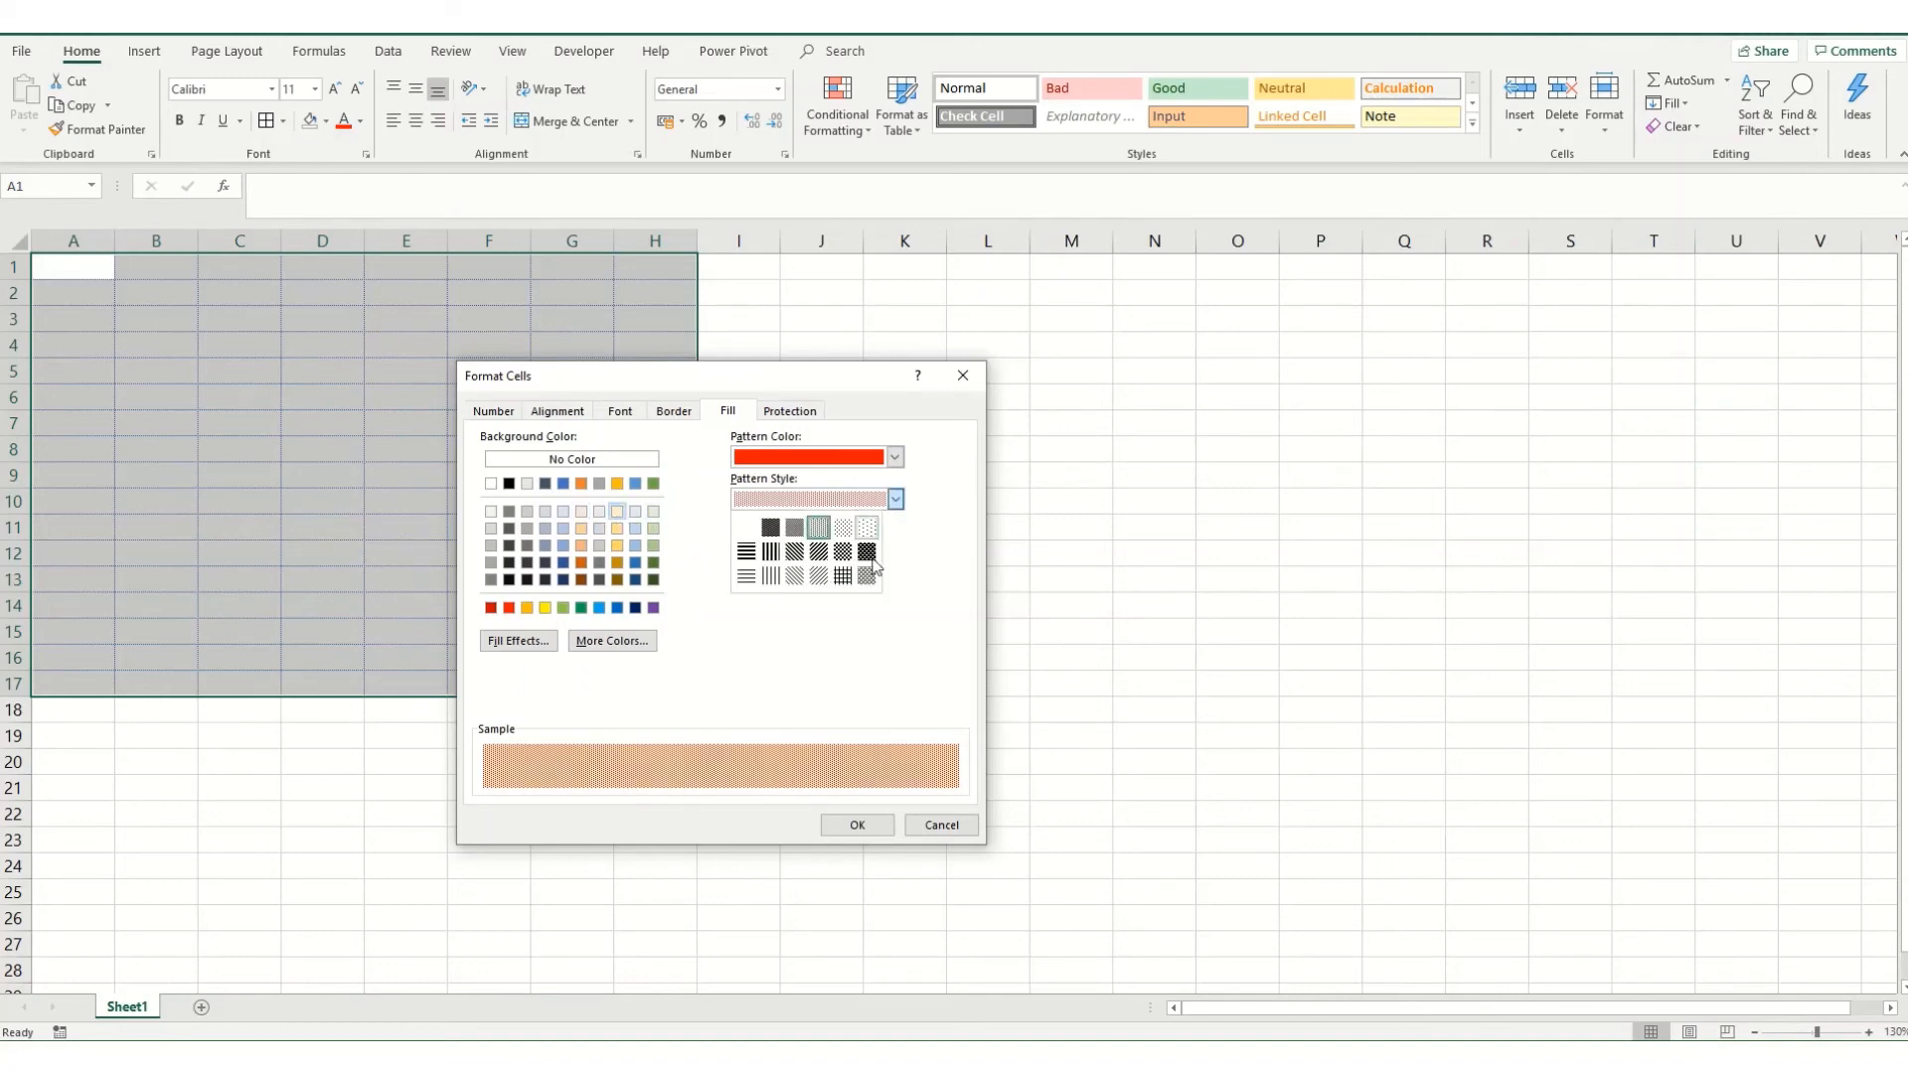
left_click(817, 550)
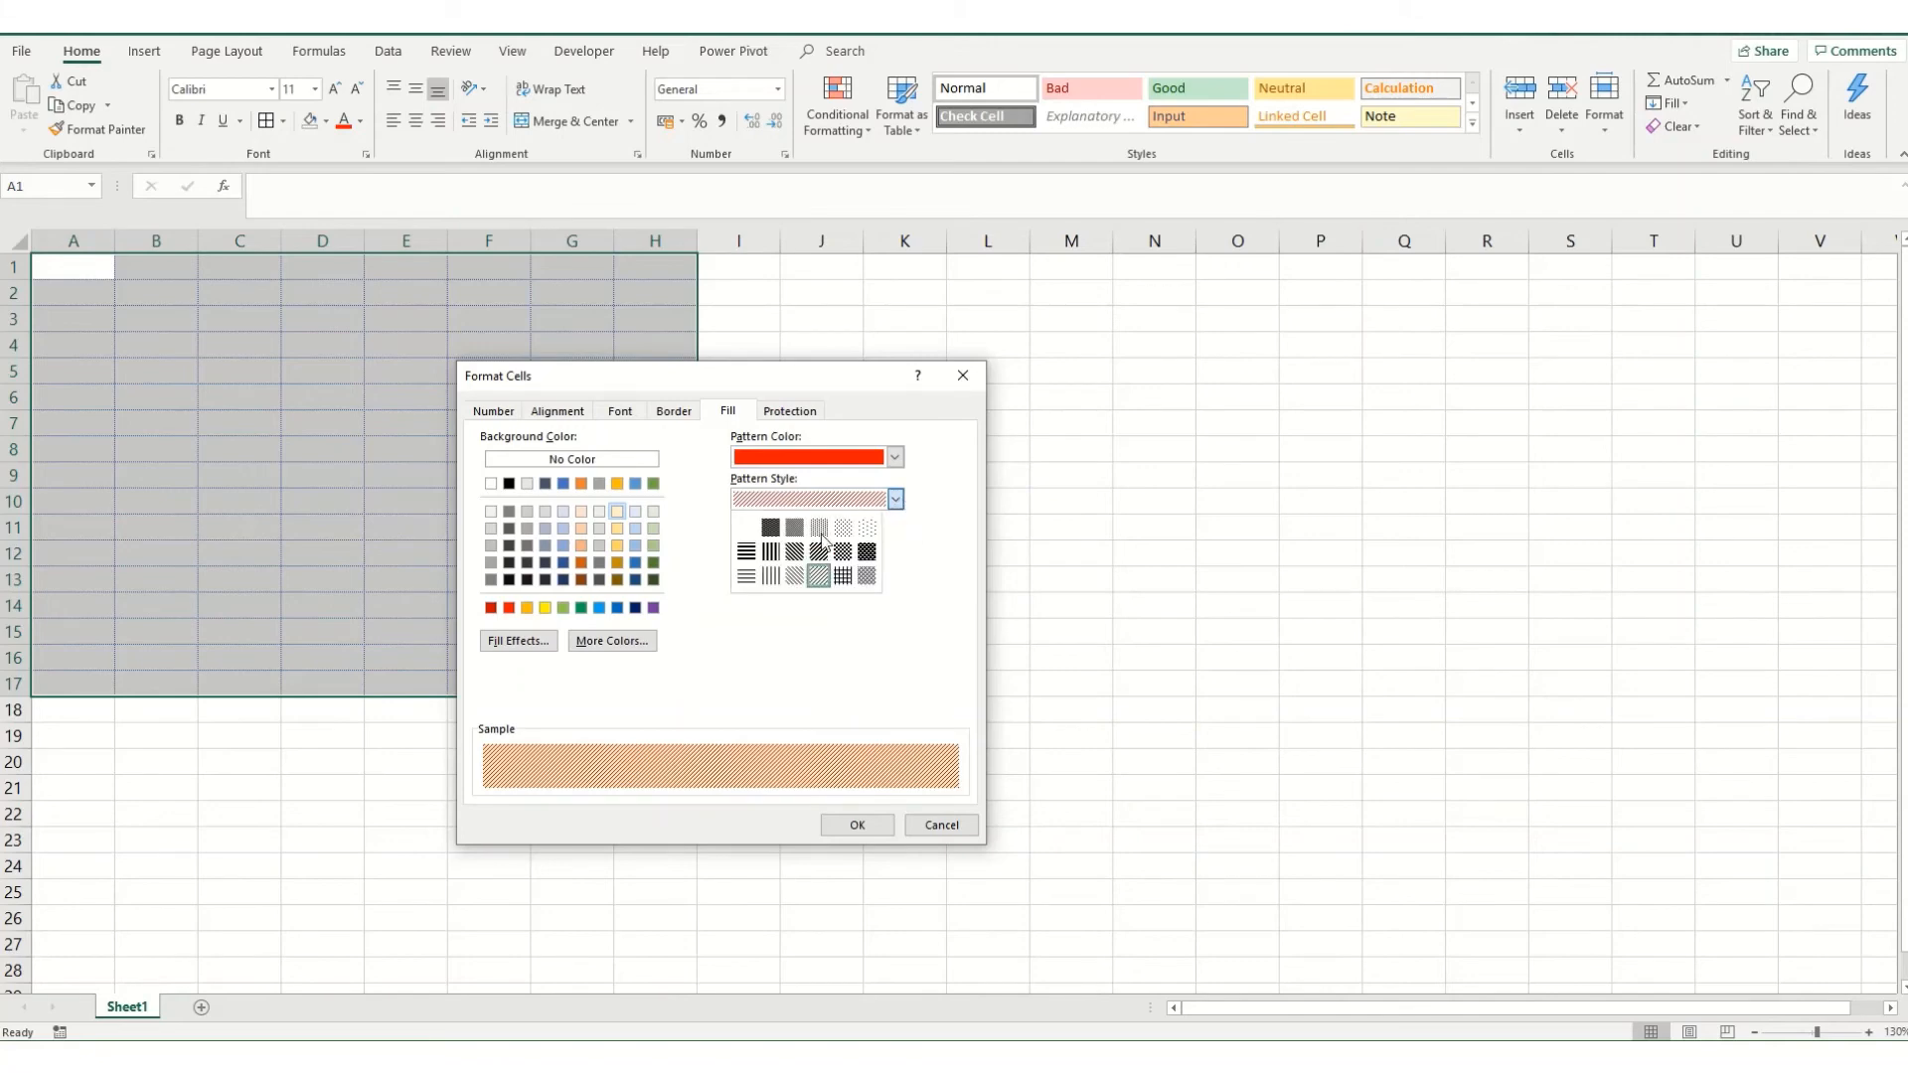
left_click(894, 499)
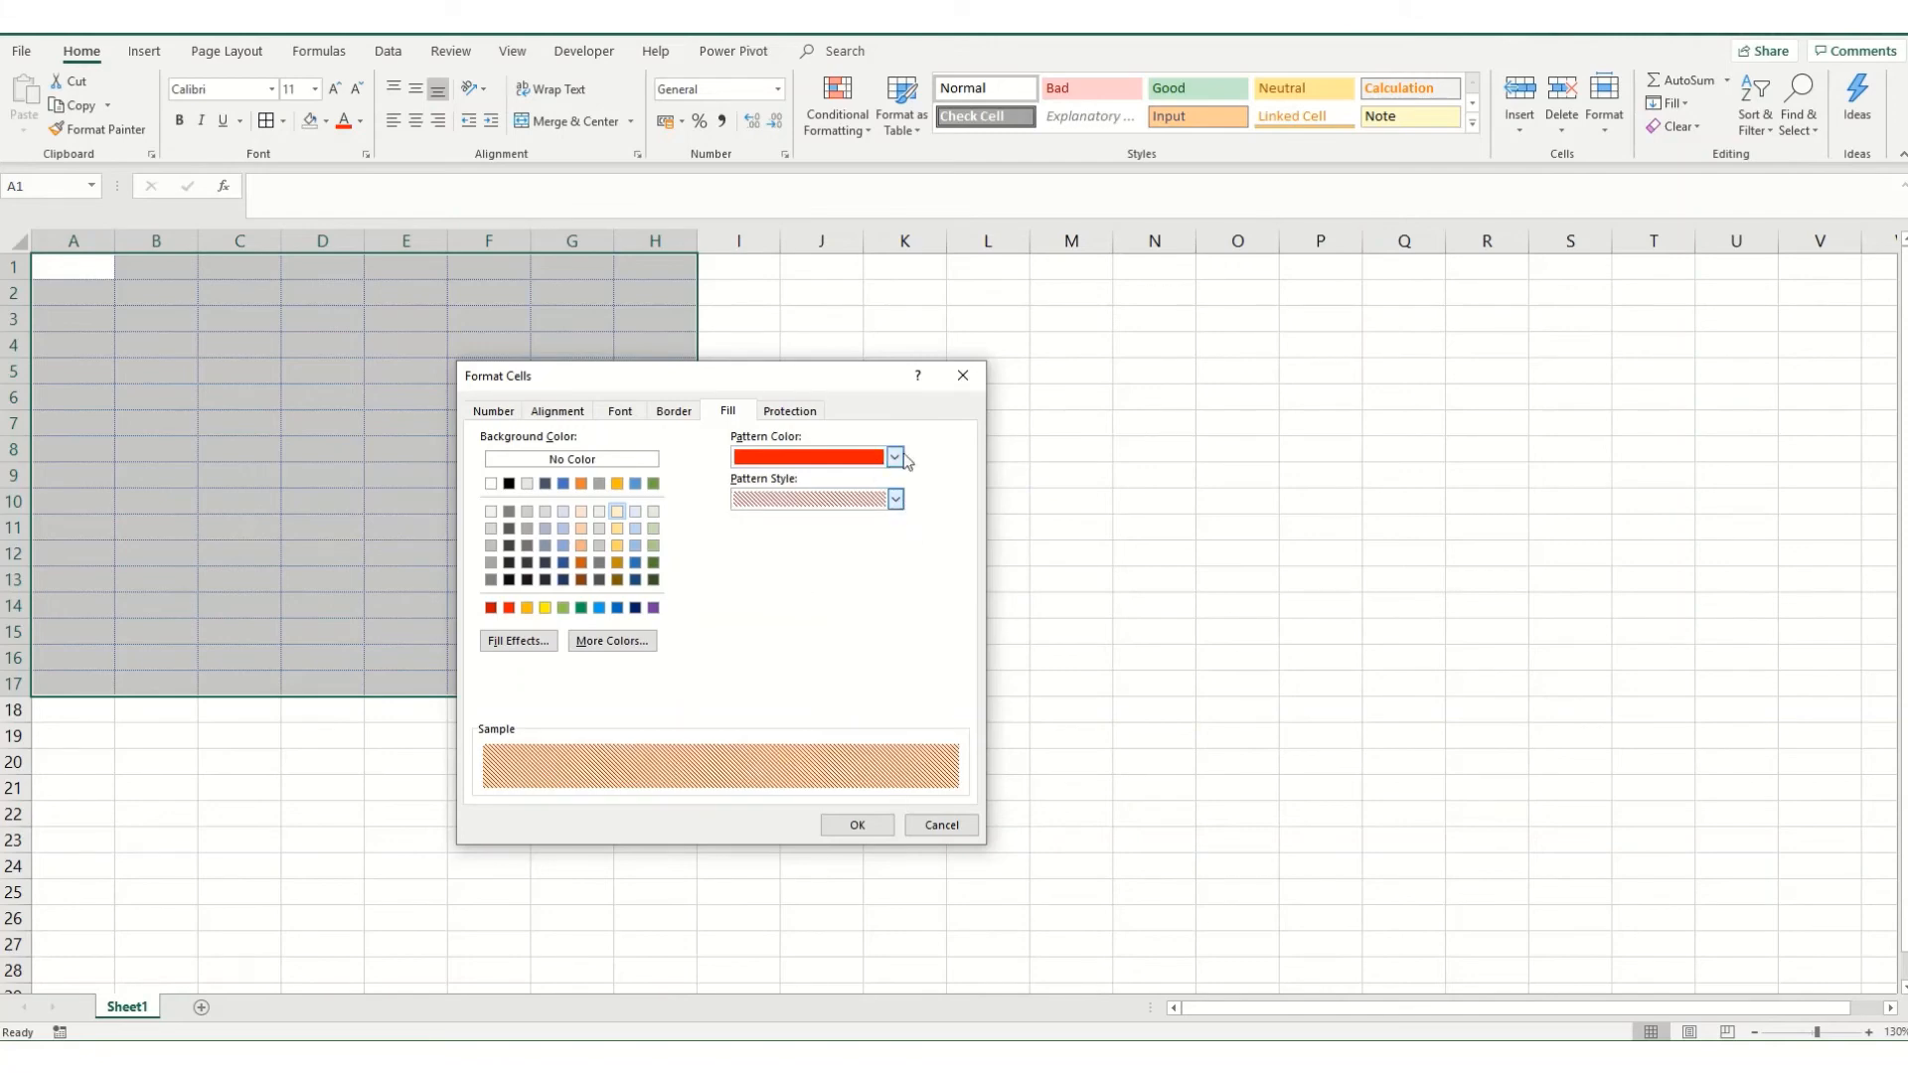
left_click(895, 457)
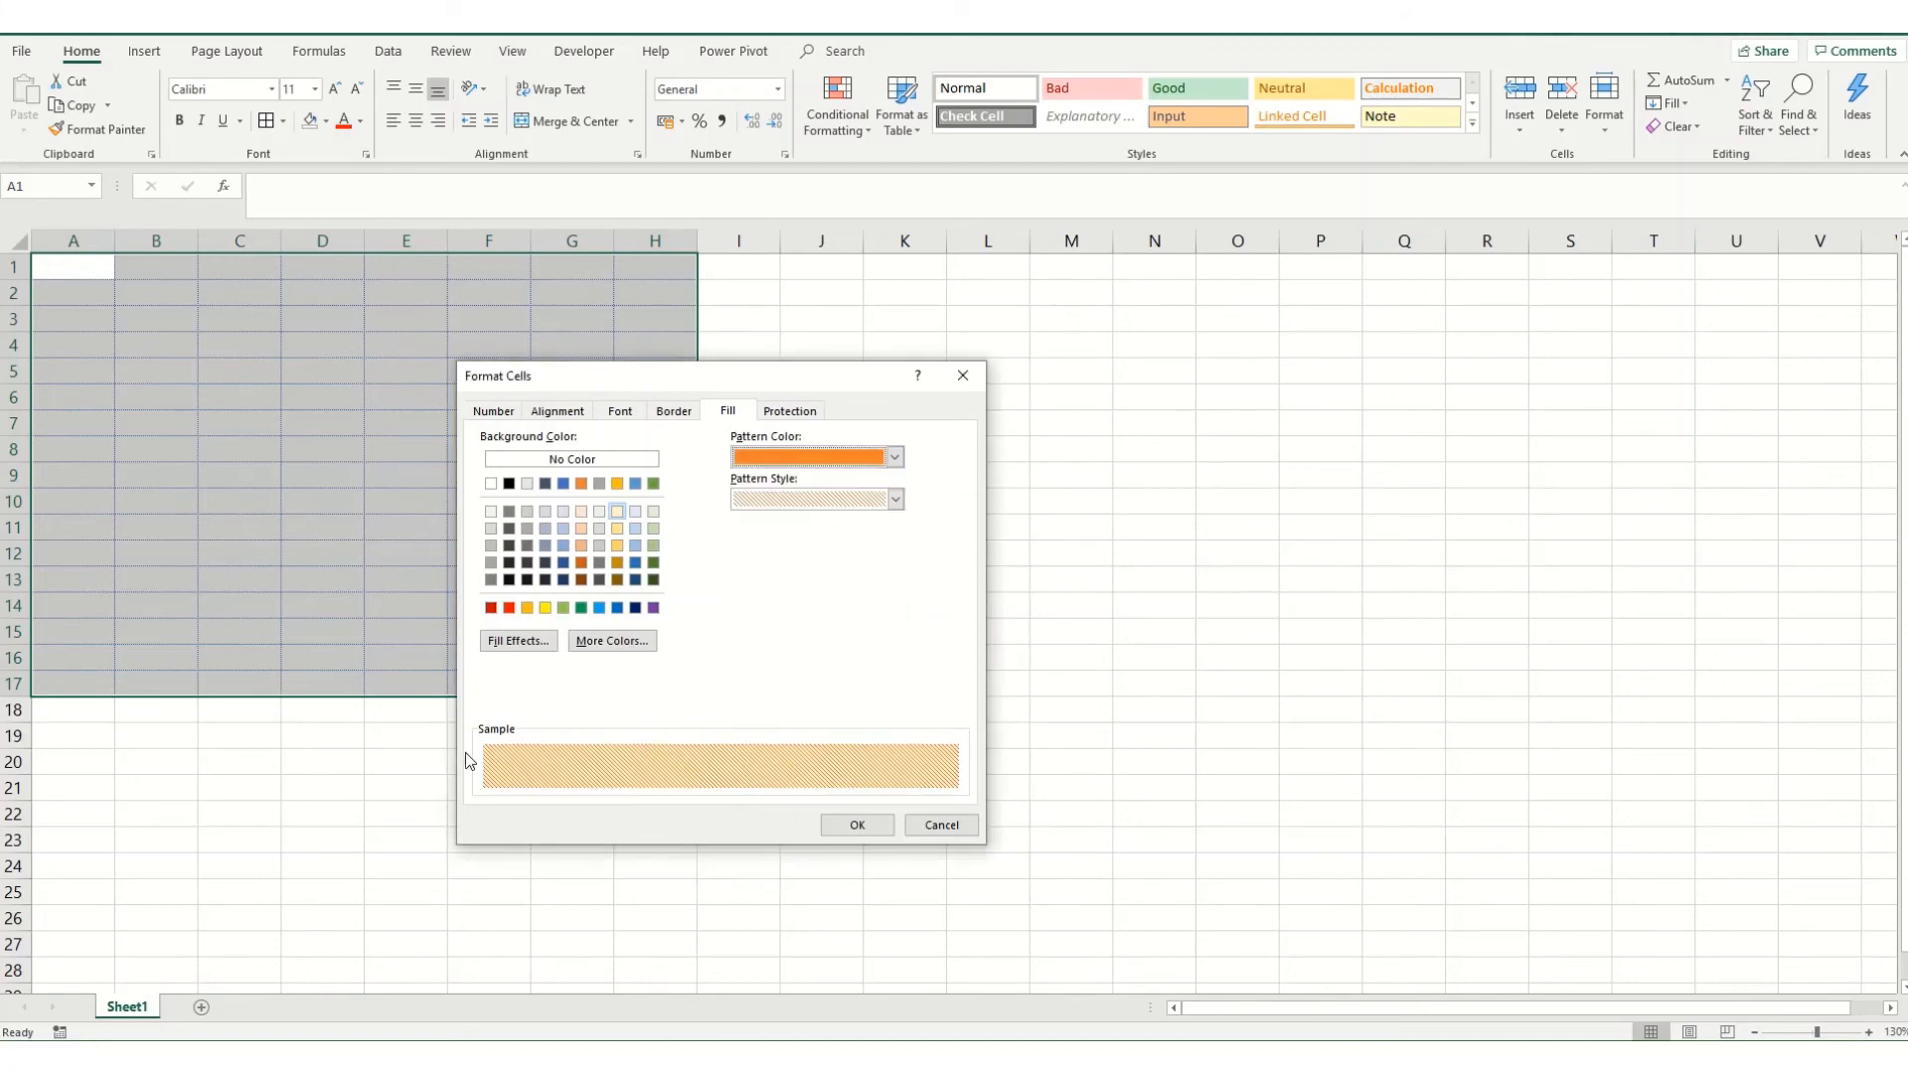
left_click(855, 825)
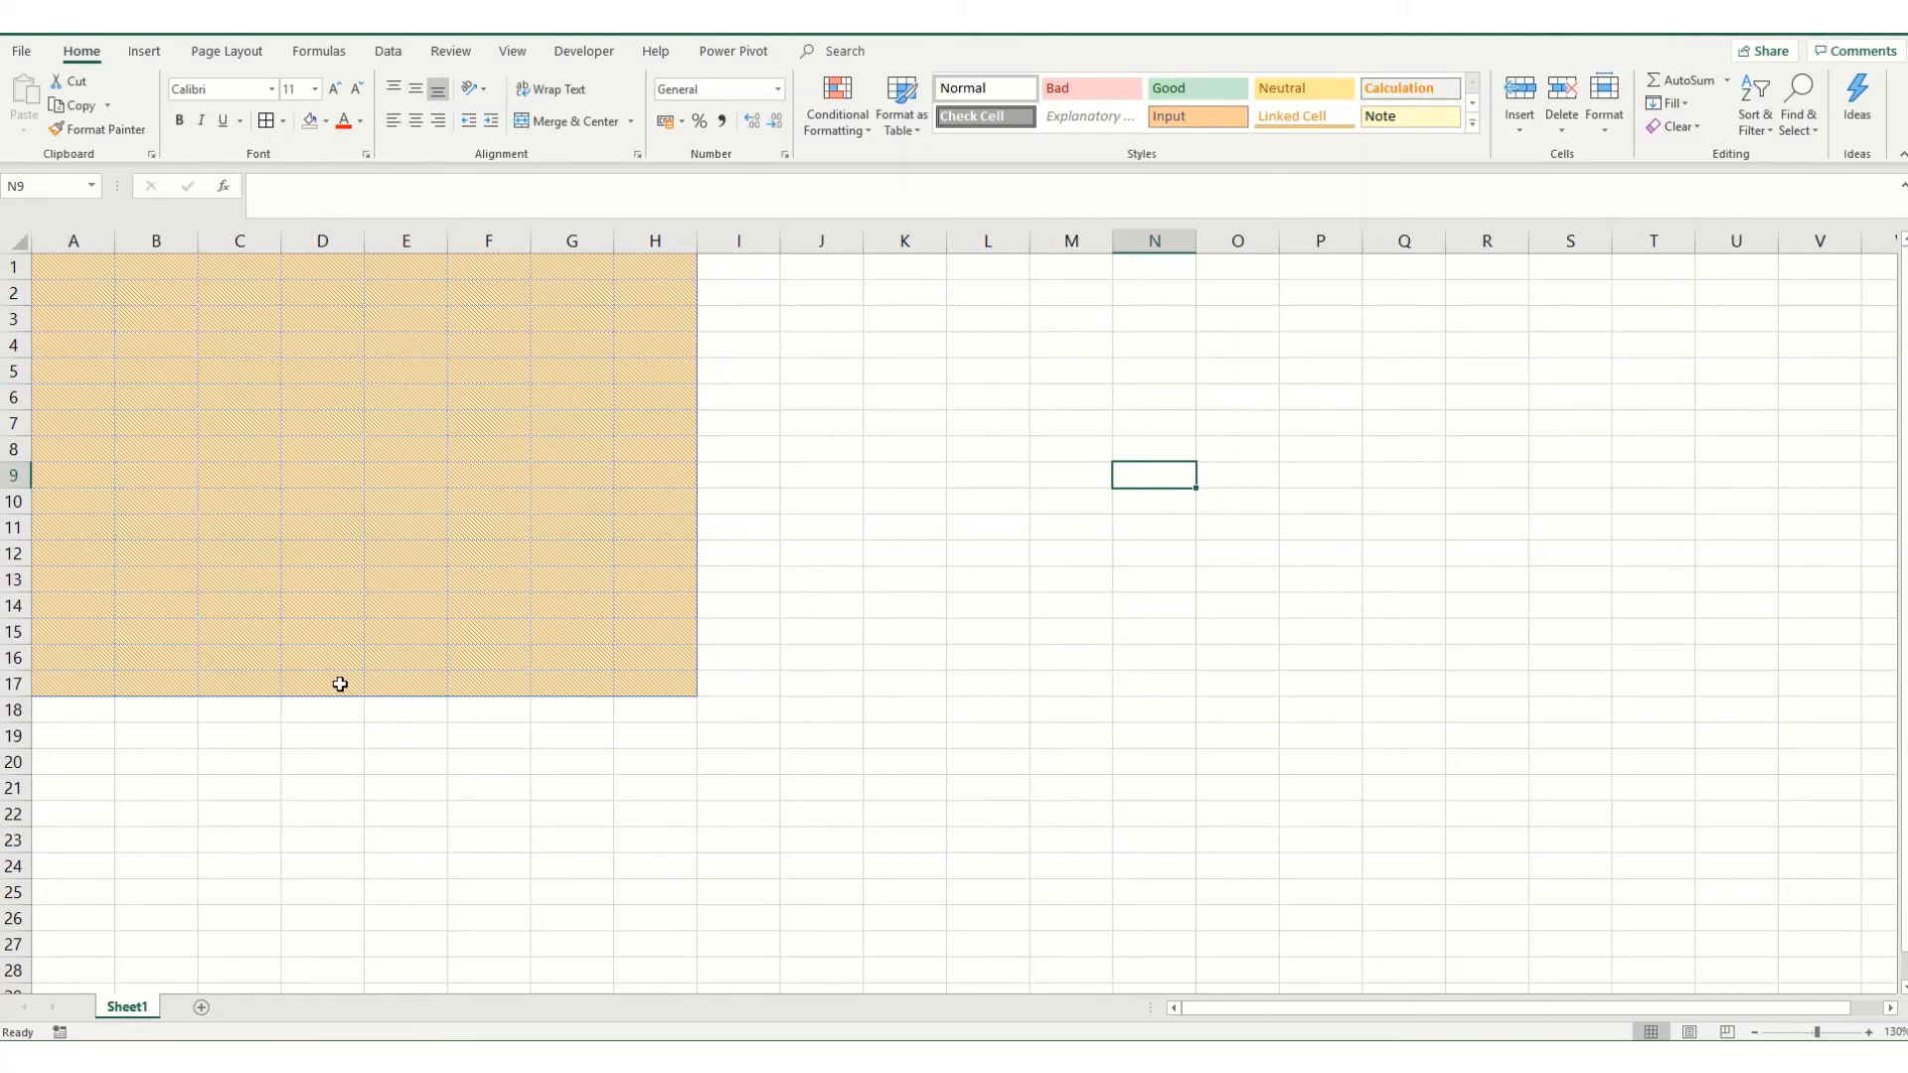
mouse_move(354, 678)
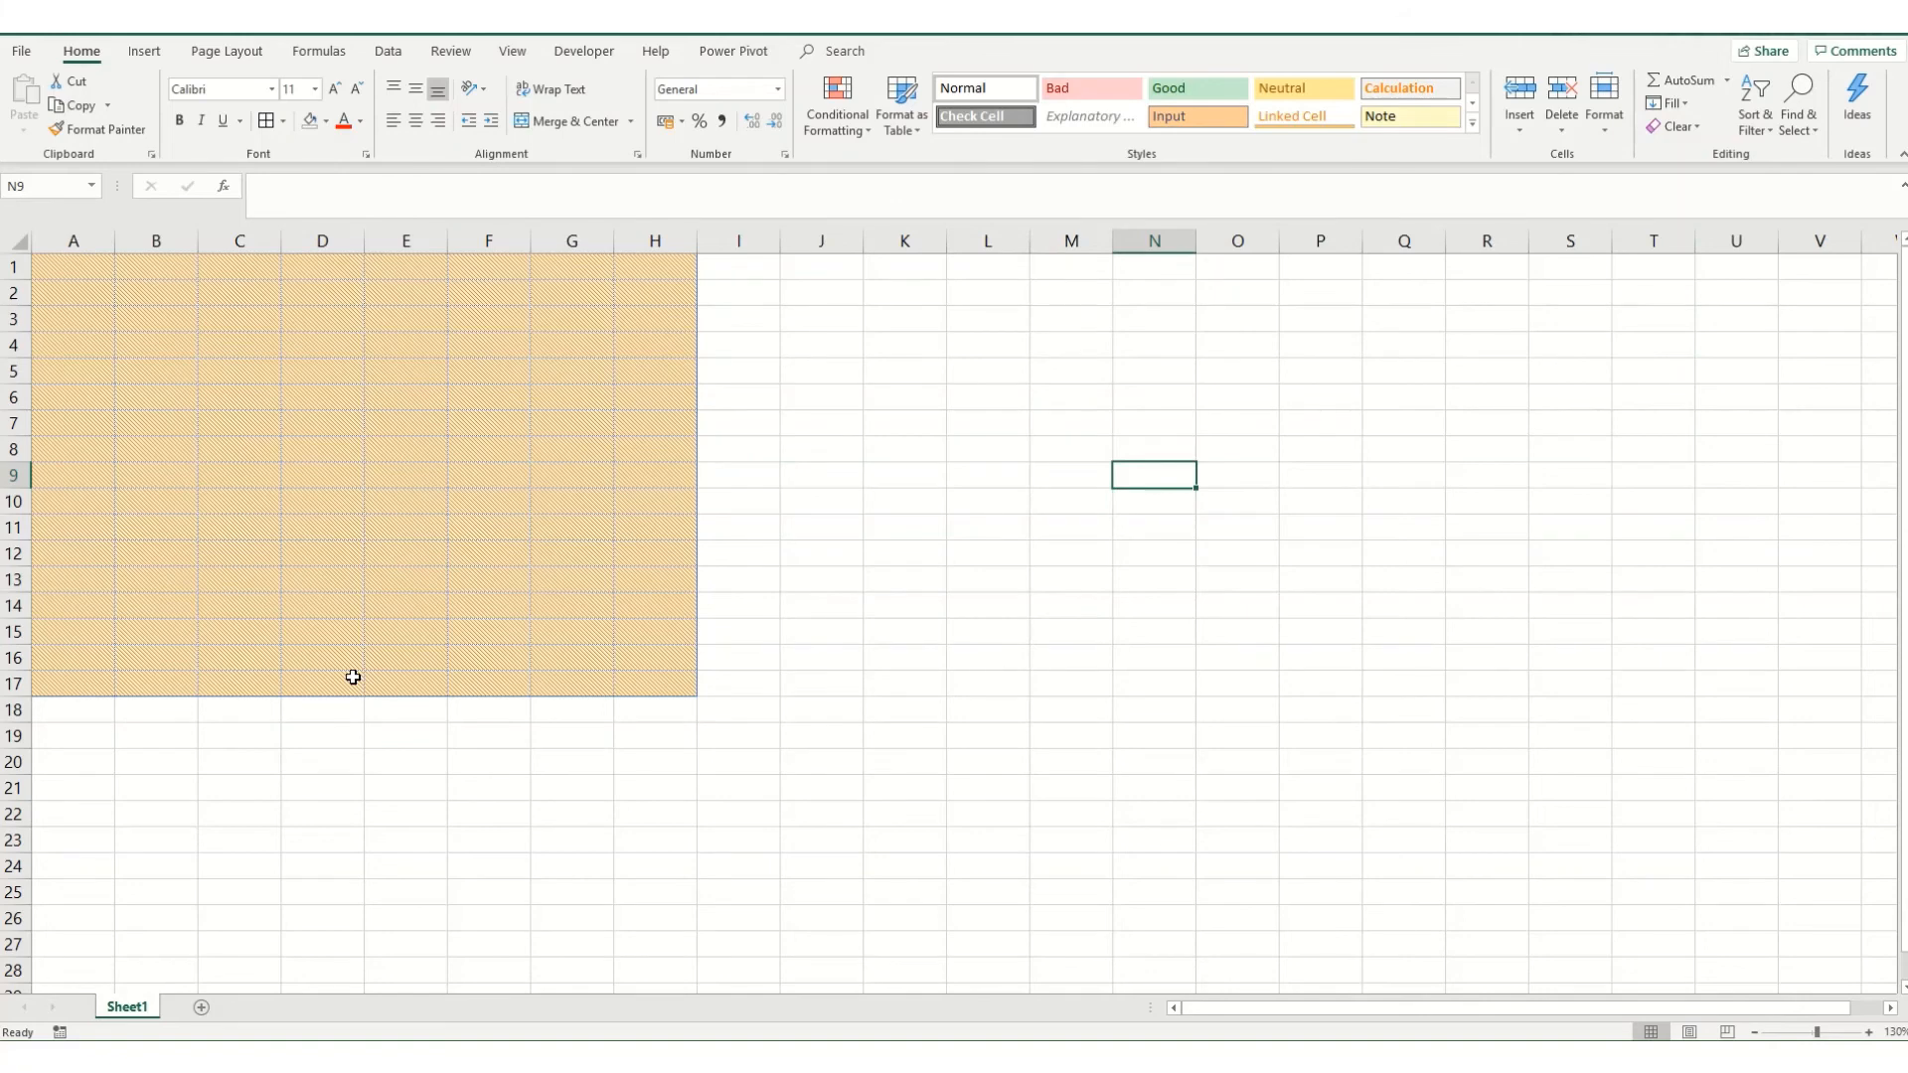
mouse_move(521, 433)
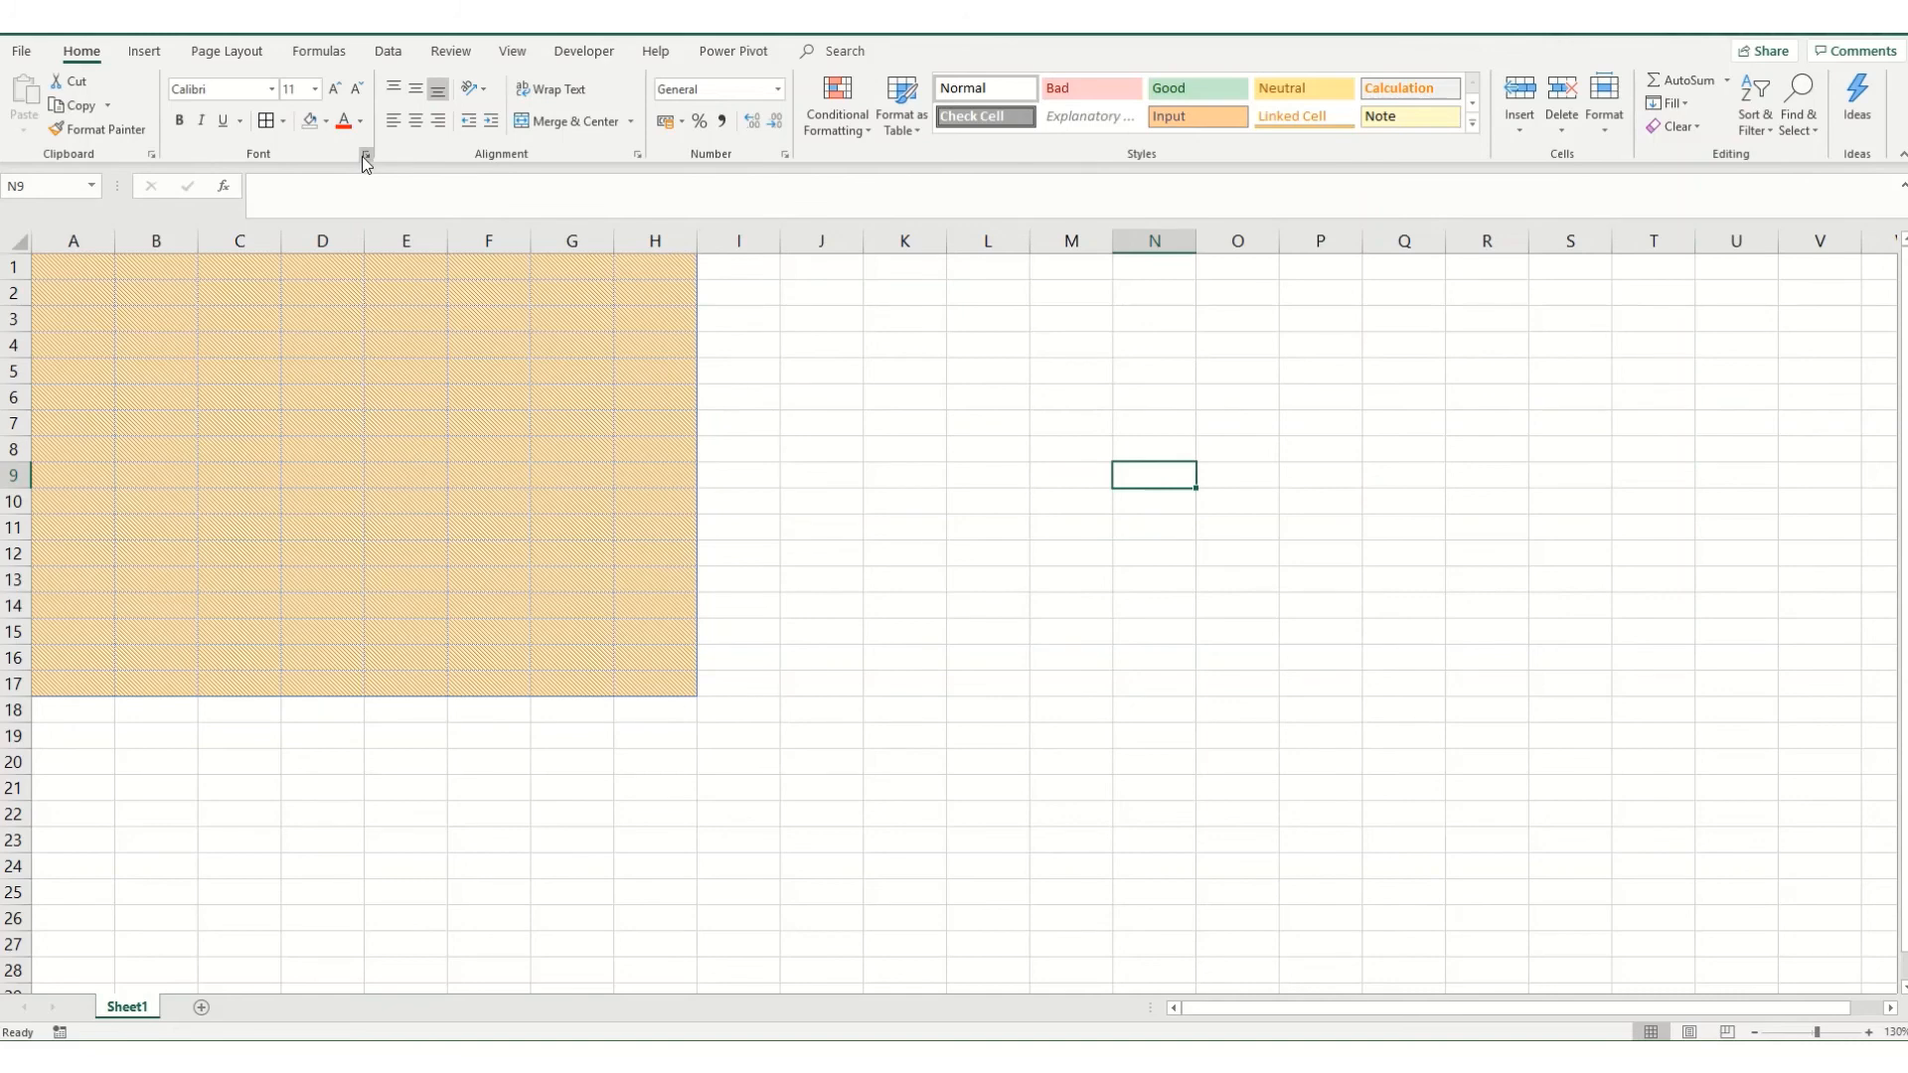
- Bring up Format Cells from the Font group launcher and switch to the Fill settings
left_click(364, 155)
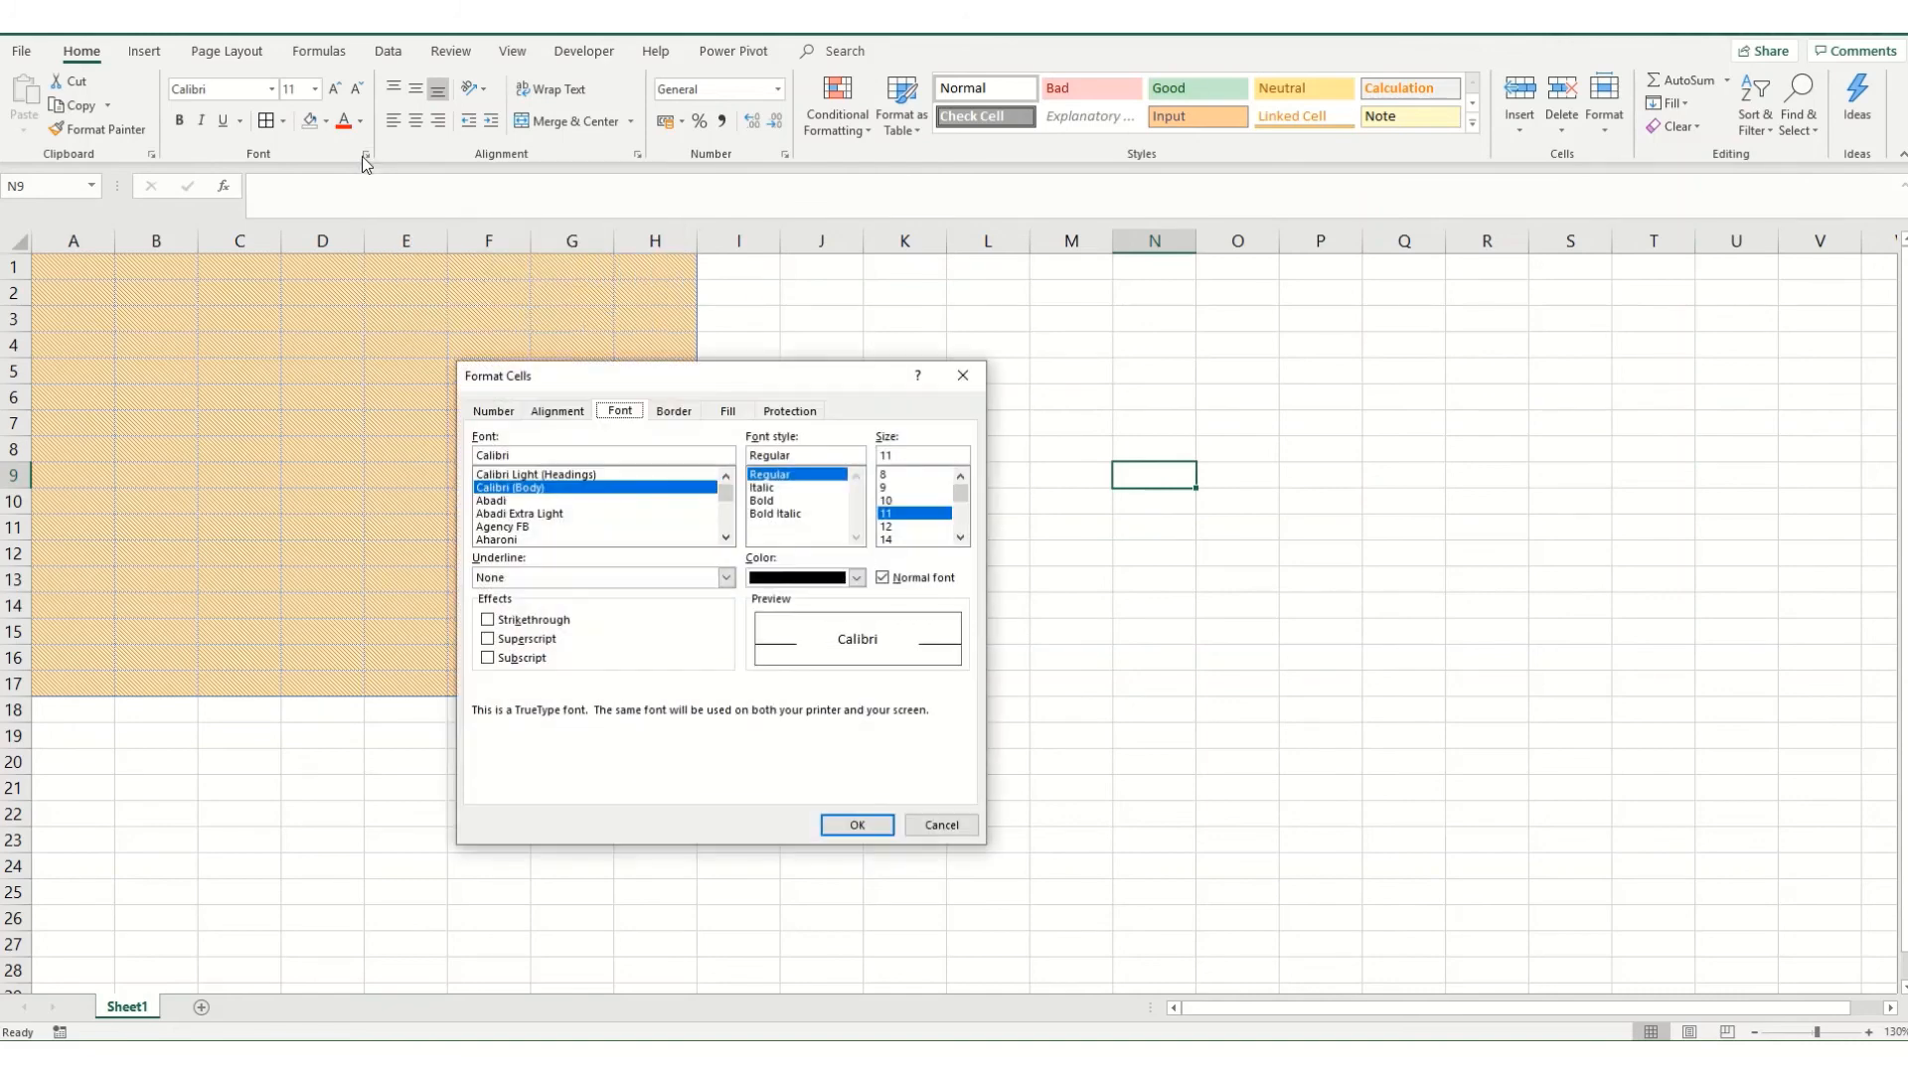
mouse_move(732, 417)
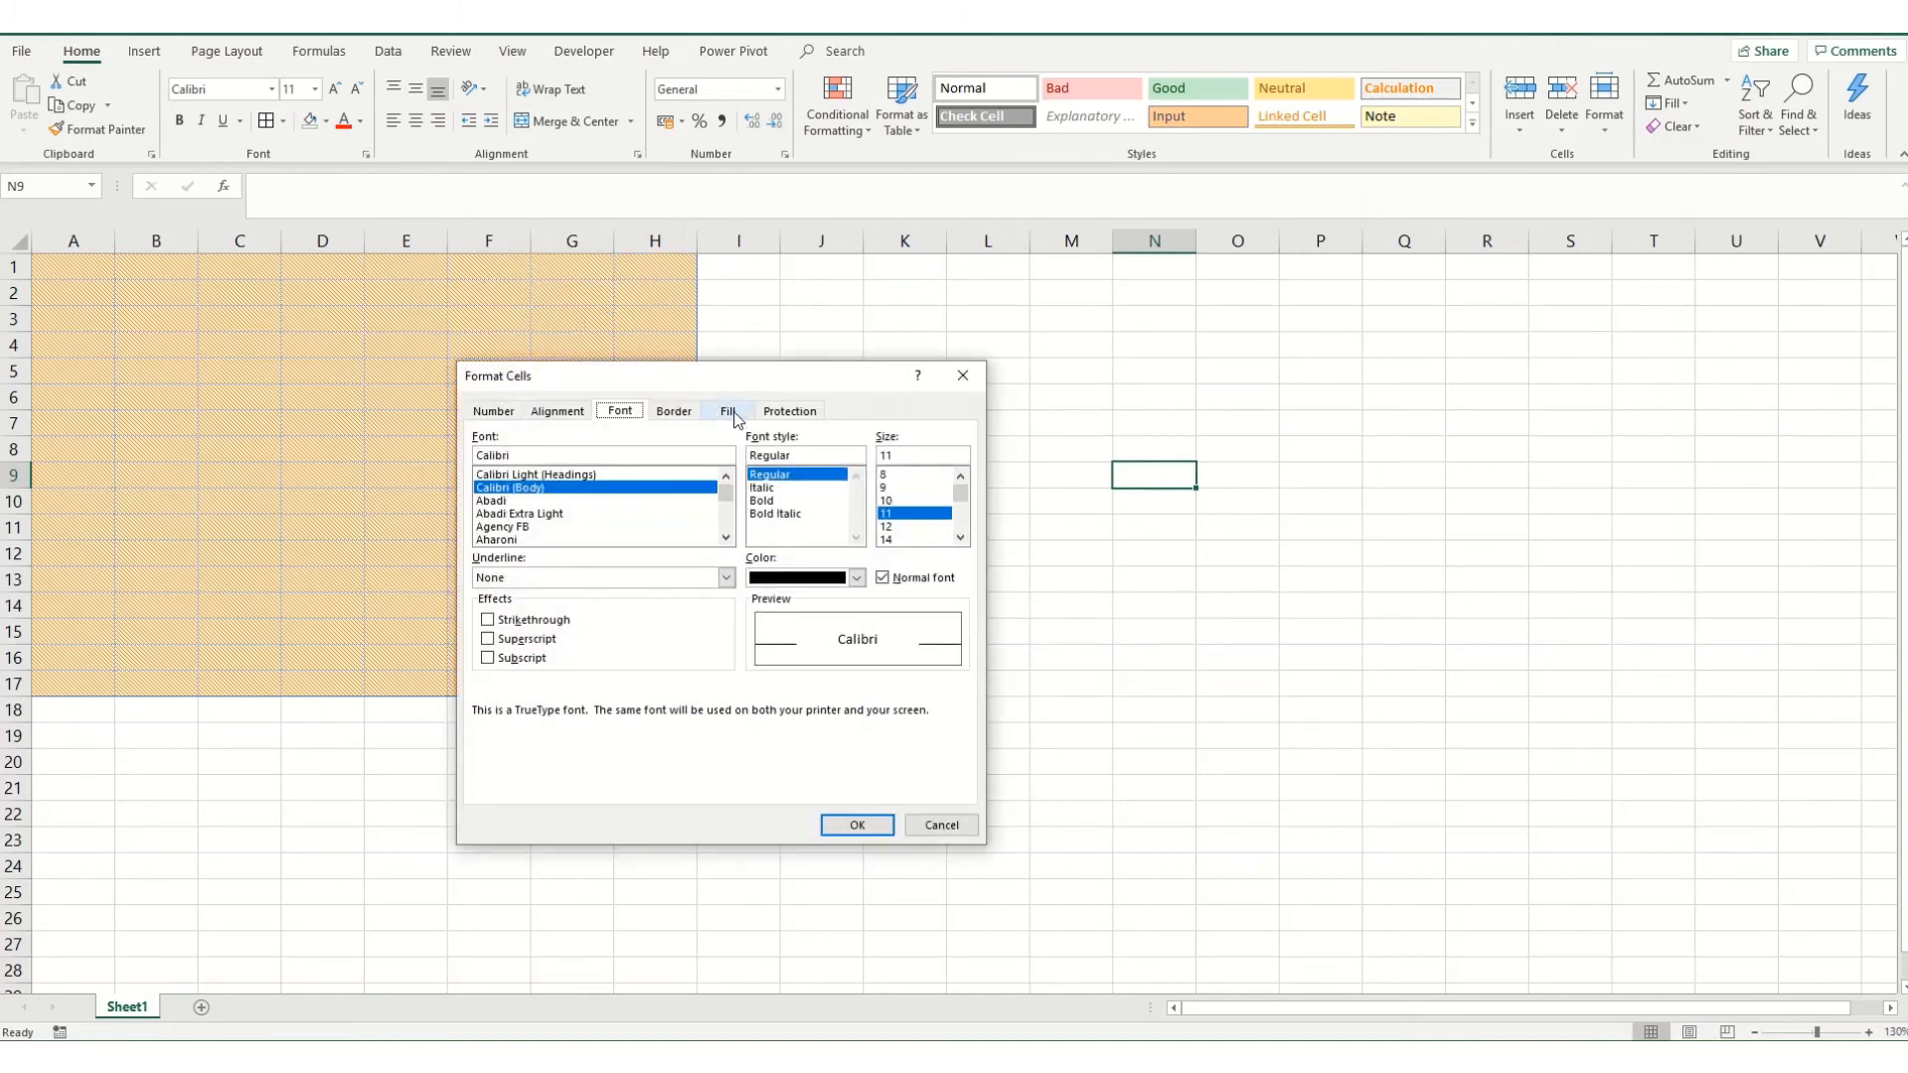
left_click(725, 409)
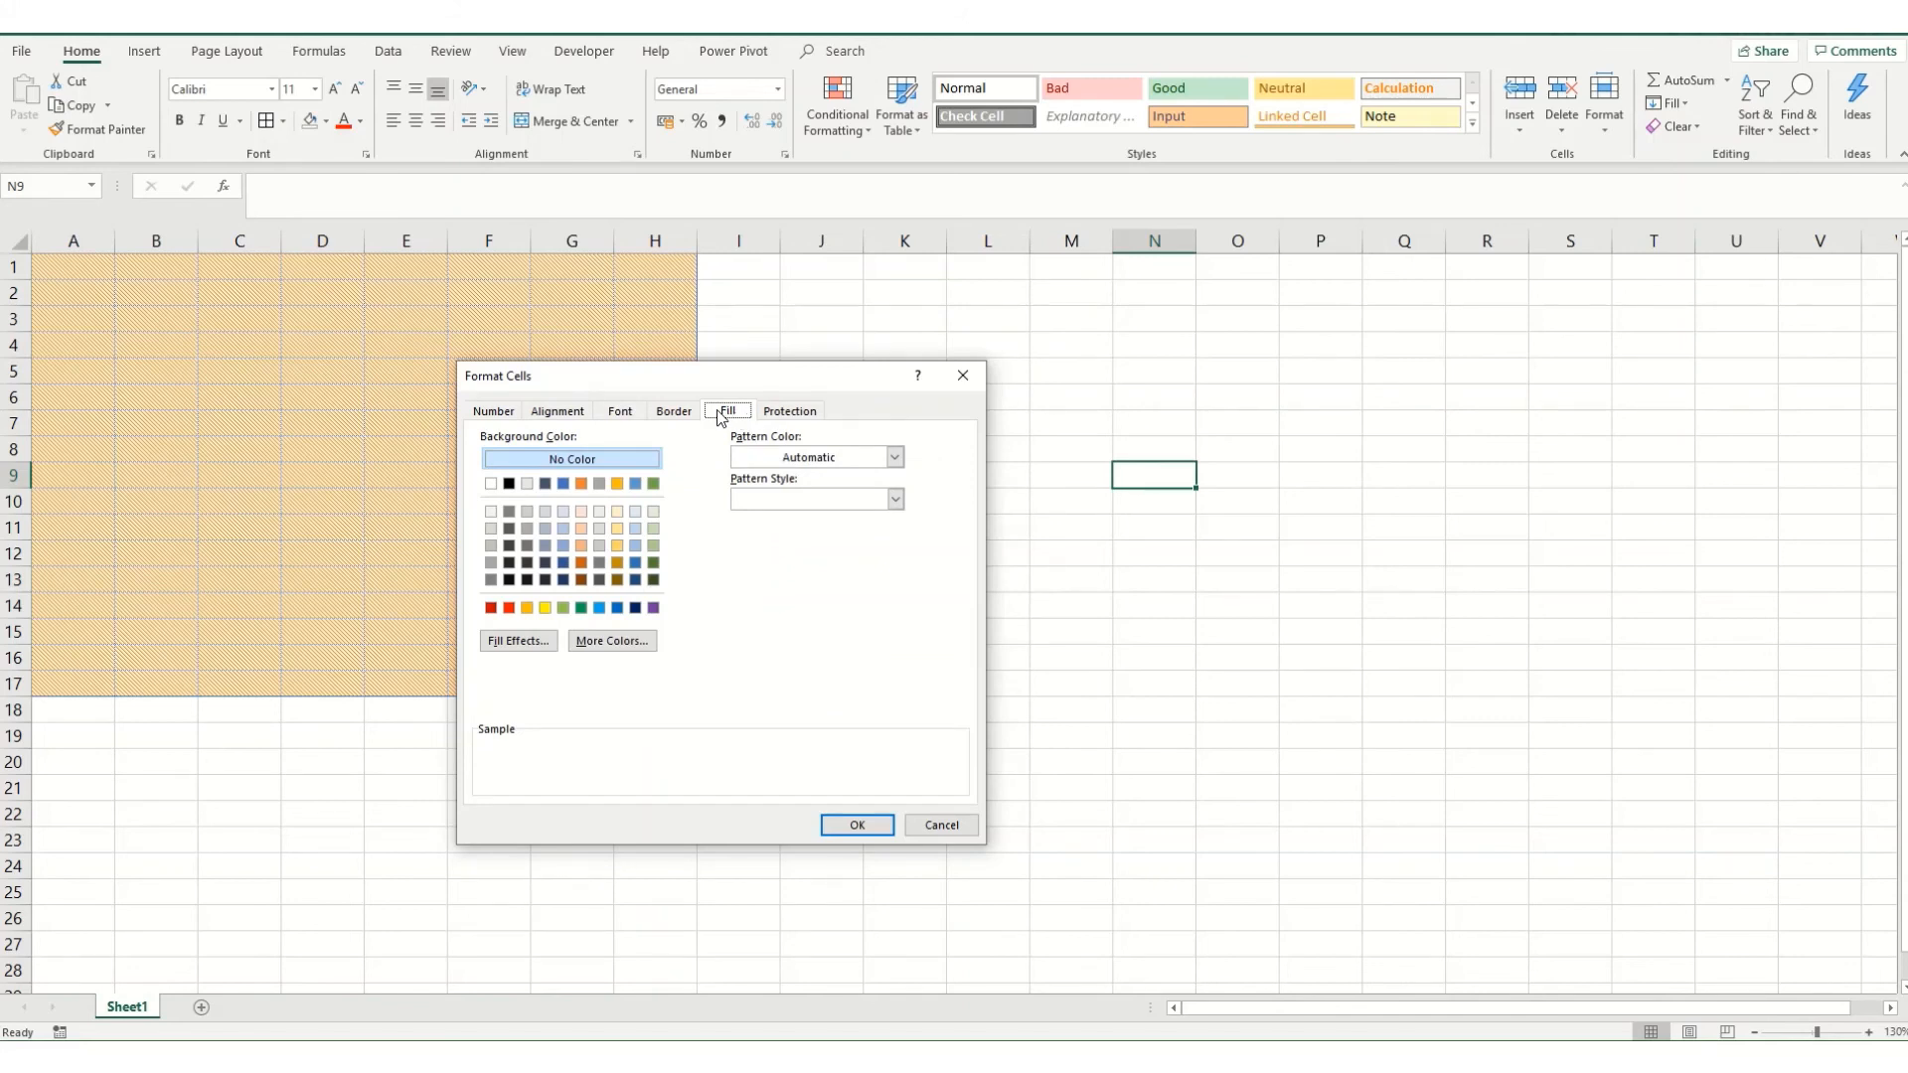
mouse_move(662, 405)
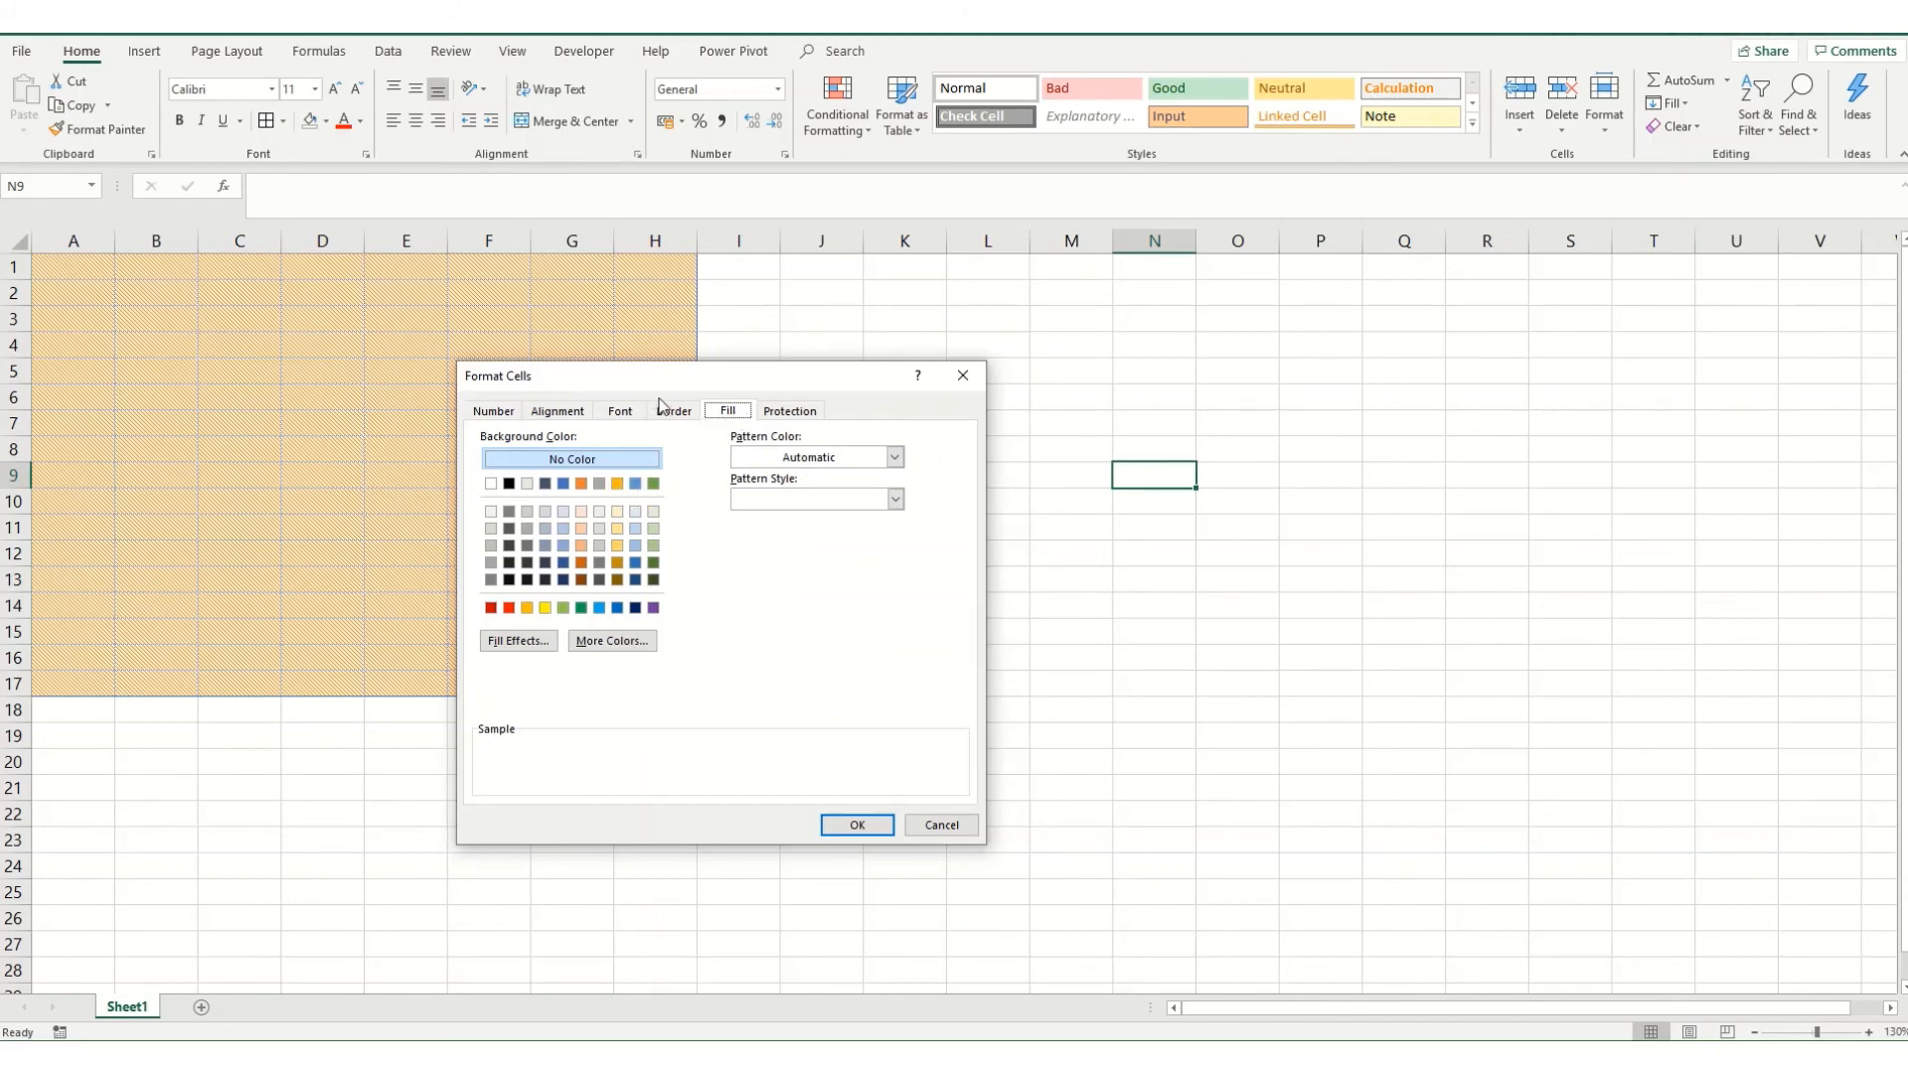
mouse_move(719, 451)
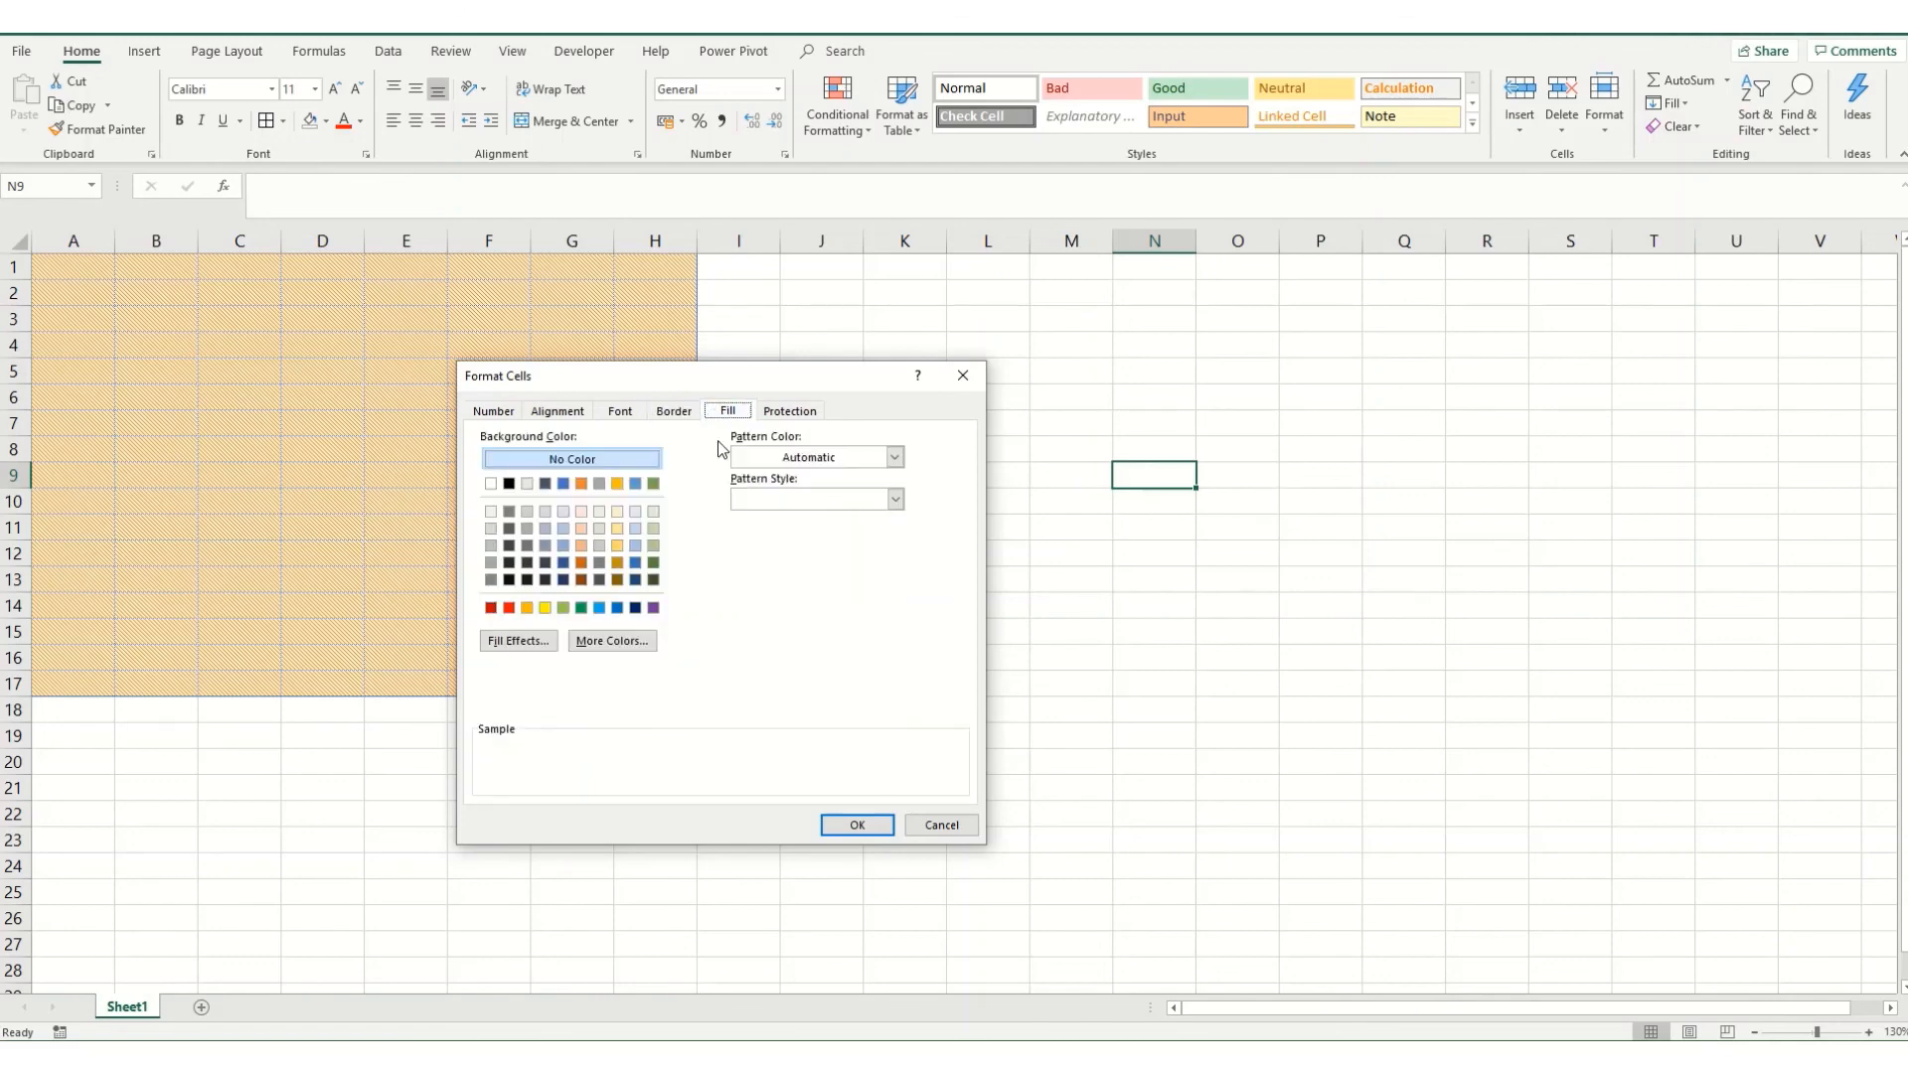
mouse_move(596, 727)
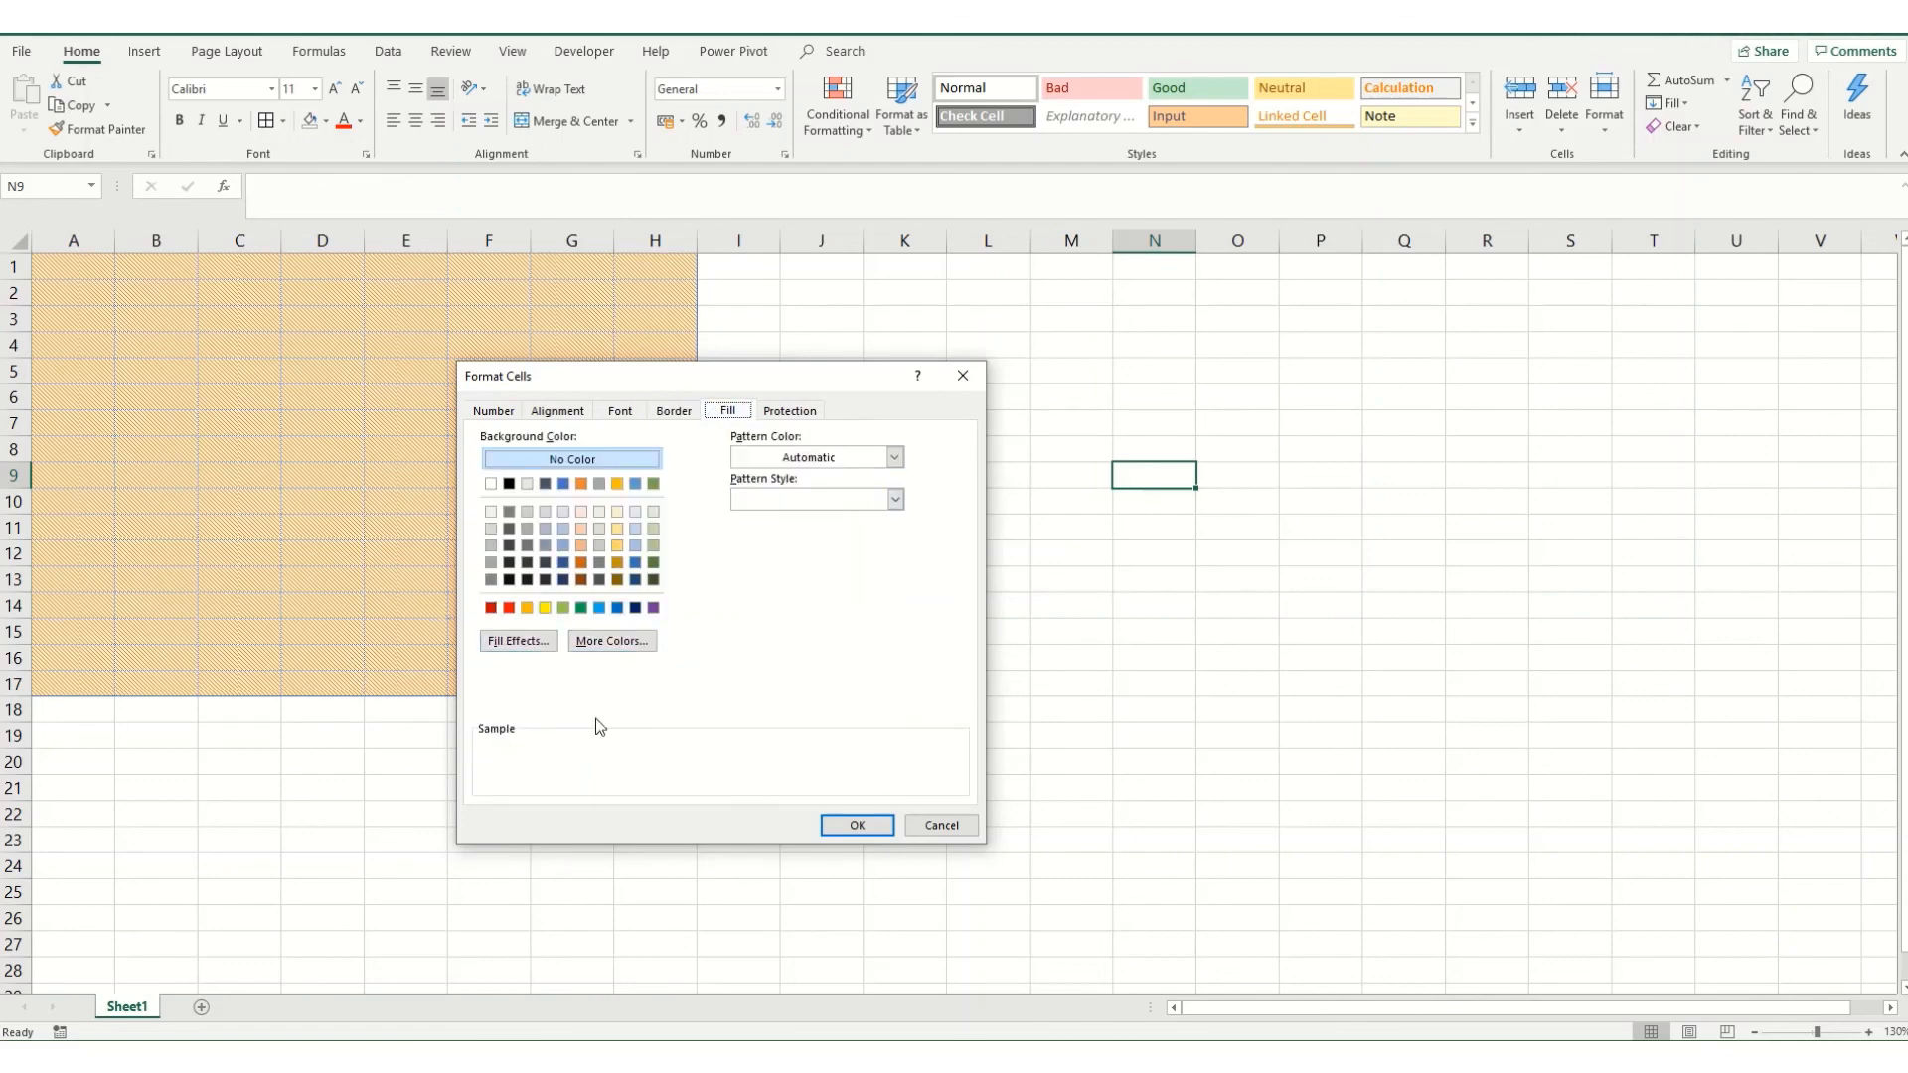